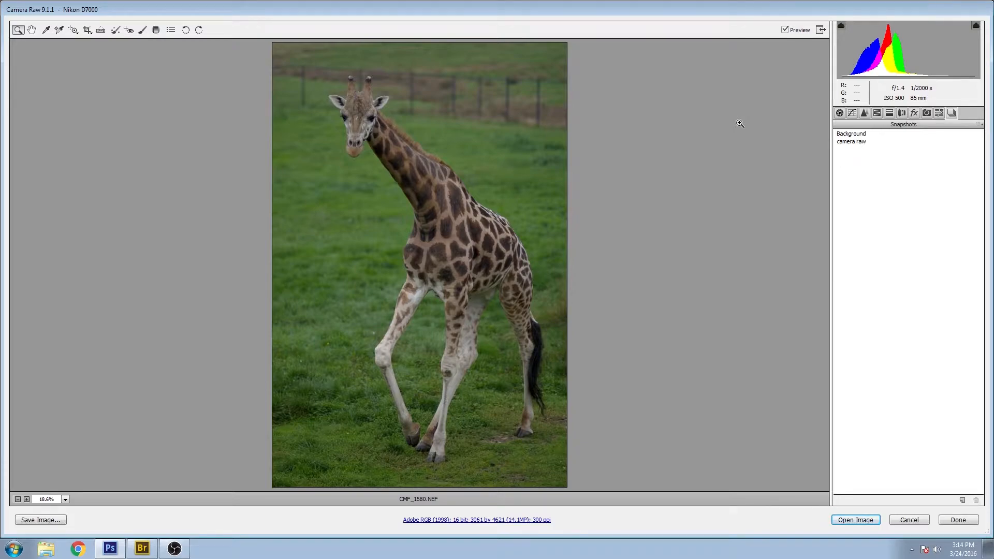
mouse_move(733, 125)
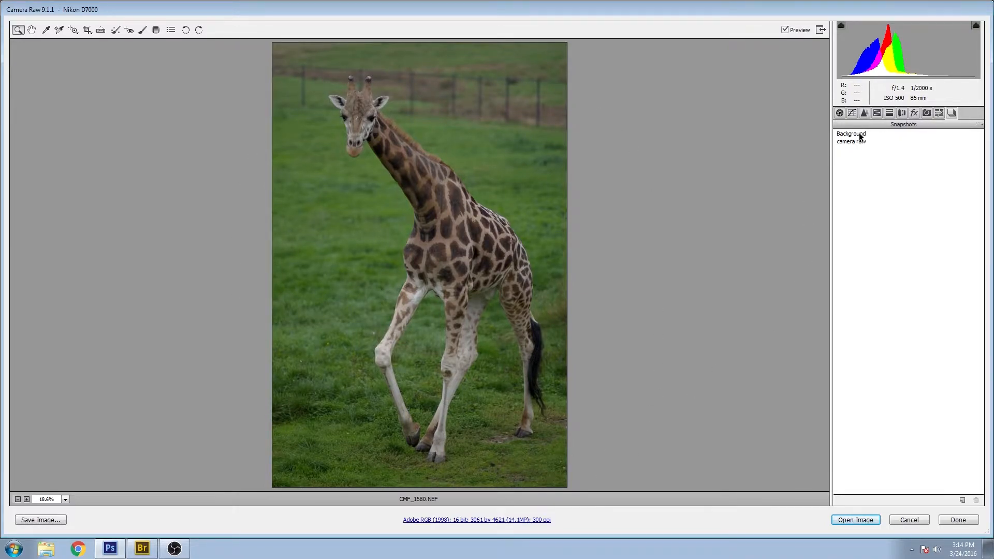
Apply the Background snapshot to give the giraffe photo its vivid green grass look
left_click(851, 134)
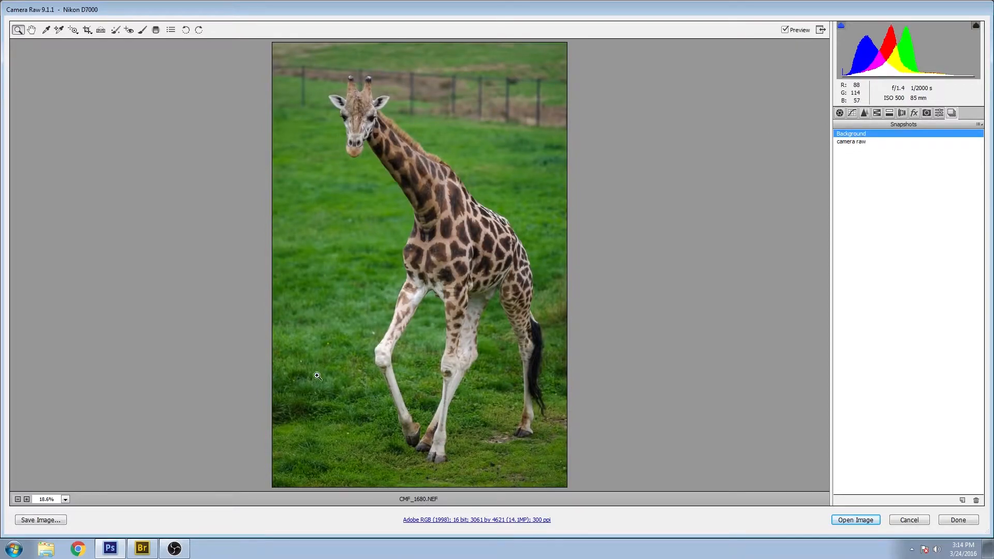
Lower Highlights to -53 in the Basic panel, then move to the HSL / Grayscale adjustments
left_click(840, 113)
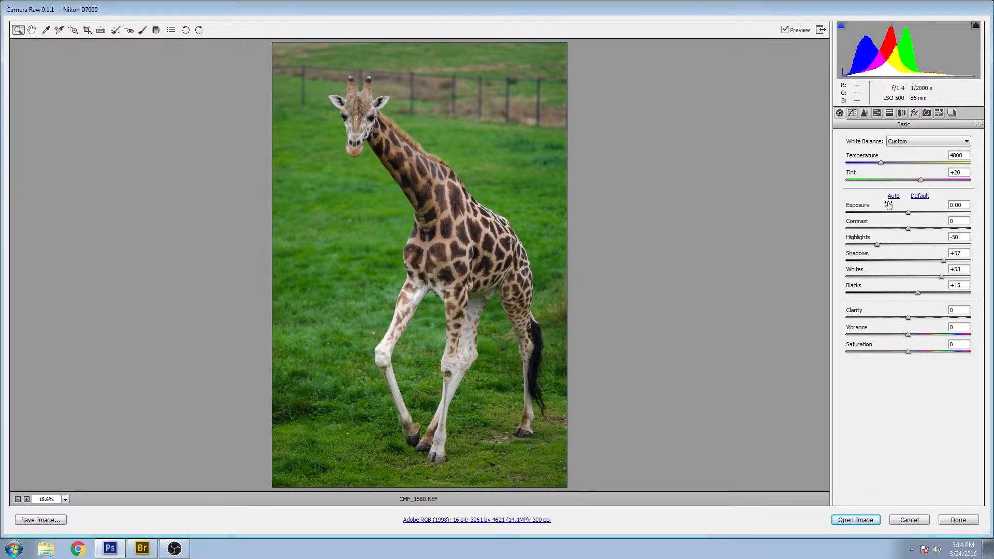
mouse_move(893, 355)
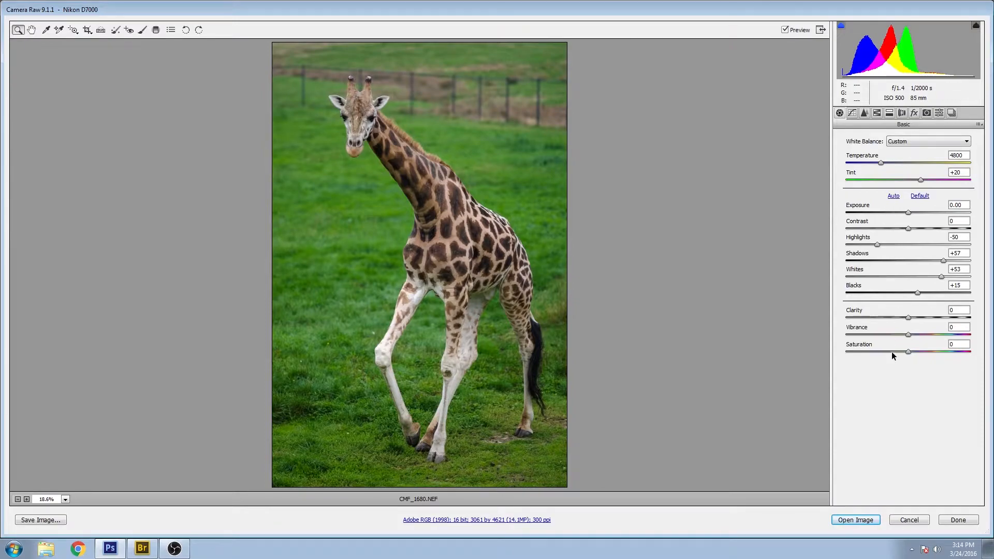
mouse_move(877, 248)
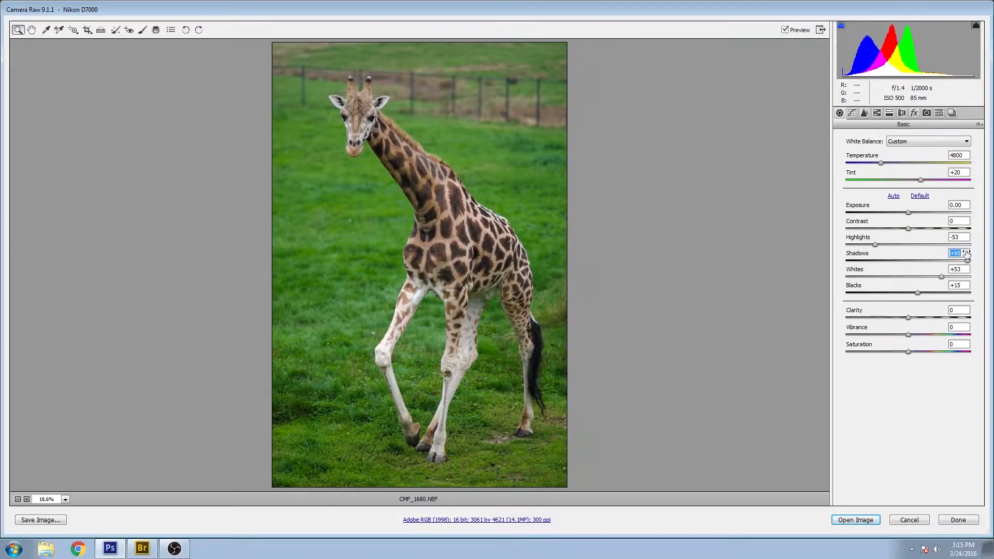
left_click_drag(967, 261, 948, 261)
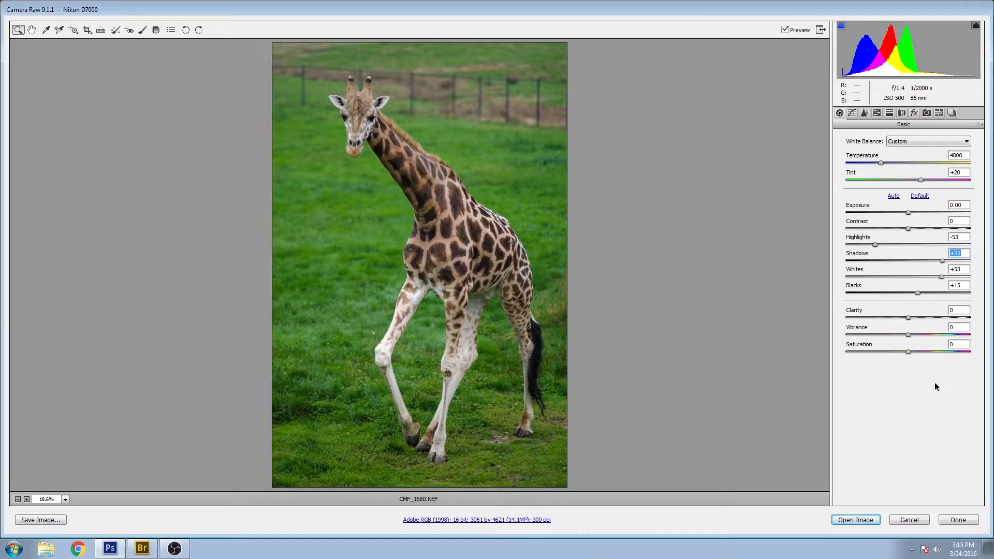
left_click(877, 113)
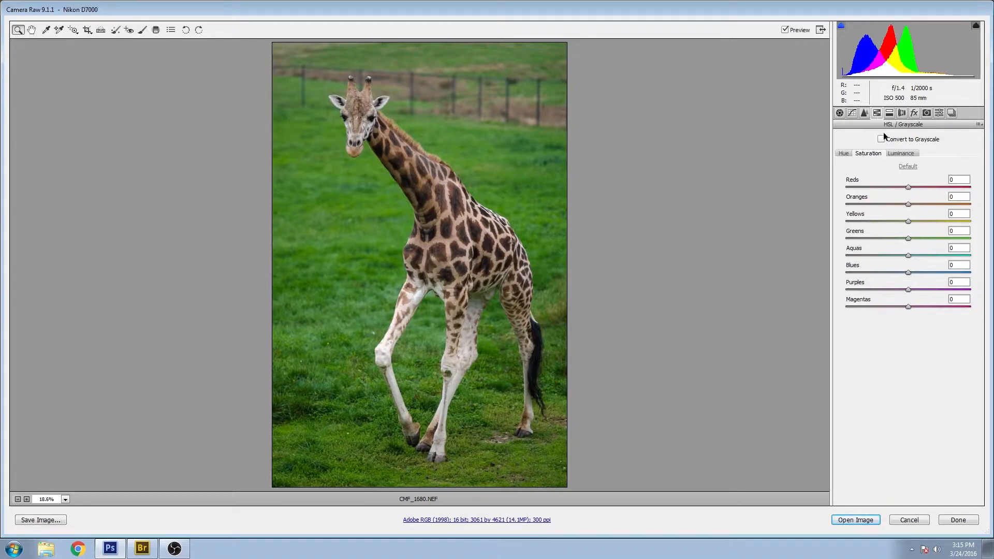
Raise orange luminance to +35 and yellow luminance to +17
left_click(900, 153)
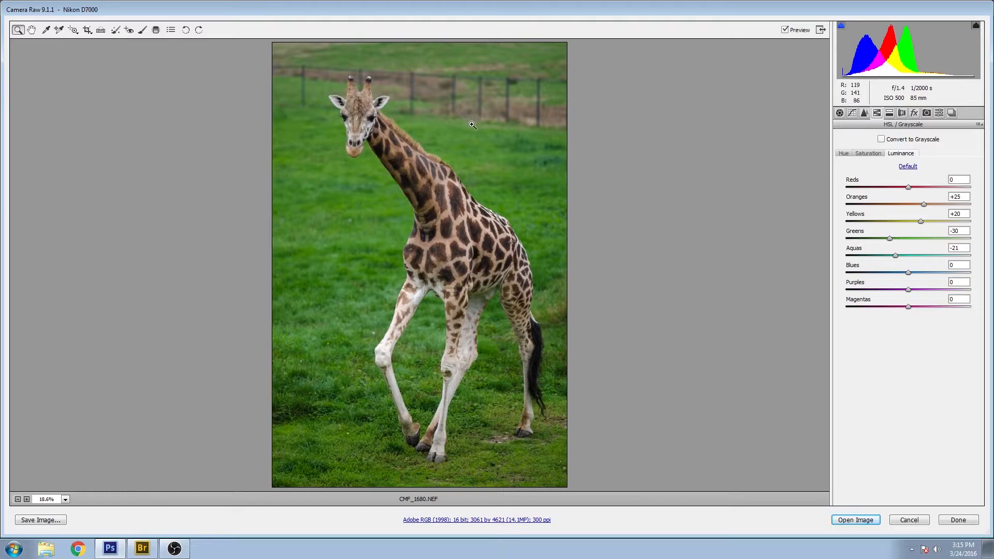
mouse_move(383, 491)
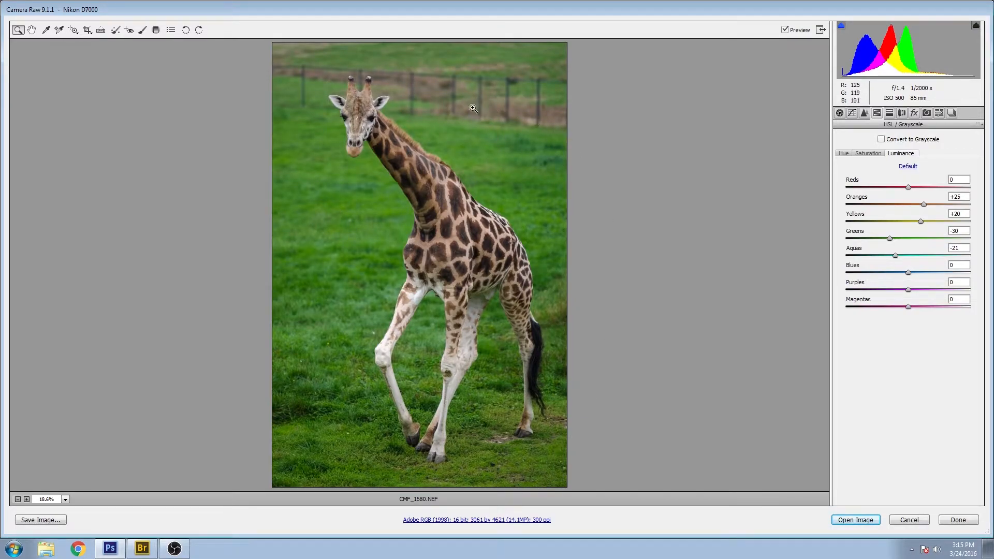
mouse_move(810, 281)
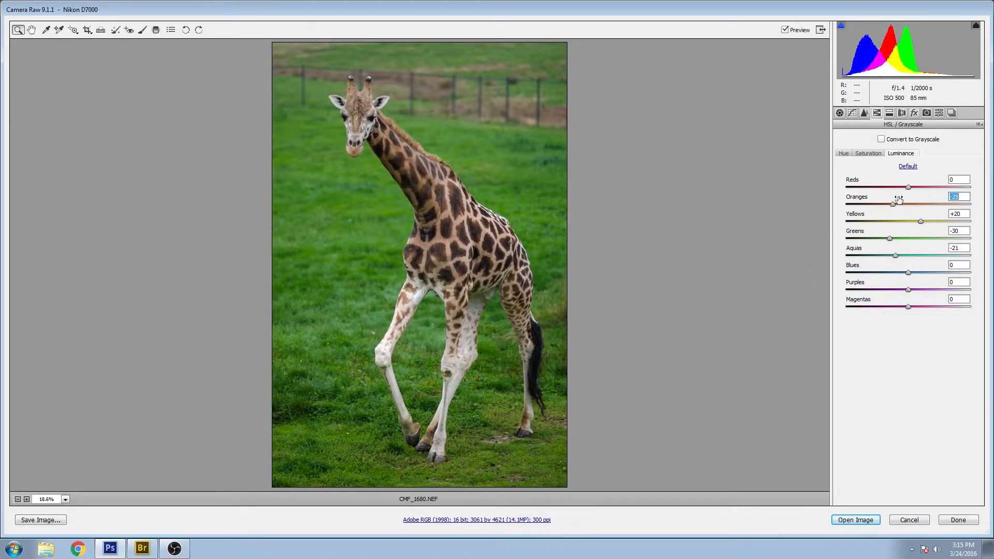
left_click_drag(895, 204, 930, 204)
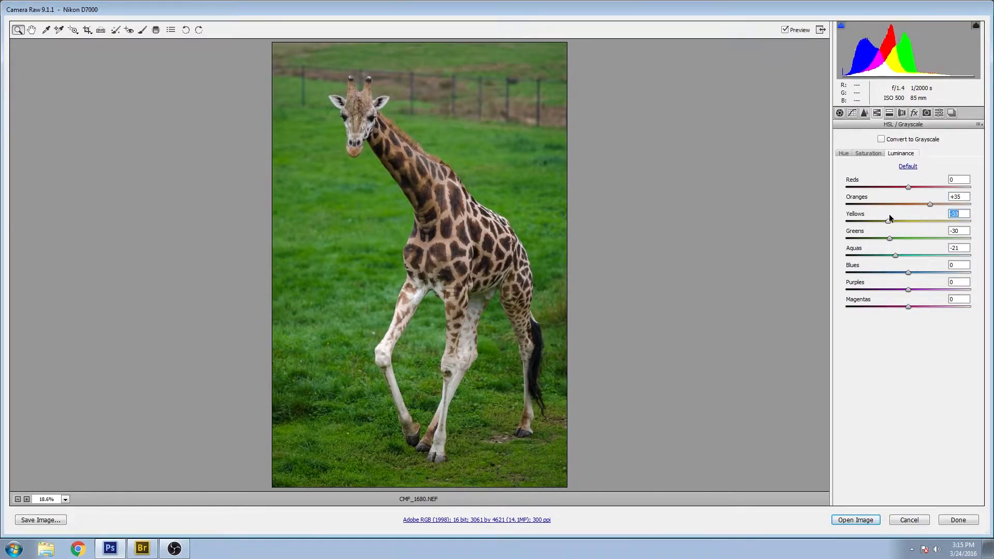
left_click_drag(889, 221, 918, 221)
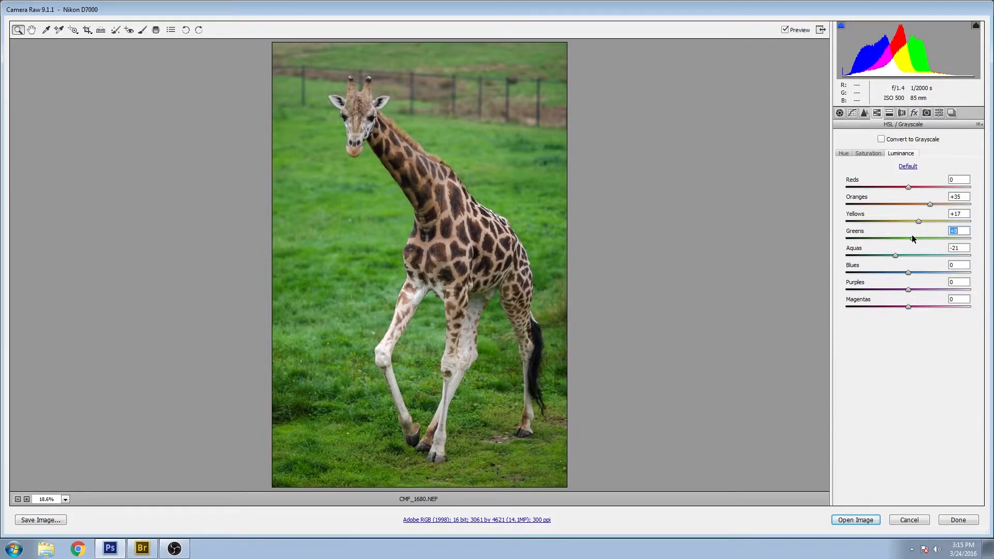
Retune green luminance back and forth until the grass sits slightly brighter
left_click_drag(920, 239, 849, 240)
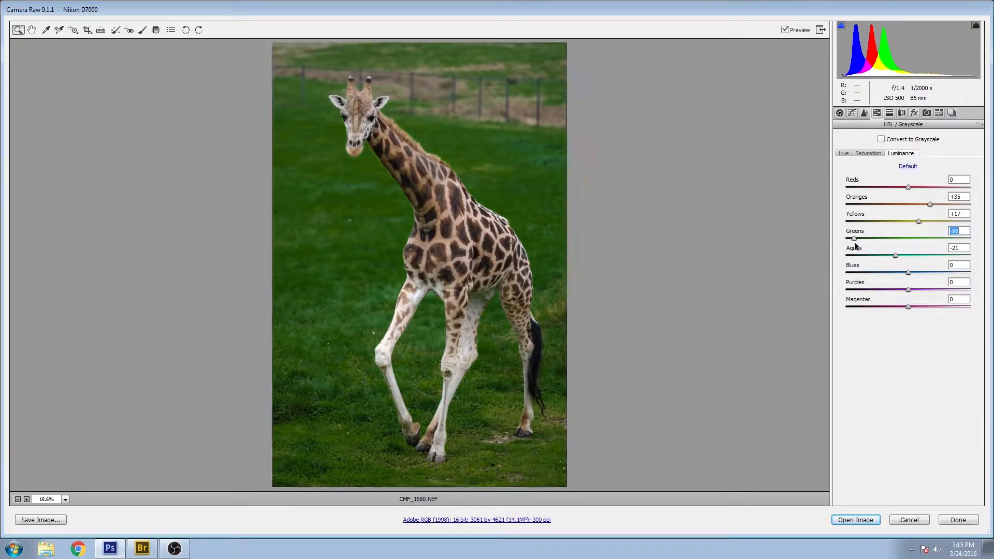
left_click_drag(855, 239, 886, 239)
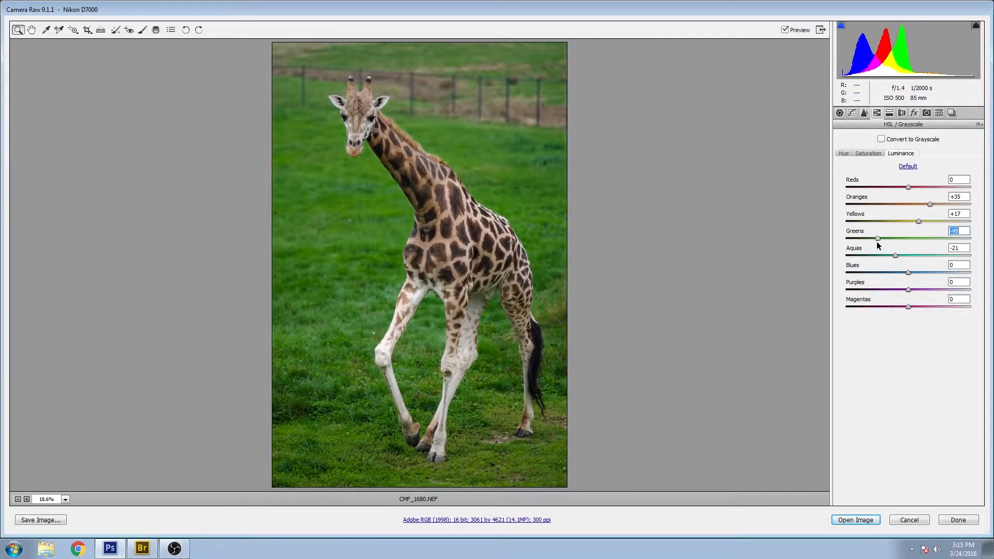
left_click_drag(879, 238, 892, 238)
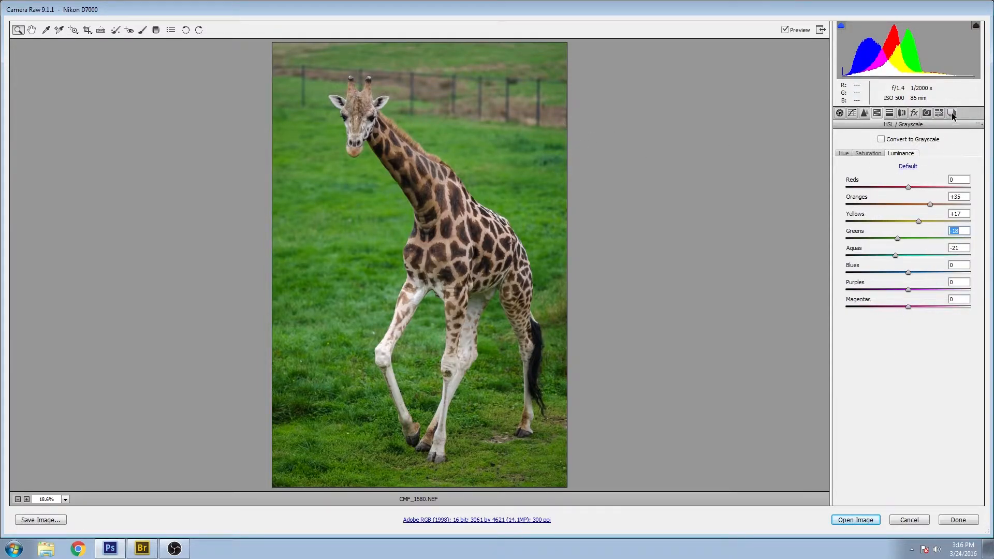
Review the calibration and lens correction settings, then cancel out of Camera Raw without applying changes
left_click(926, 113)
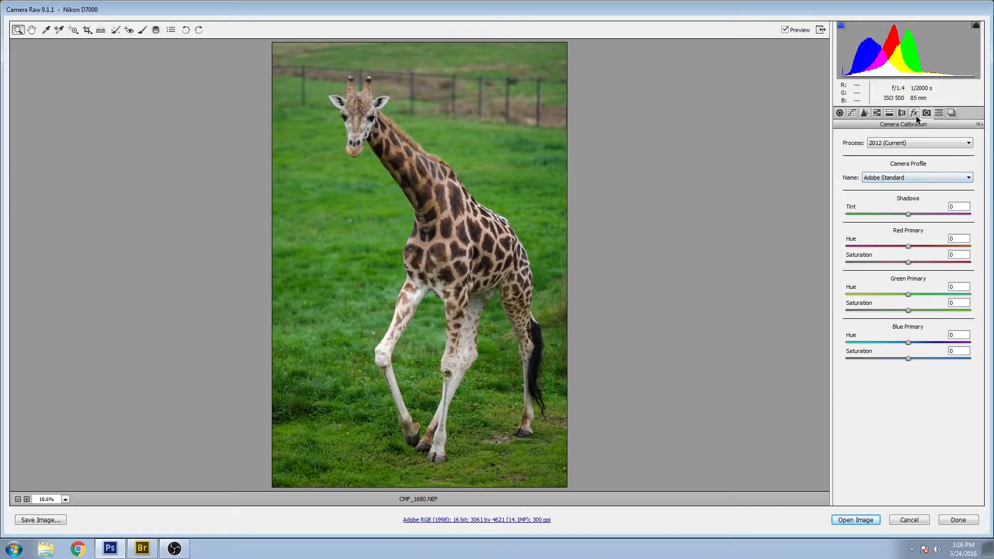
left_click(888, 113)
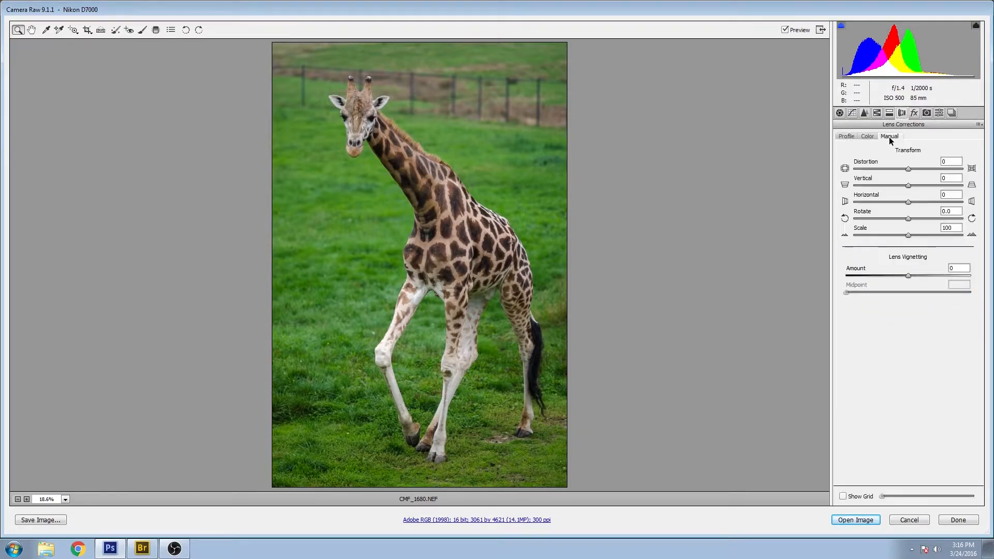
left_click(868, 136)
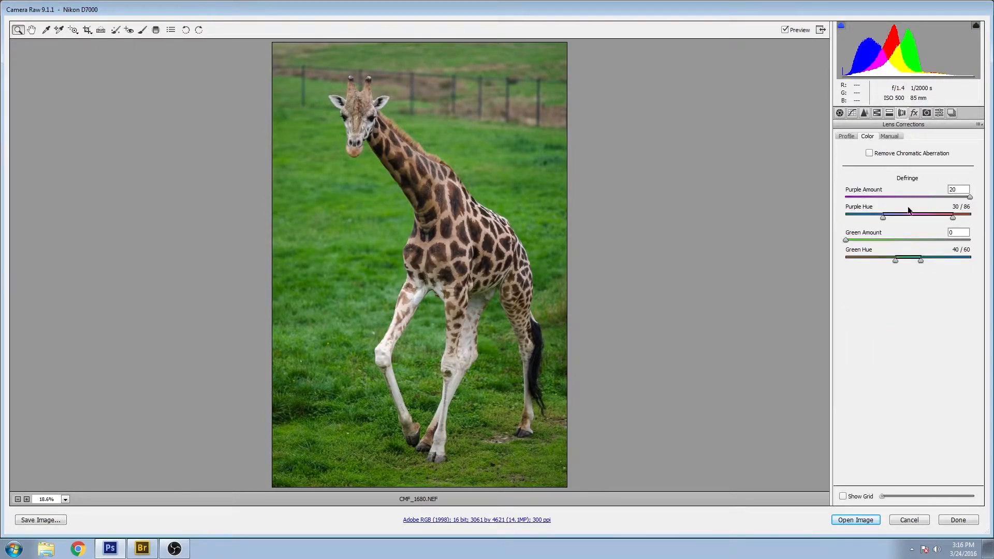
mouse_move(434, 106)
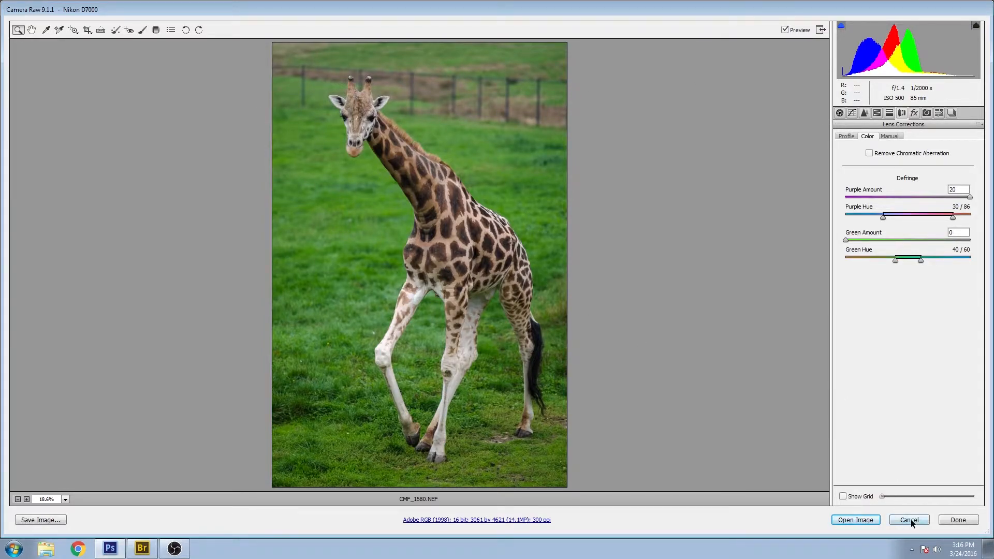
left_click(855, 520)
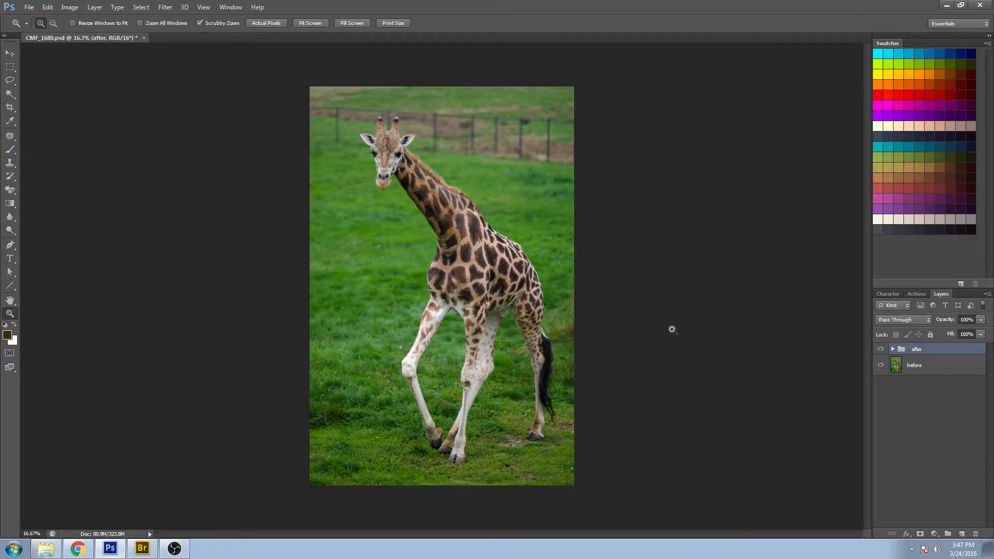
Expand the after group and show the retouched tail layer so the fence disappears from the background
left_click(880, 365)
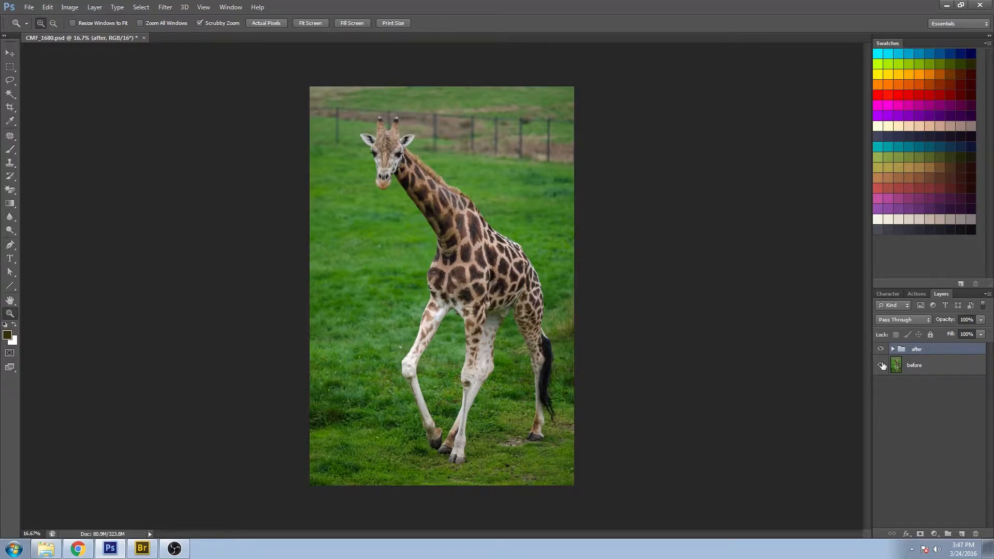
mouse_move(880, 367)
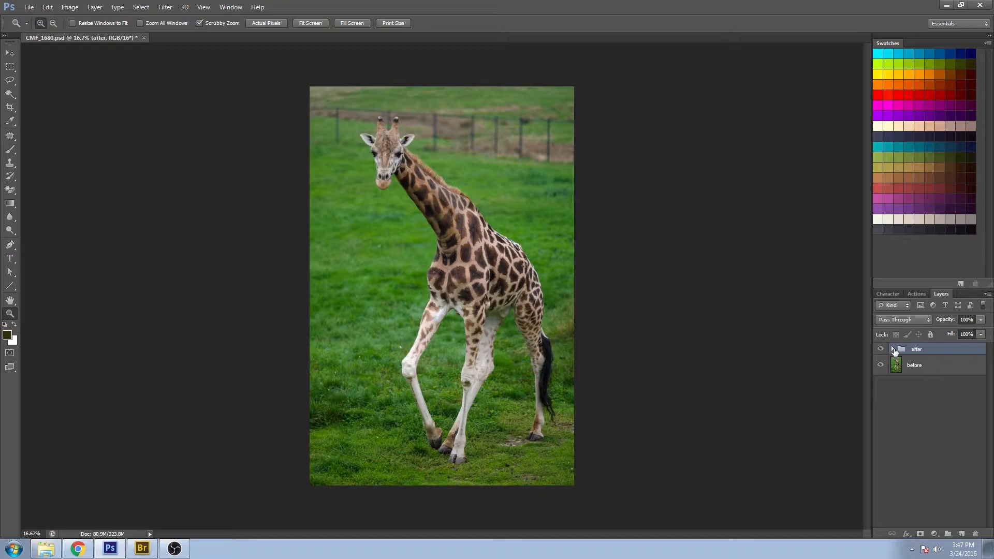
left_click(892, 349)
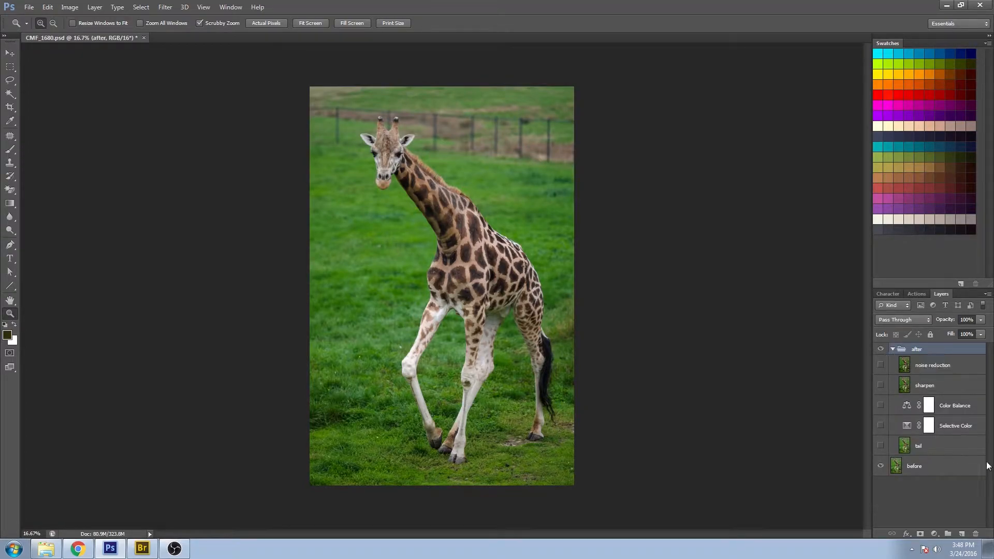
left_click(926, 445)
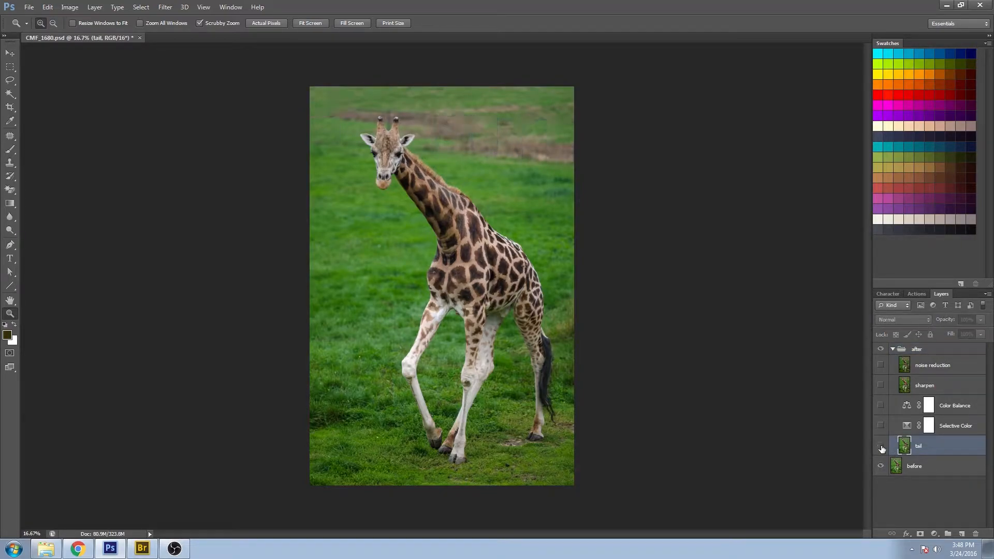
left_click(880, 445)
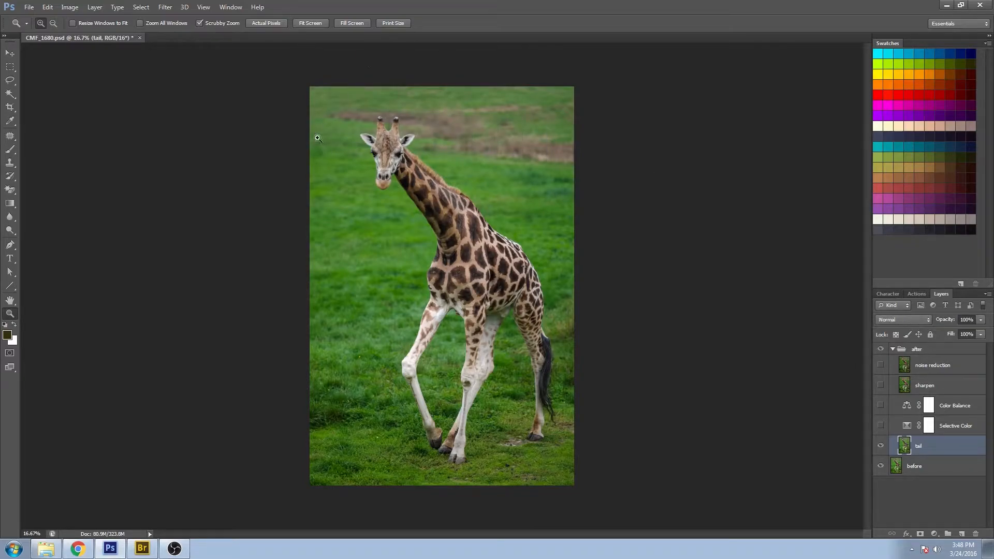
mouse_move(491, 180)
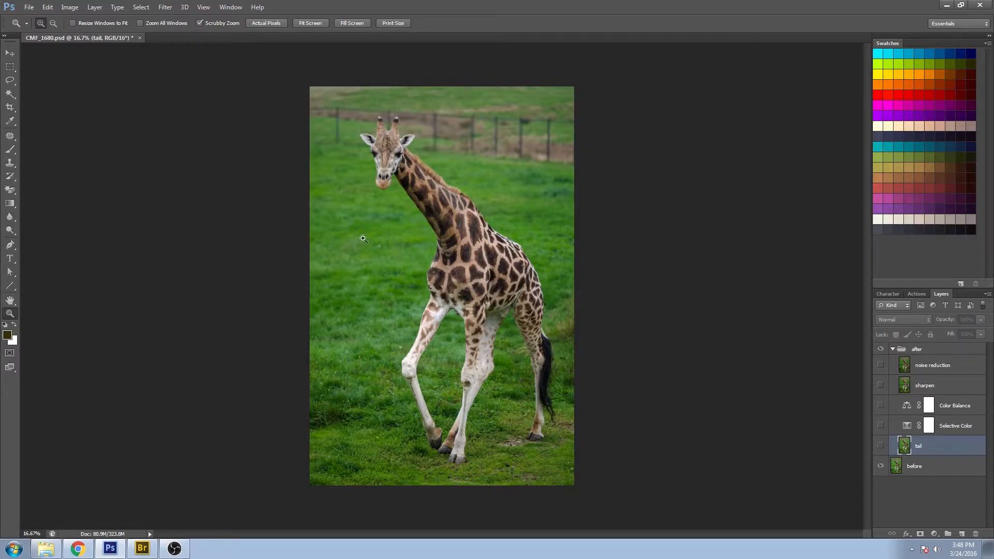
mouse_move(567, 414)
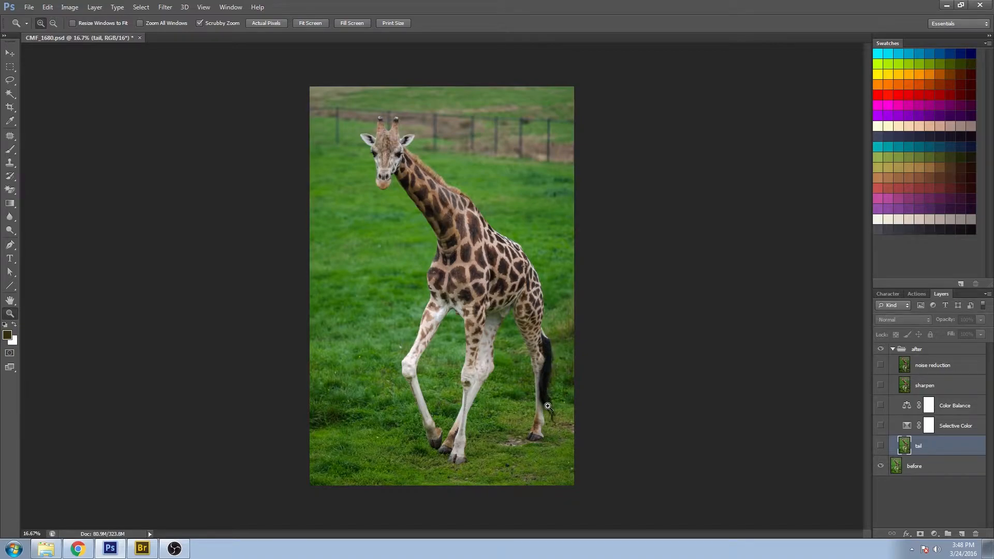
mouse_move(486, 379)
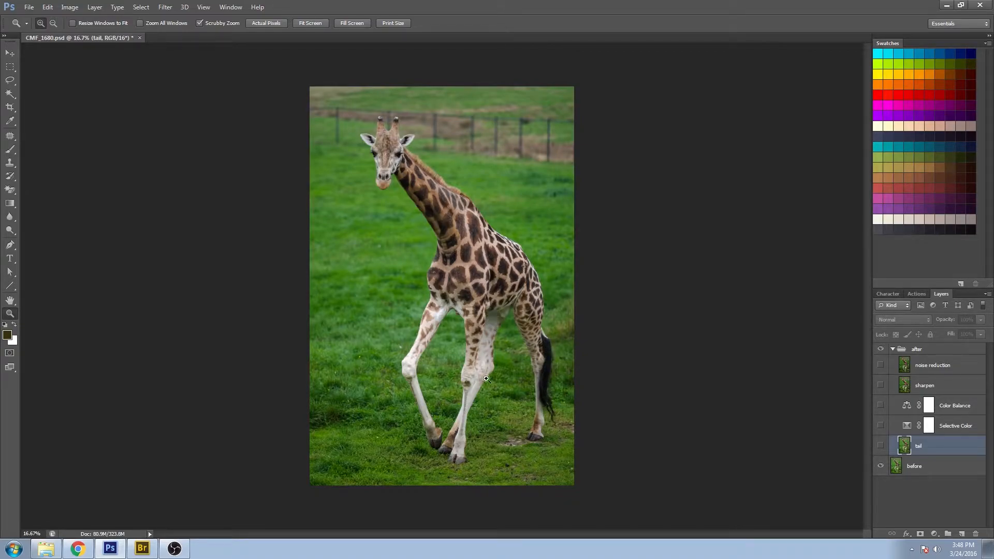
left_click(881, 445)
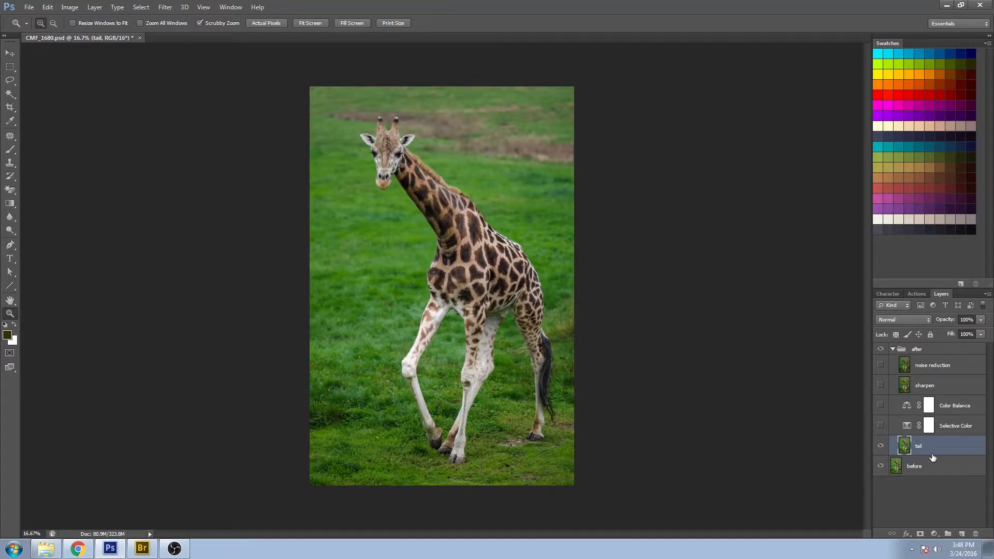
left_click(880, 467)
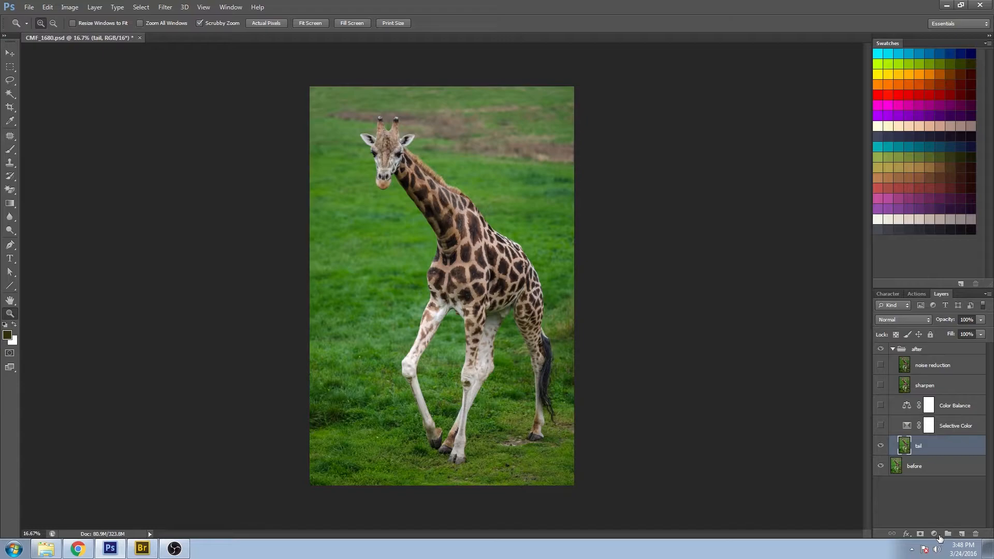
left_click(935, 535)
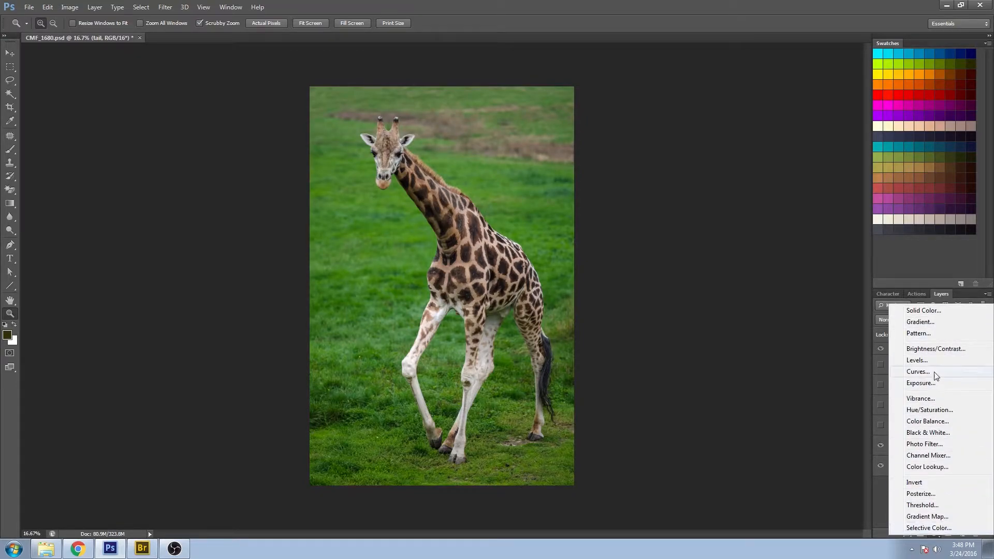
mouse_move(935, 340)
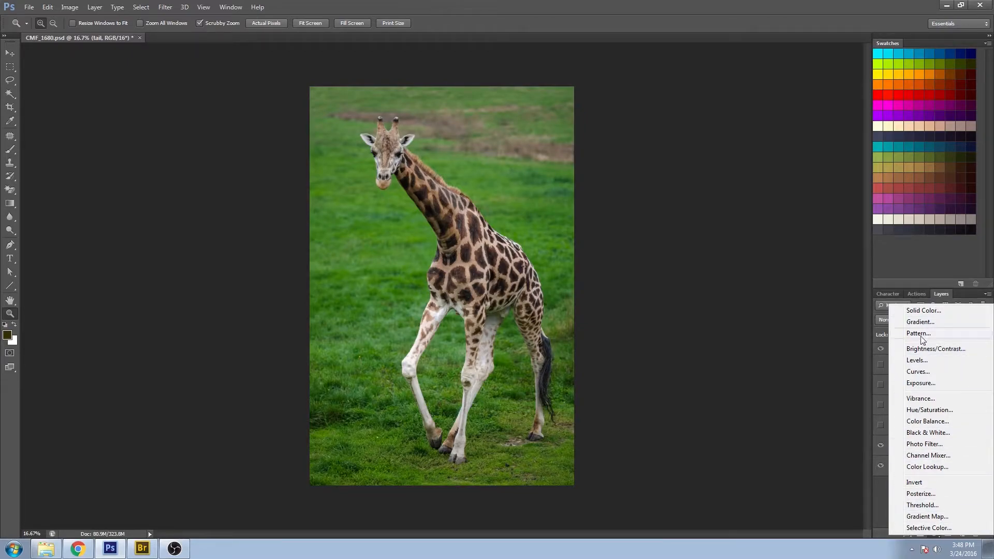
mouse_move(933, 337)
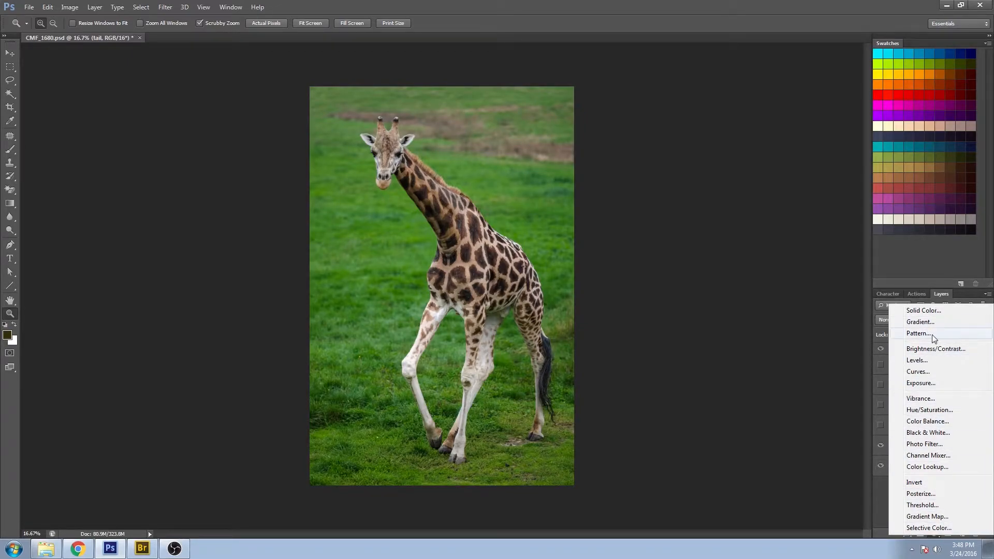
mouse_move(915, 534)
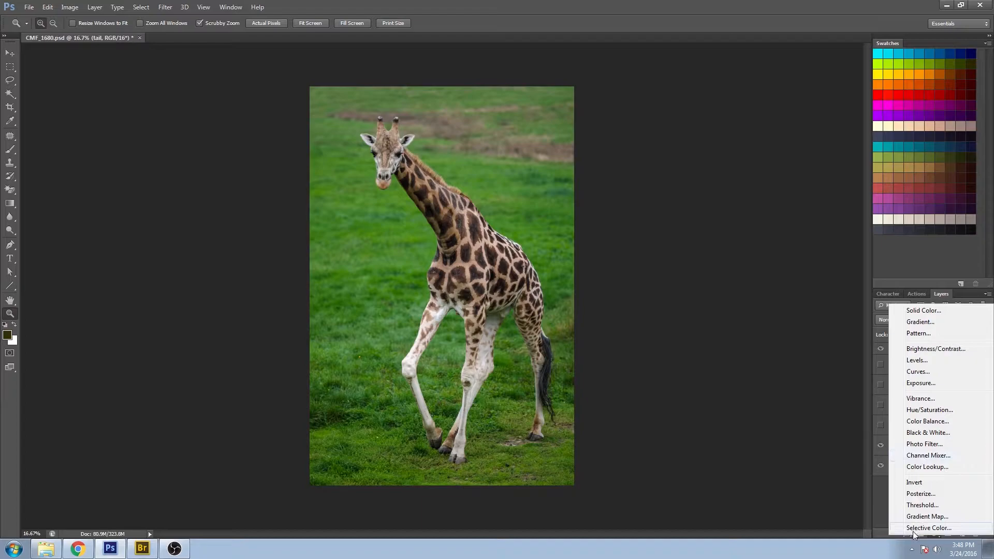
mouse_move(923, 444)
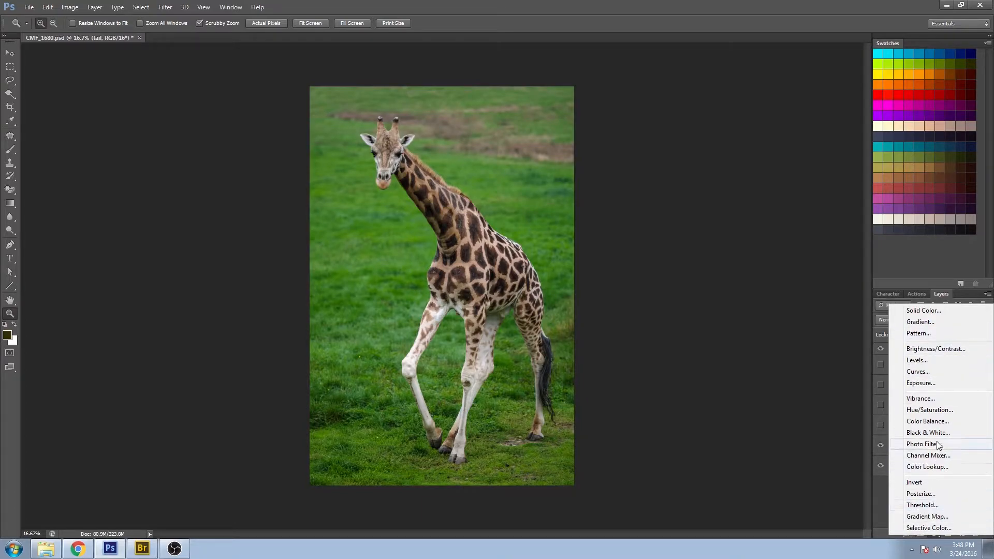
mouse_move(926, 376)
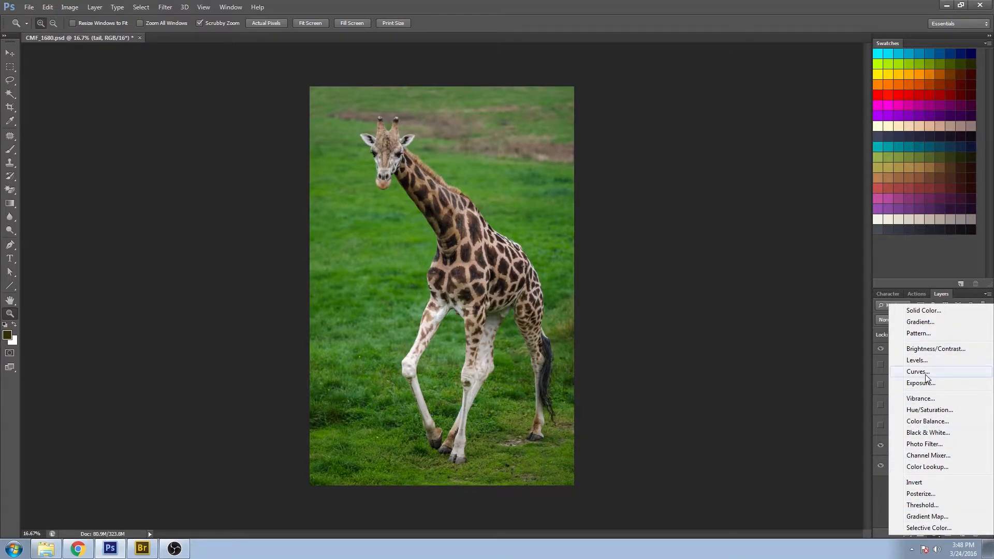
mouse_move(917, 360)
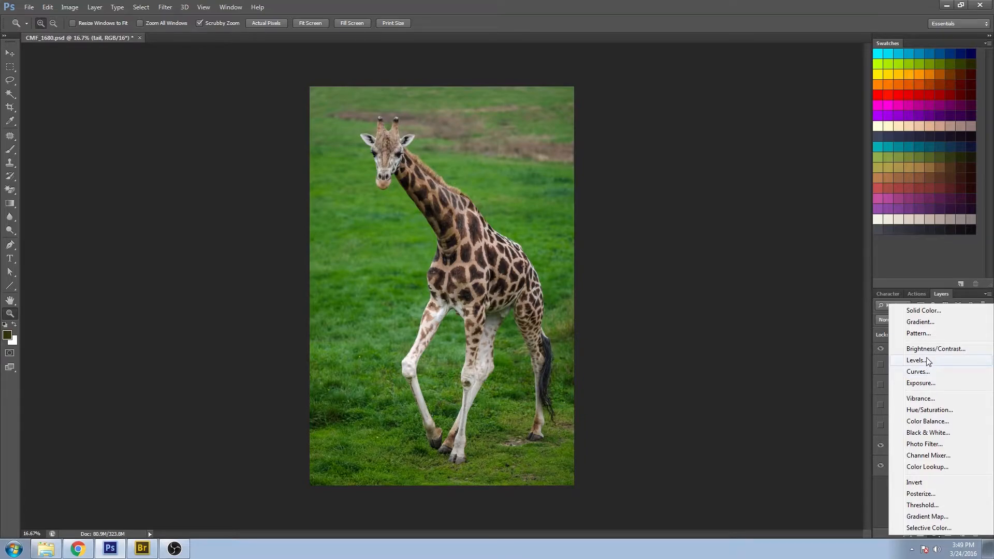
mouse_move(929, 410)
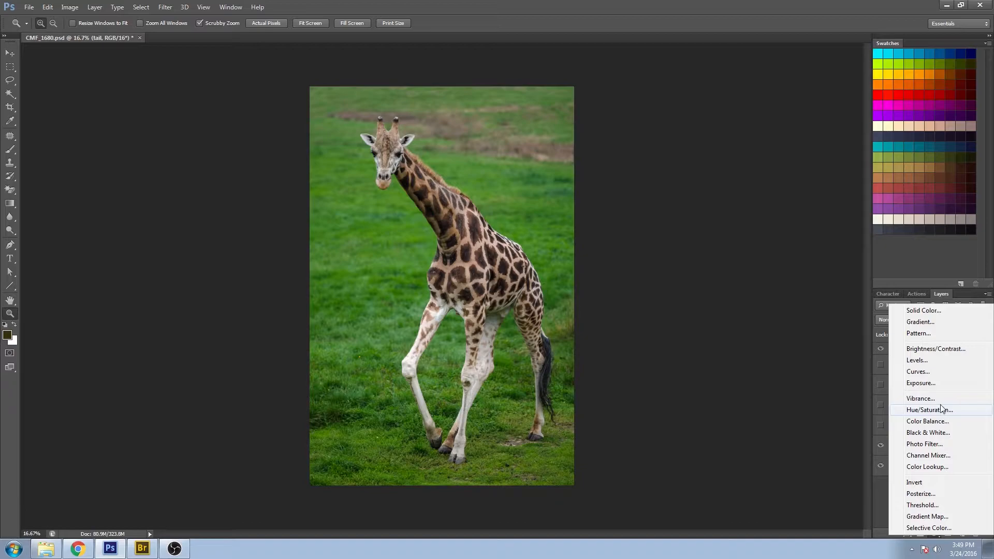
mouse_move(944, 532)
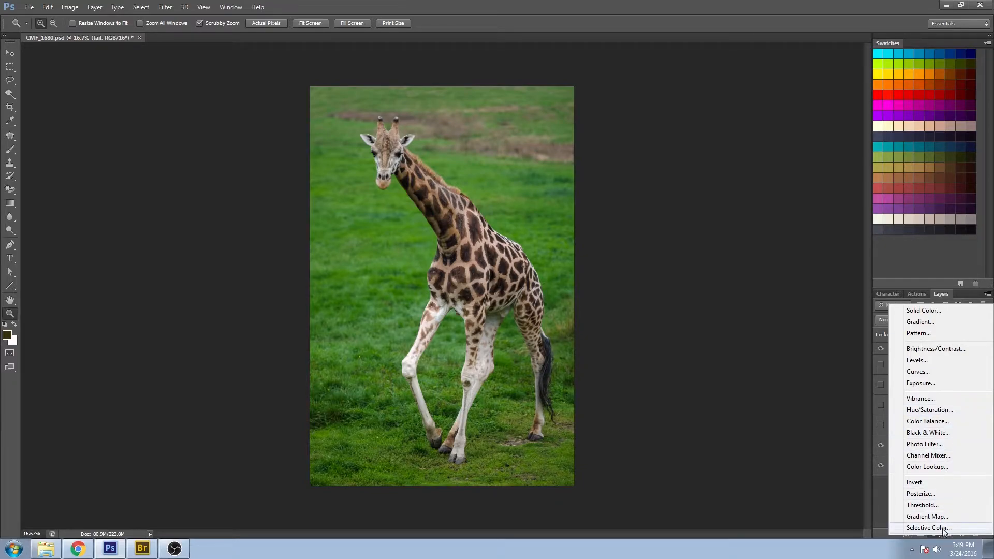
mouse_move(944, 427)
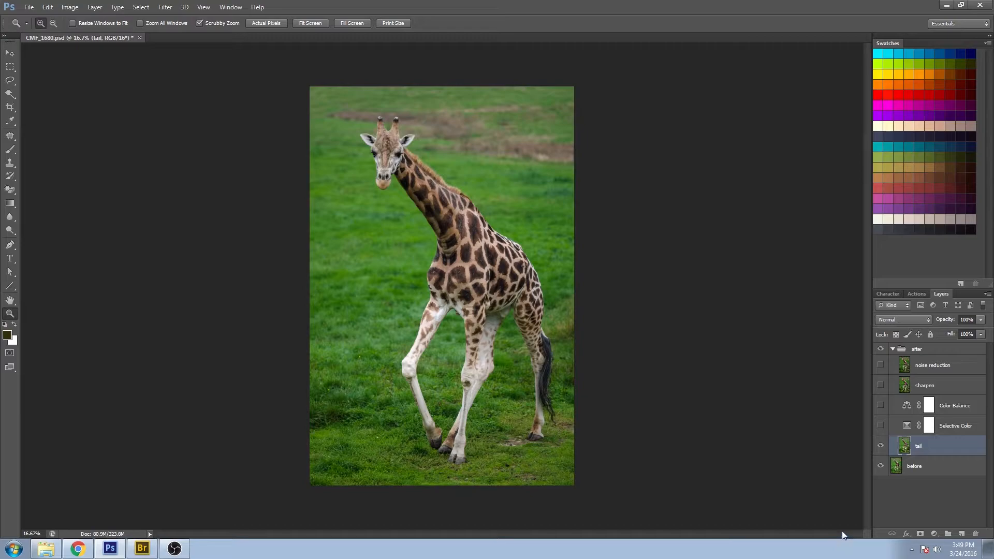
mouse_move(826, 546)
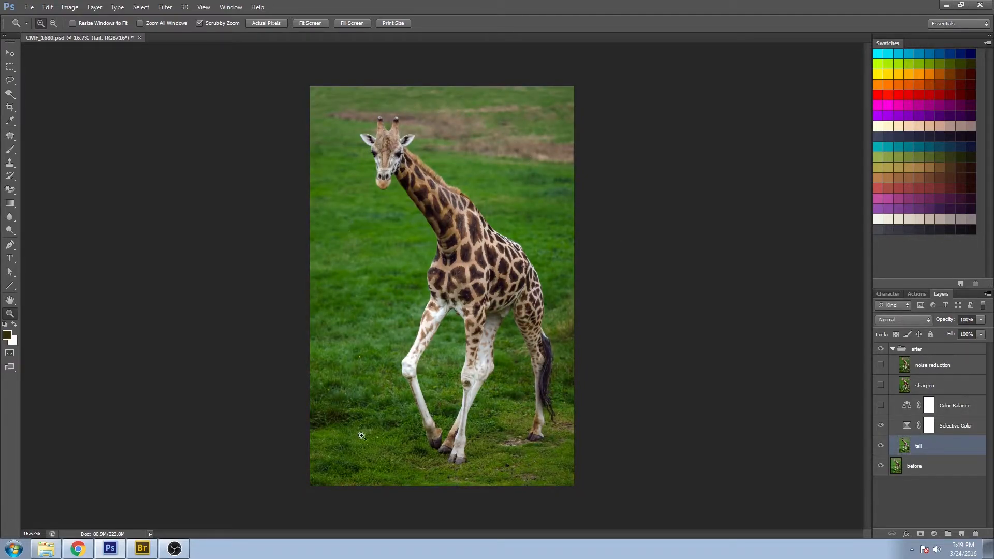
mouse_move(338, 425)
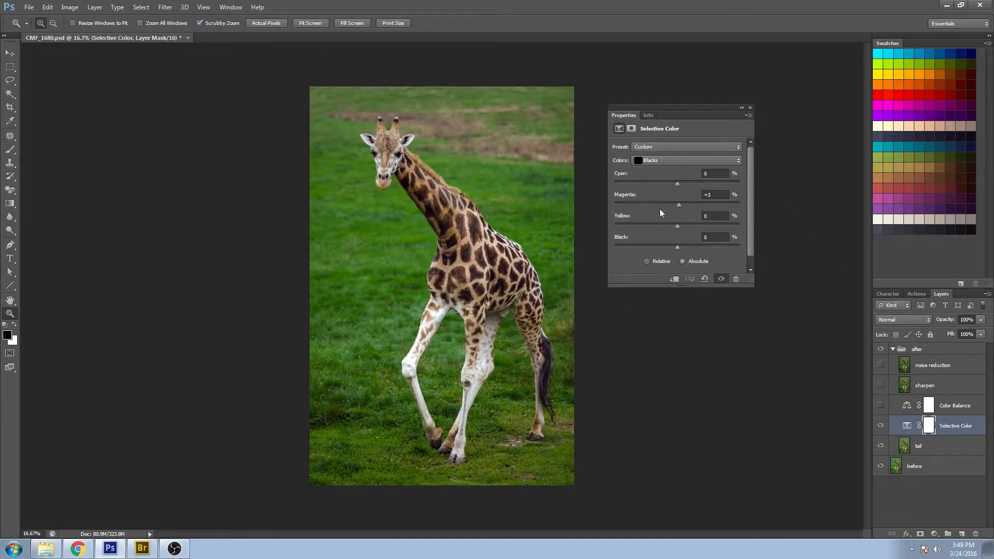
mouse_move(647, 227)
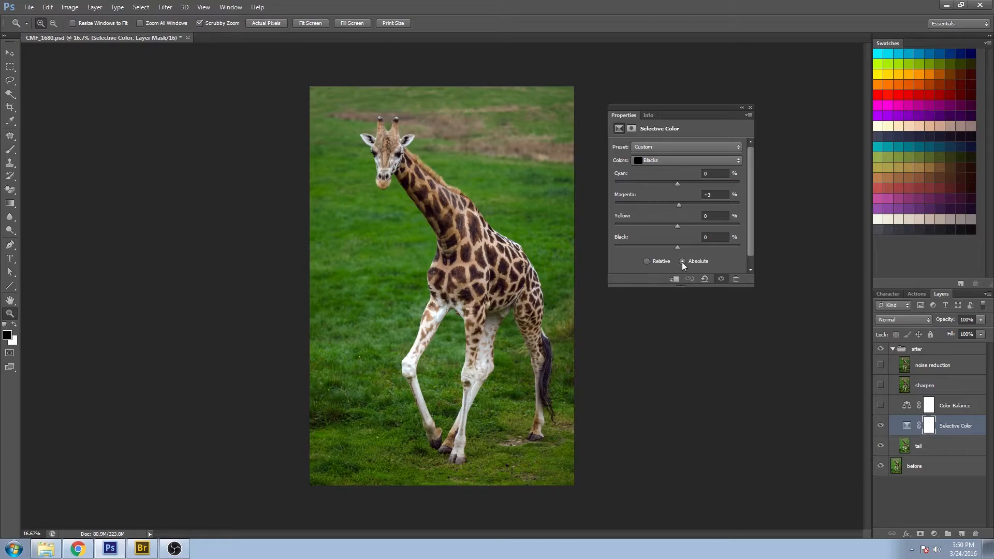
mouse_move(657, 270)
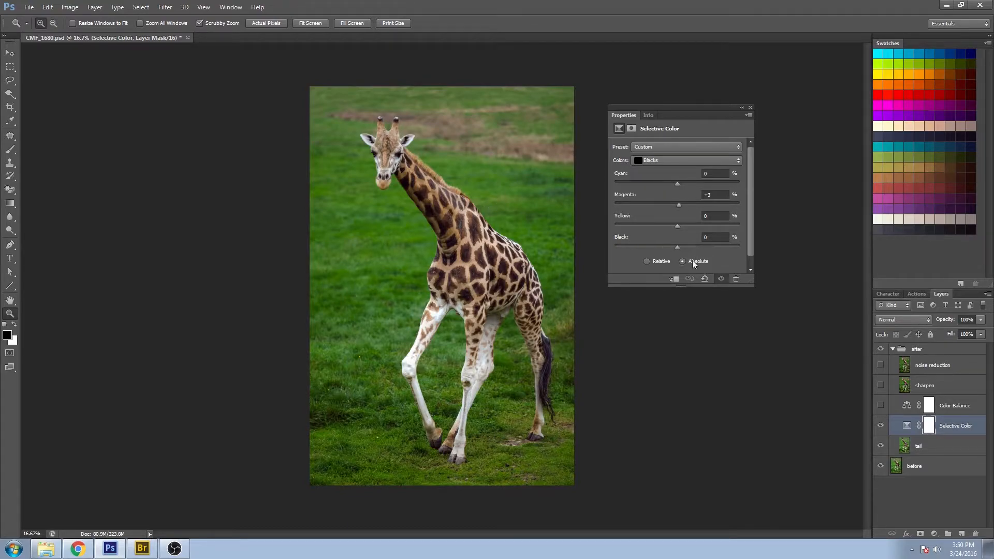
mouse_move(690, 262)
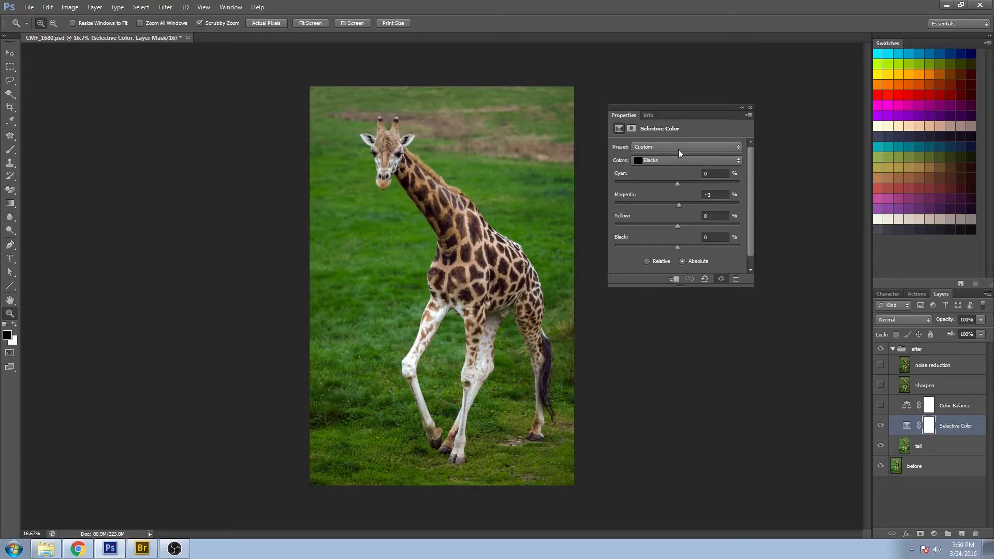
Choose the Reds range in Selective Color, showing cyan -20, magenta -23, yellow +5
left_click(687, 160)
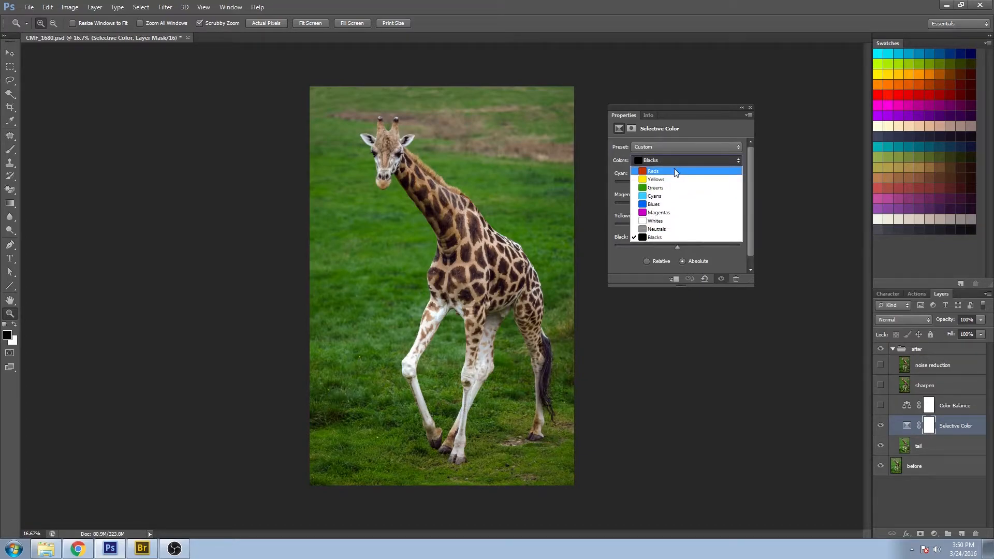
left_click(654, 171)
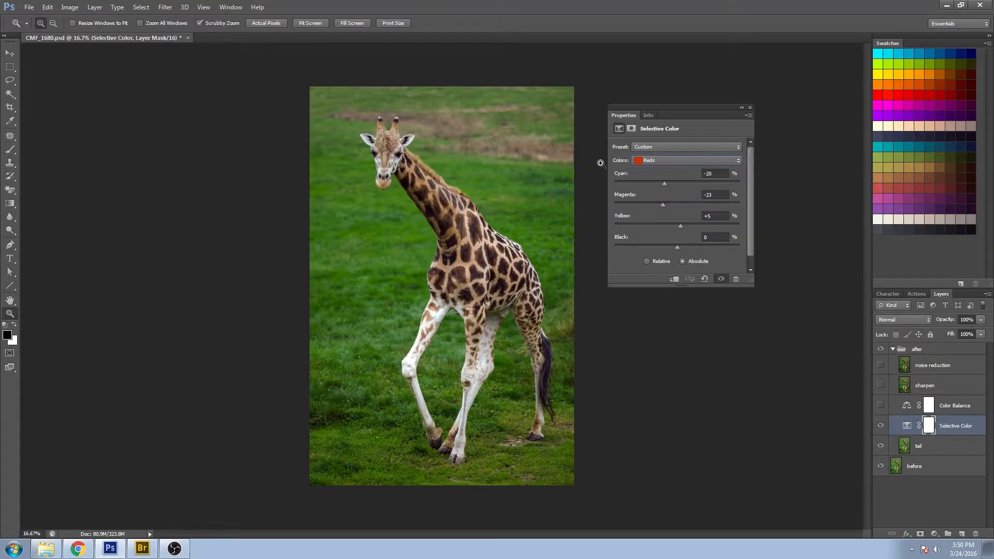
left_click(685, 159)
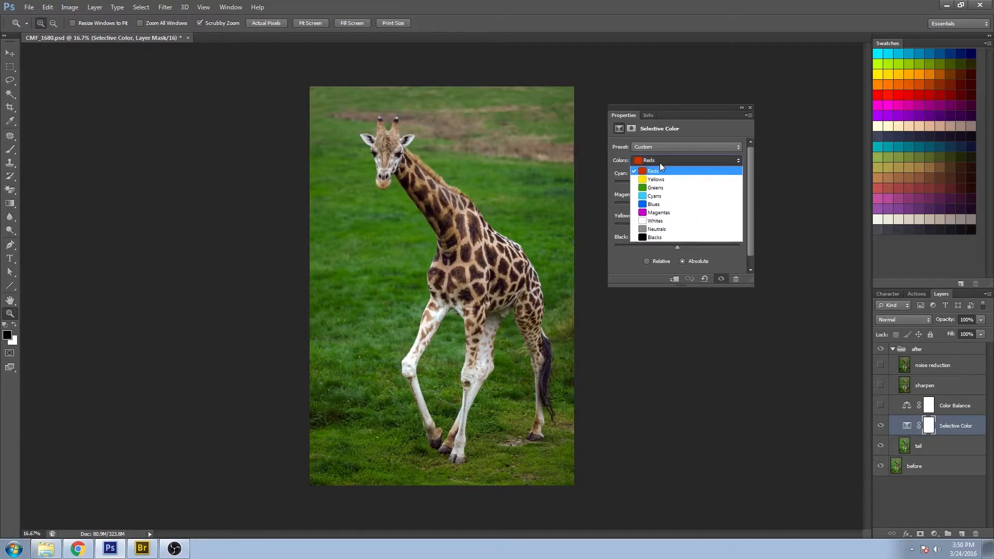
mouse_move(654, 195)
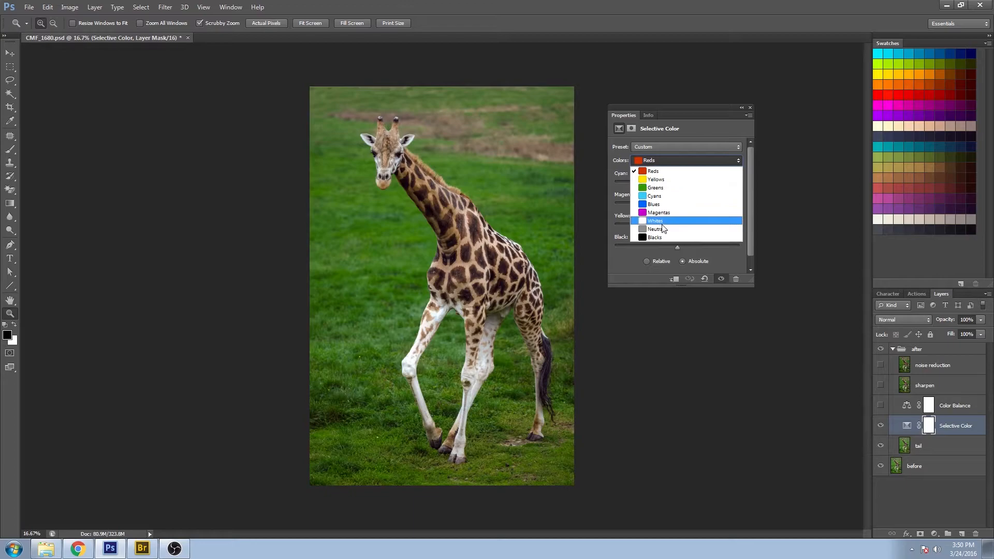
mouse_move(663, 221)
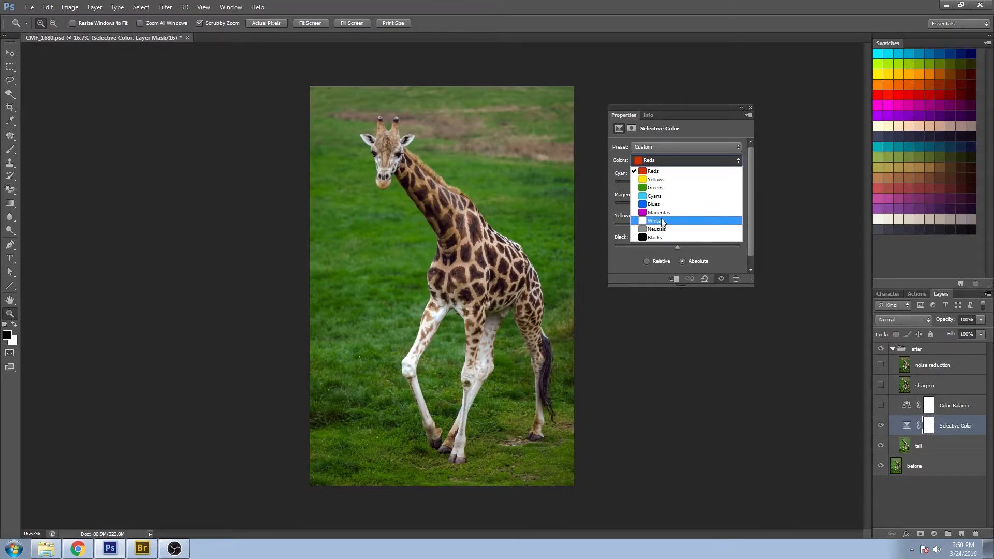
mouse_move(659, 204)
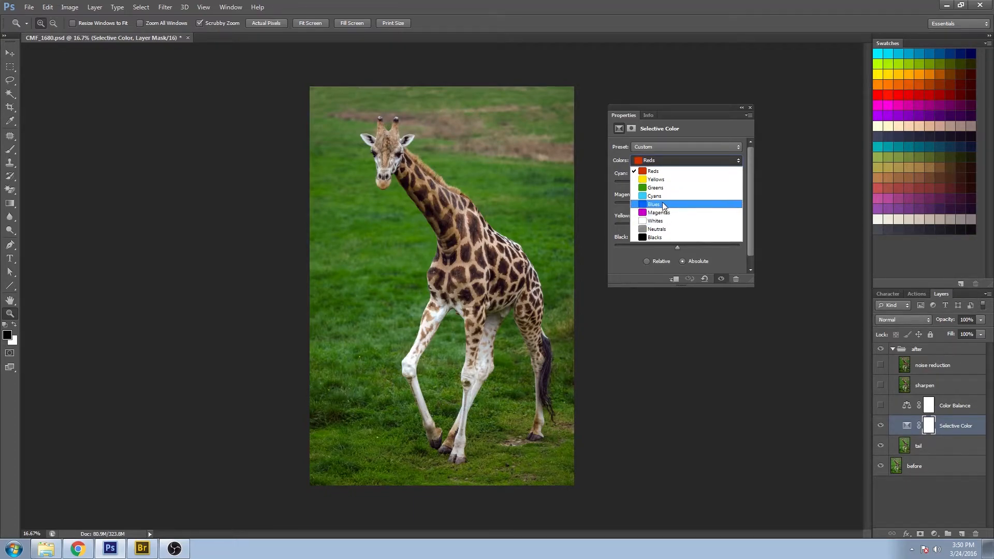
mouse_move(657, 229)
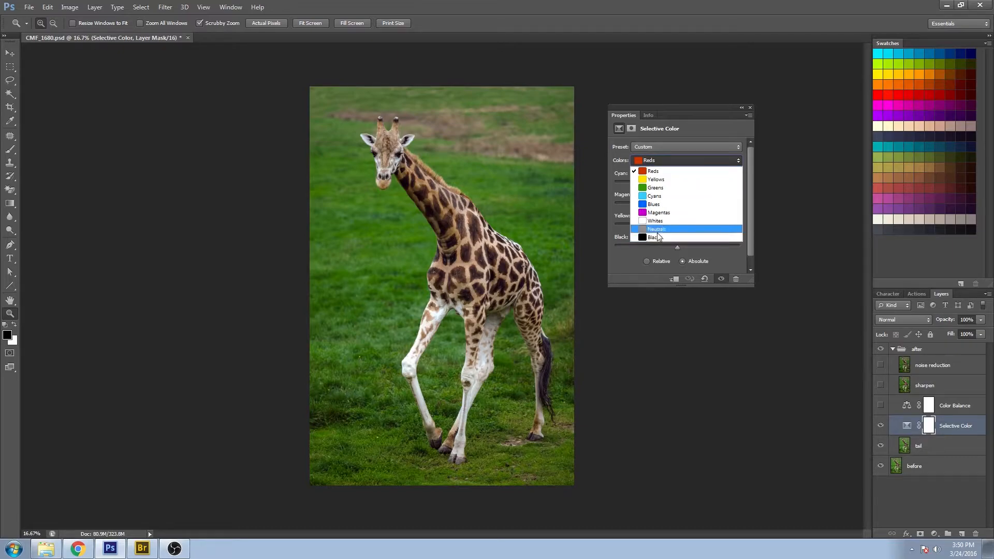
mouse_move(655, 221)
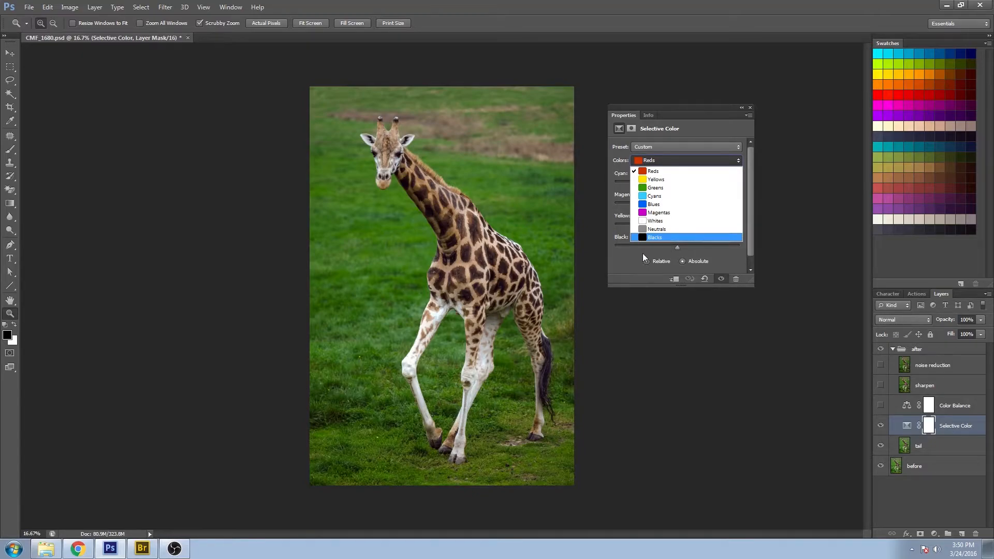
left_click(654, 171)
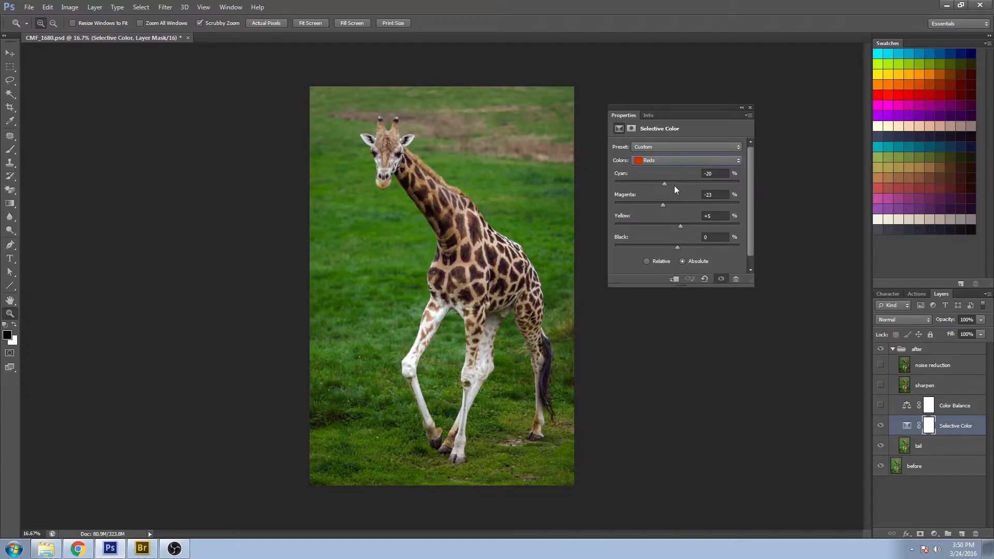
mouse_move(659, 187)
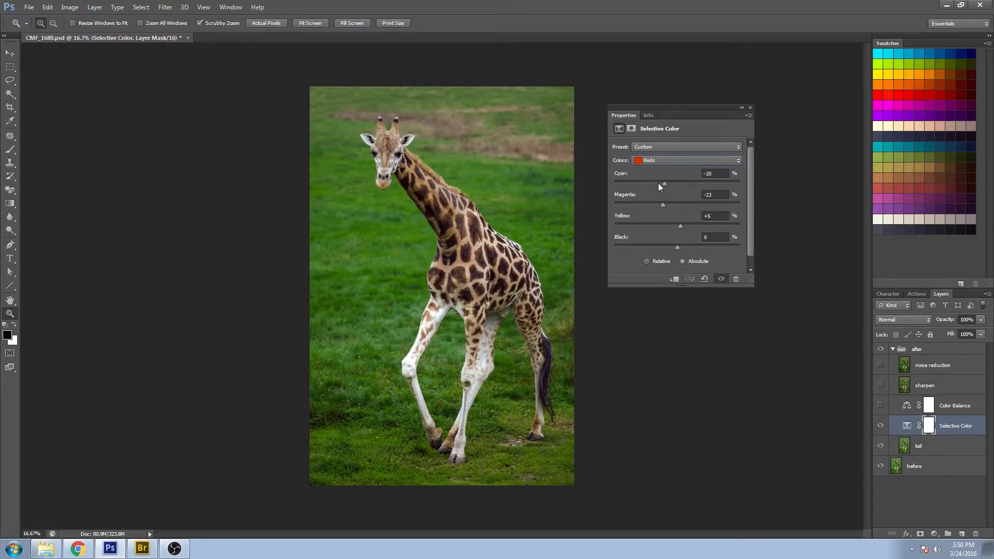
mouse_move(666, 188)
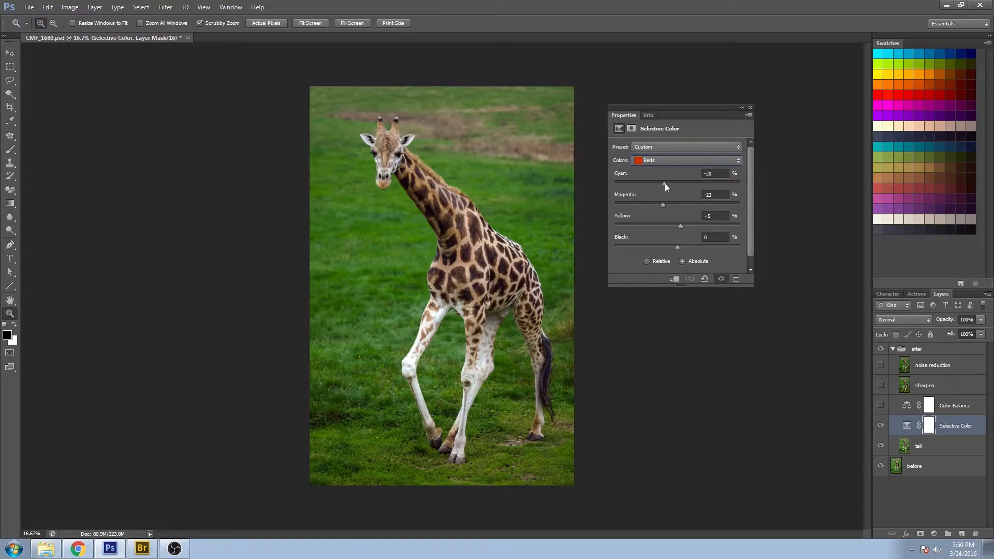
Set the reds to cyan -22, magenta -31 and yellow +19, warming the giraffe's coat
left_click_drag(662, 184, 682, 184)
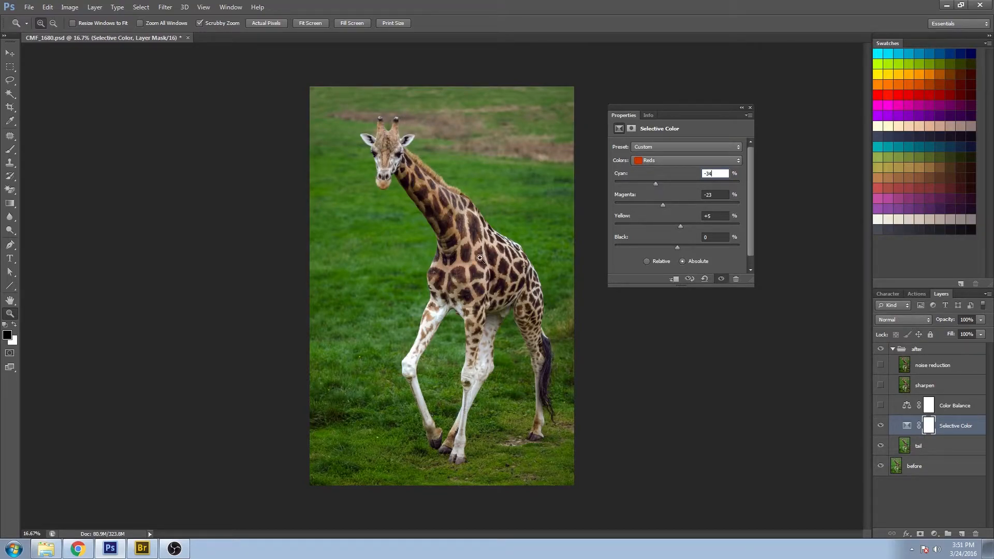
mouse_move(672, 192)
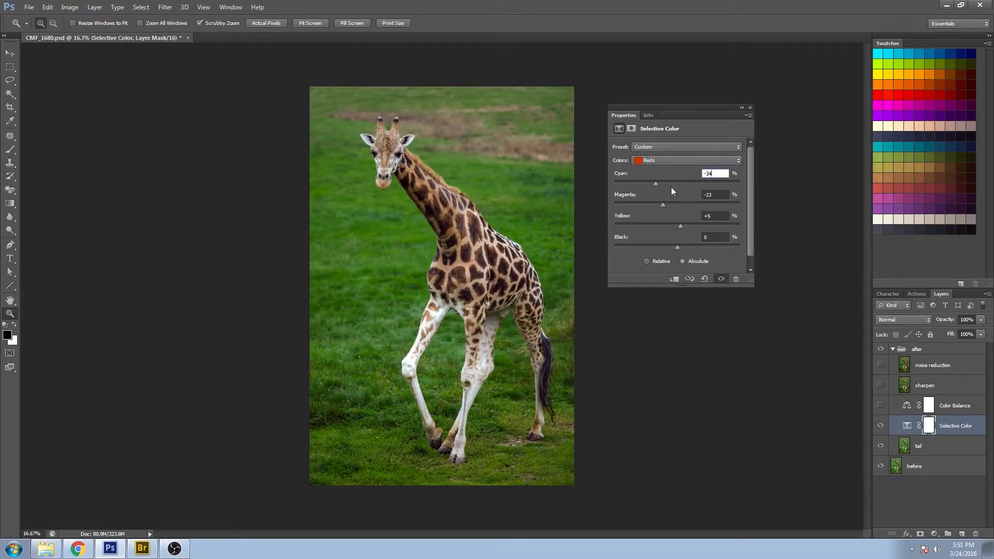
left_click_drag(656, 183, 663, 183)
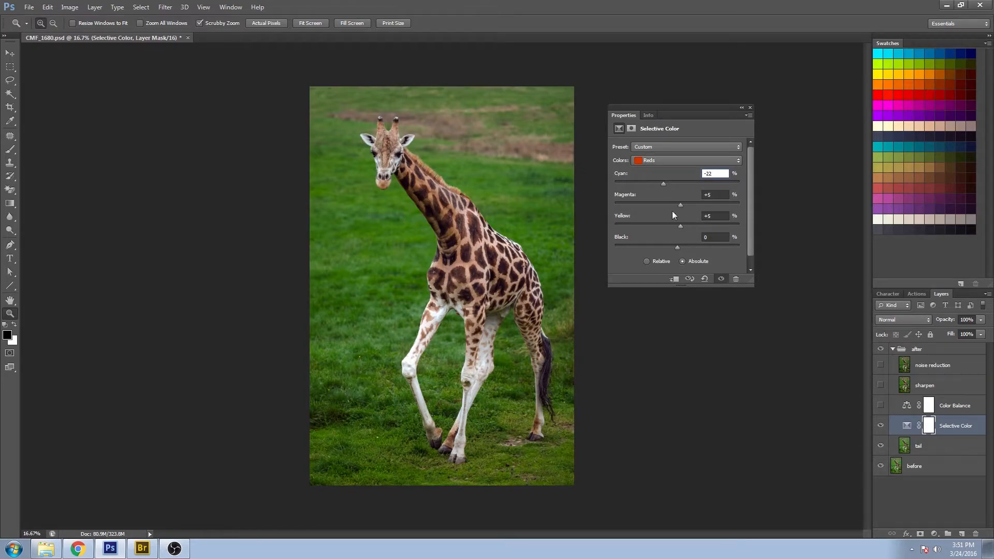
left_click(715, 193)
type("0")
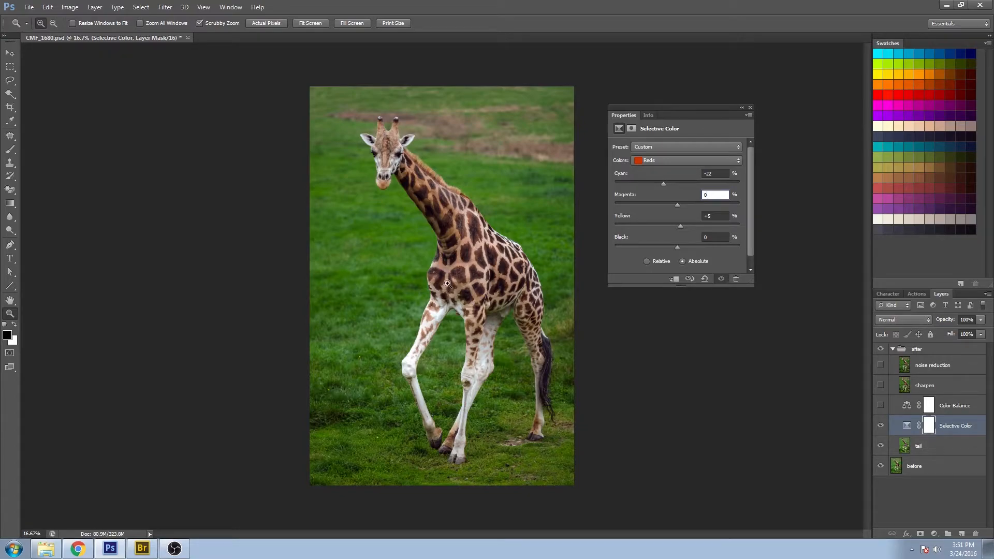
mouse_move(476, 304)
type("-31")
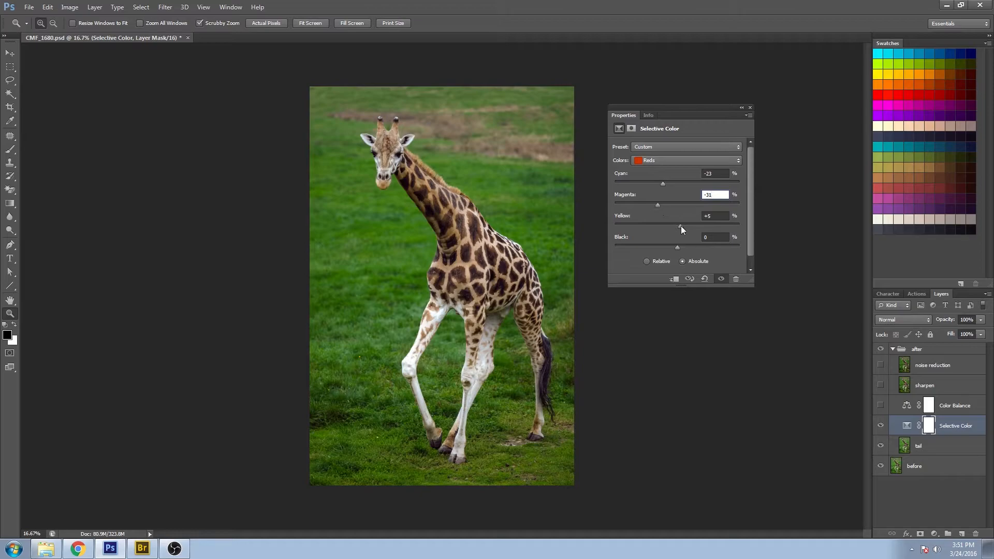
left_click_drag(663, 226, 654, 226)
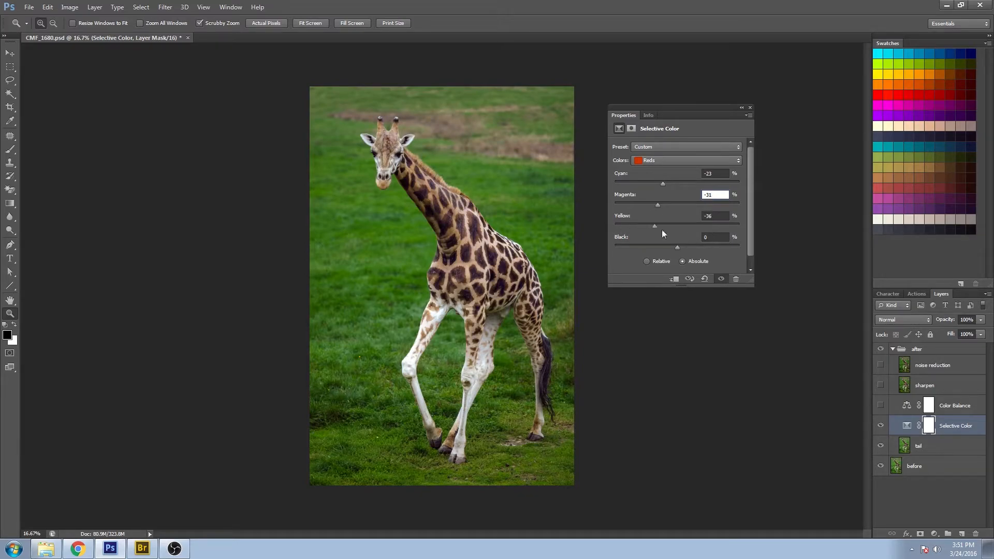
left_click_drag(654, 226, 697, 225)
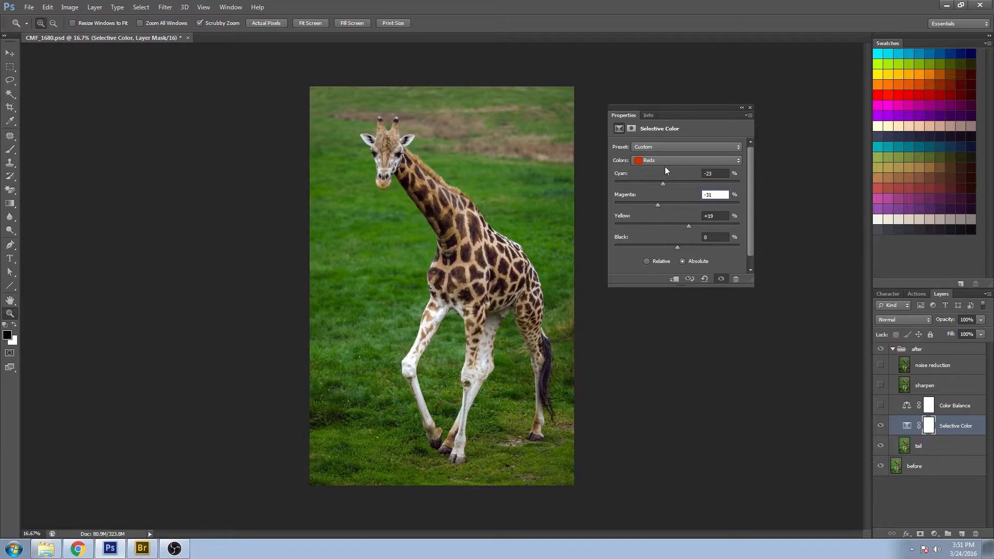
left_click(686, 159)
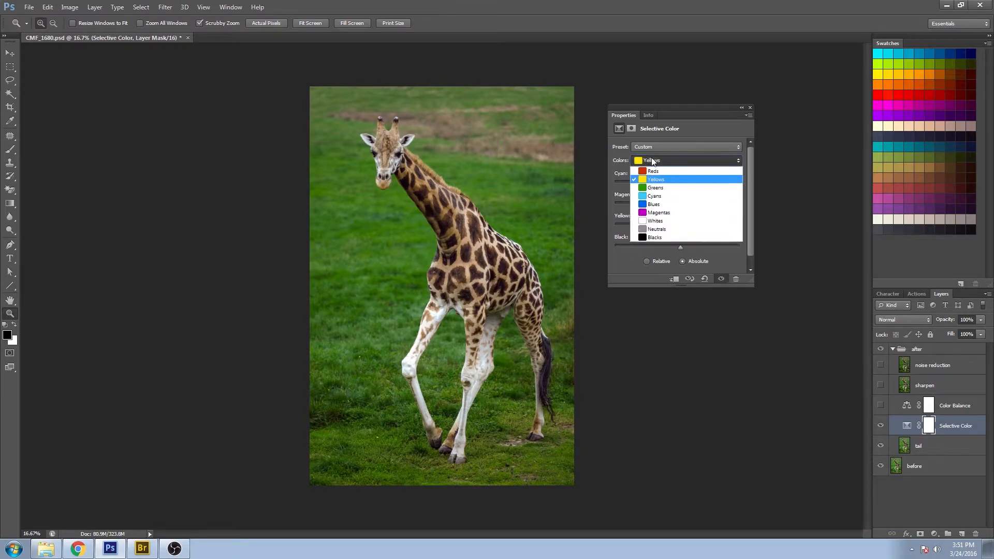
mouse_move(671, 229)
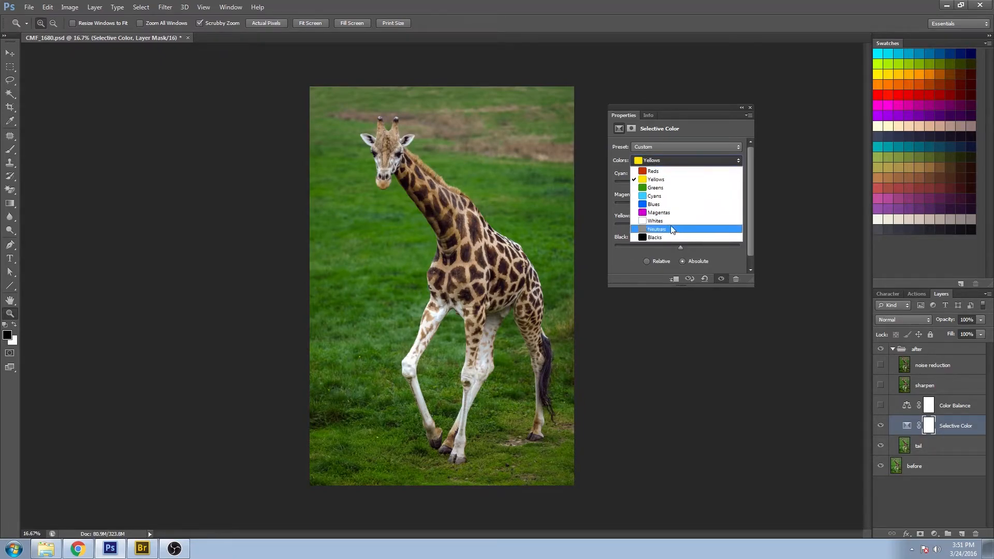
mouse_move(679, 221)
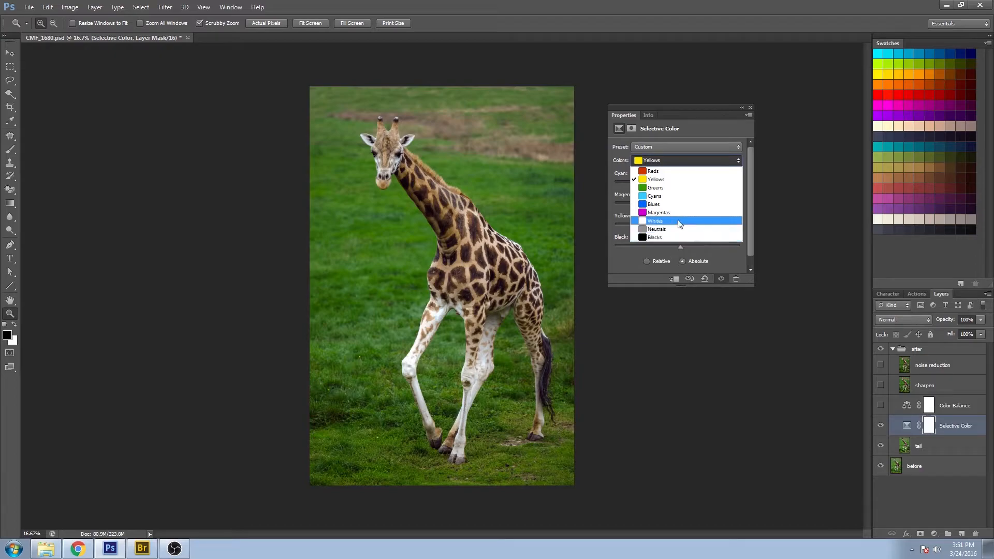
mouse_move(674, 171)
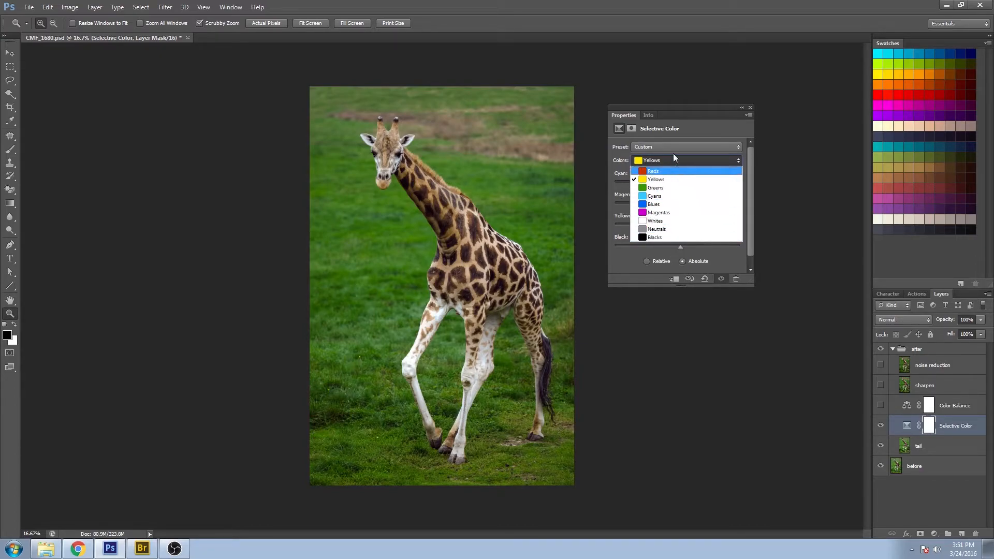
Switch to the Greens range and work the Black slider up and down, settling at +28
left_click(655, 187)
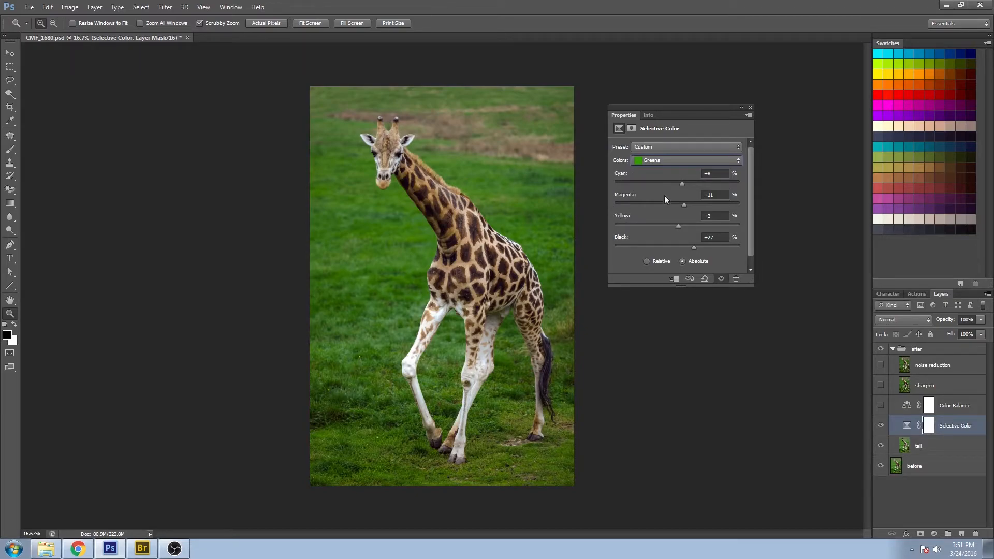
mouse_move(696, 253)
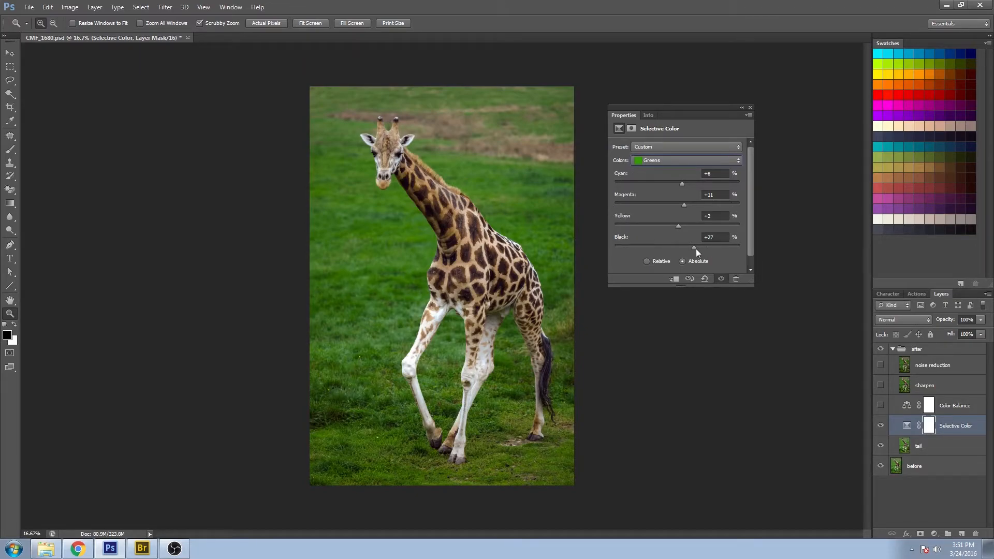
left_click_drag(694, 248, 691, 248)
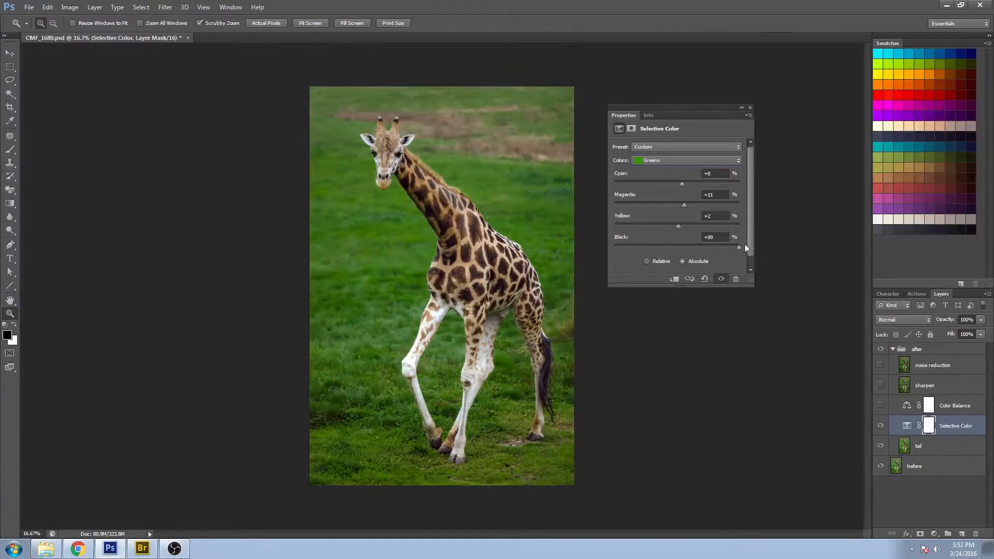
left_click_drag(736, 246, 683, 246)
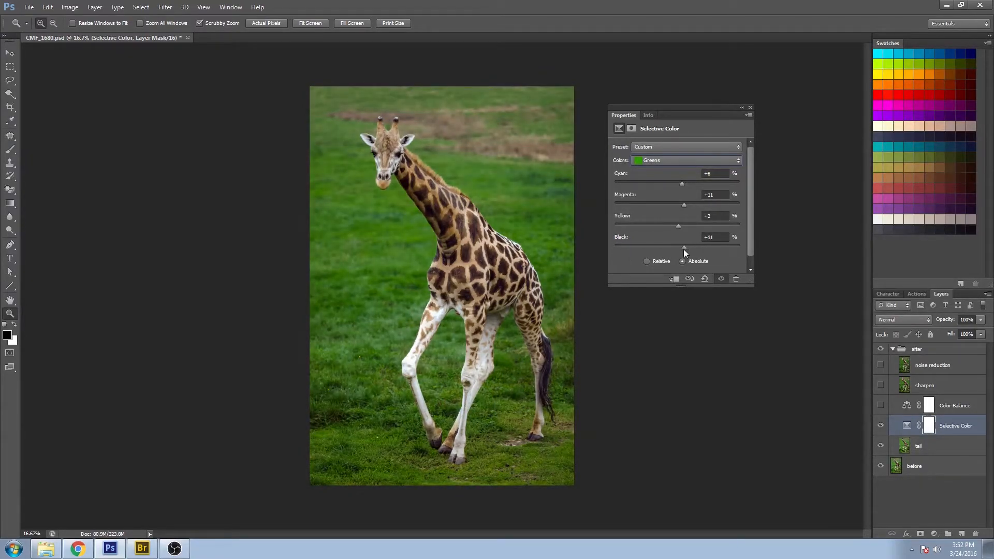
left_click_drag(683, 247, 666, 247)
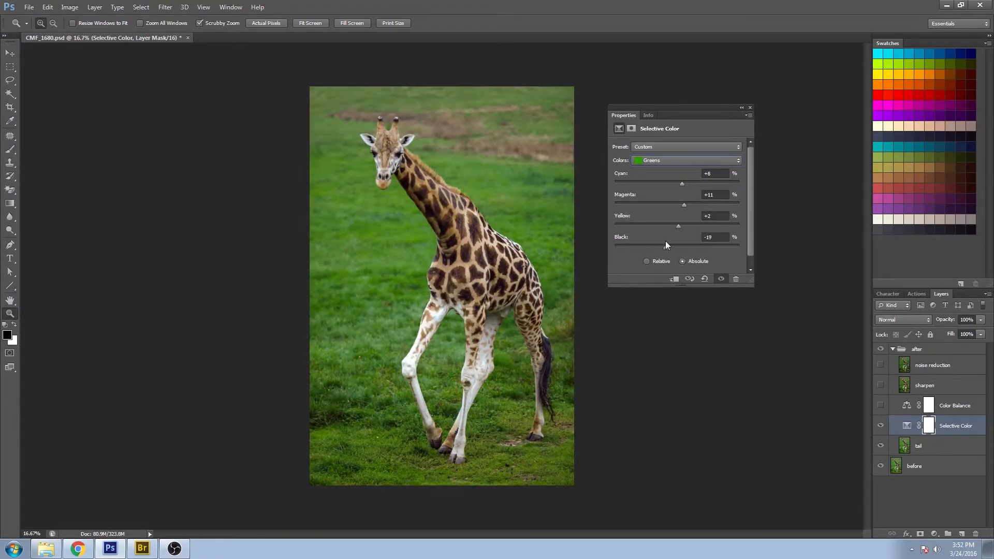
left_click_drag(678, 245, 738, 245)
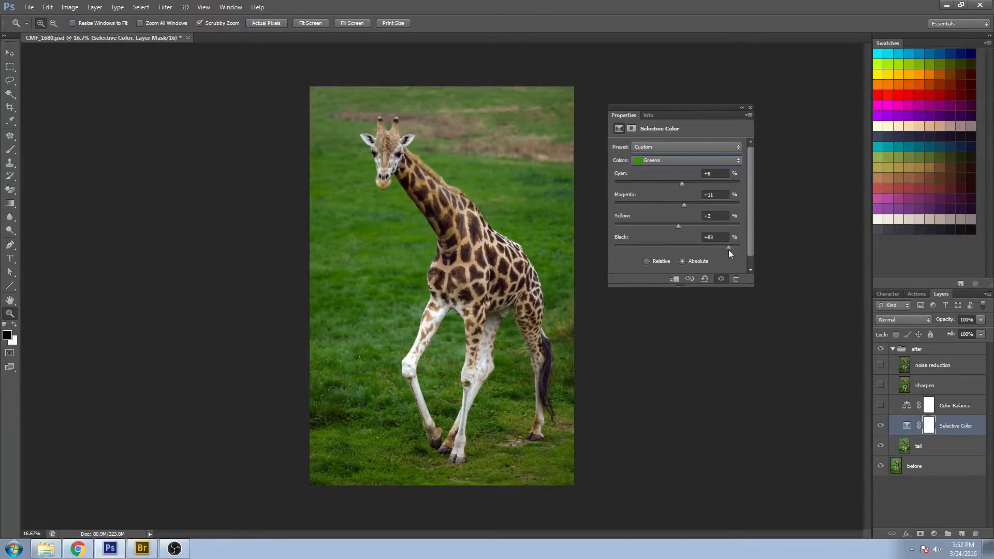
left_click_drag(728, 247, 732, 247)
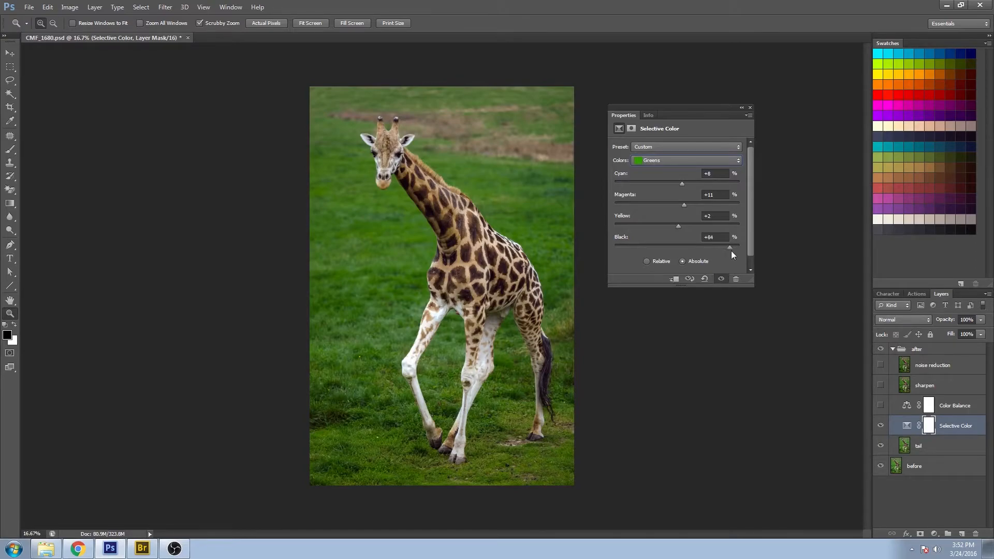
left_click_drag(728, 248, 702, 248)
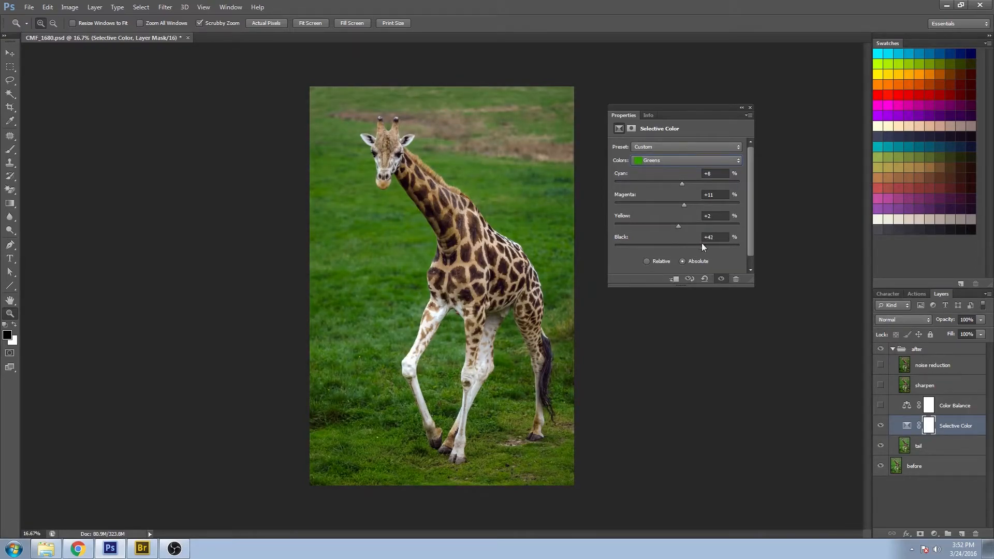
left_click_drag(682, 246, 694, 247)
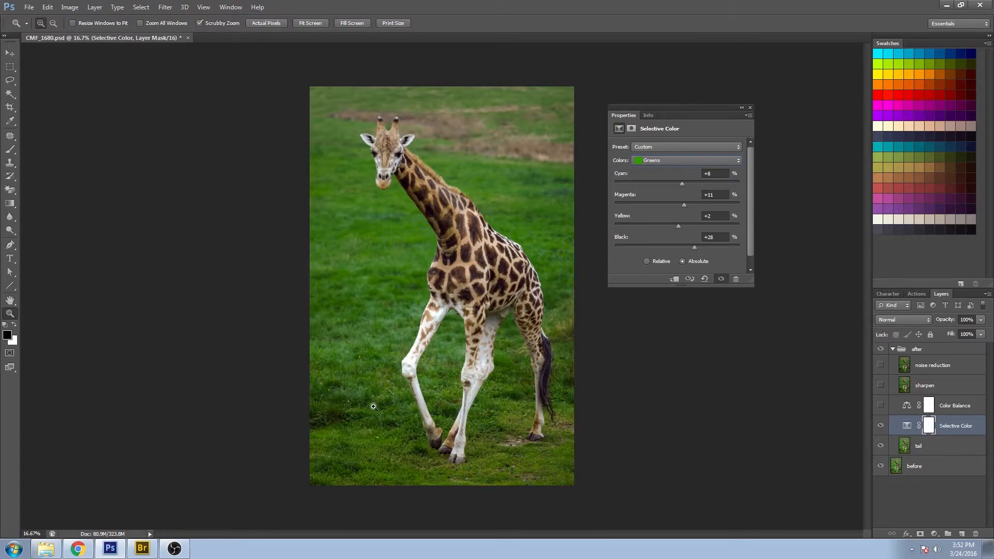
mouse_move(368, 393)
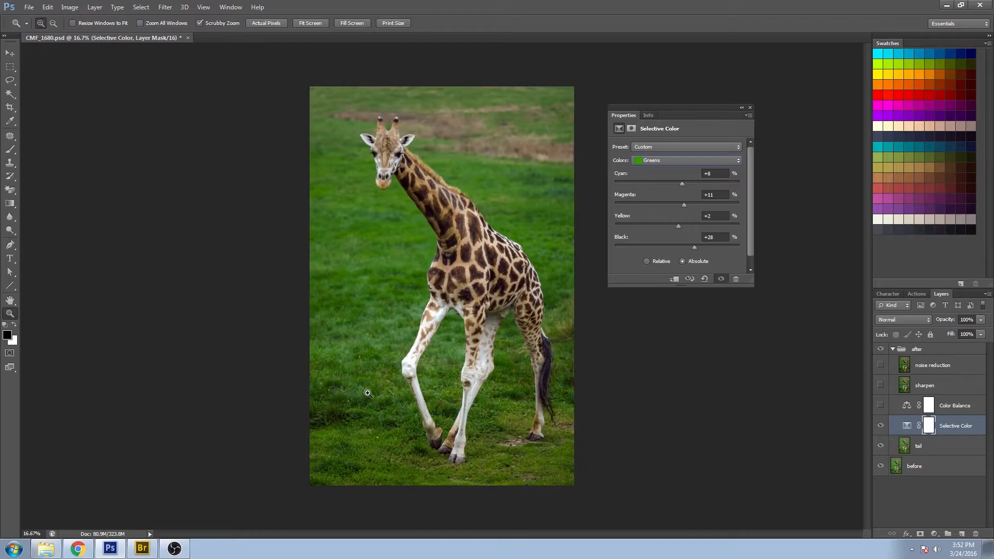
mouse_move(489, 219)
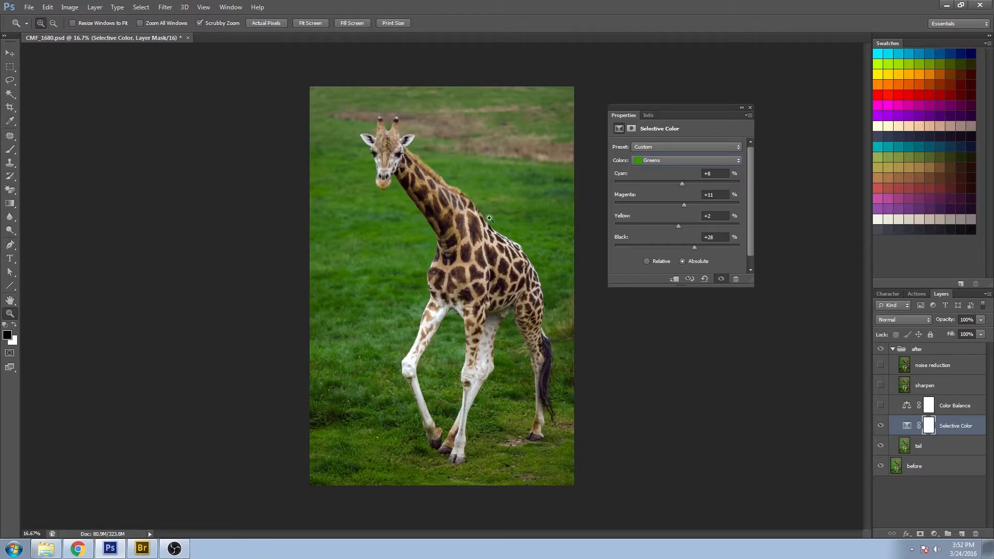
mouse_move(676, 266)
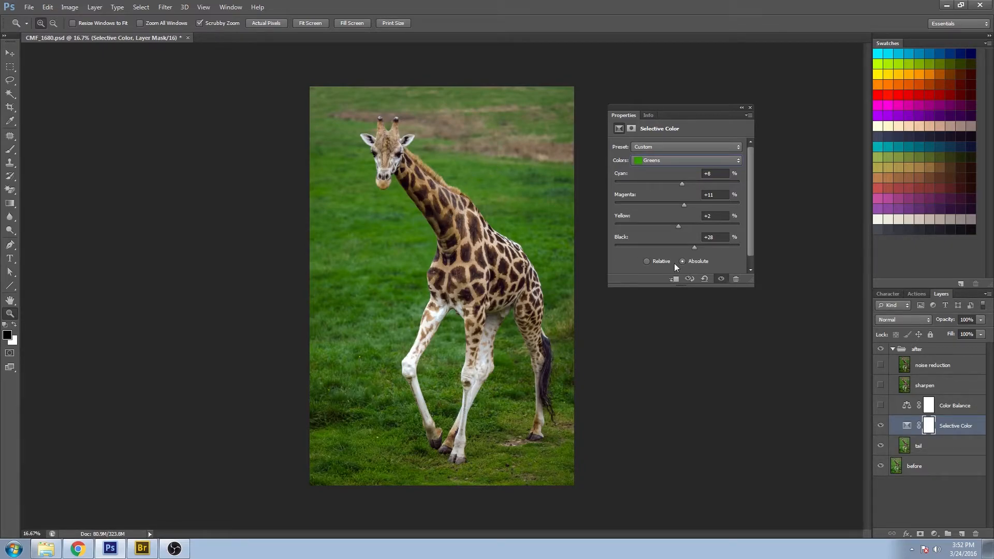
left_click(685, 160)
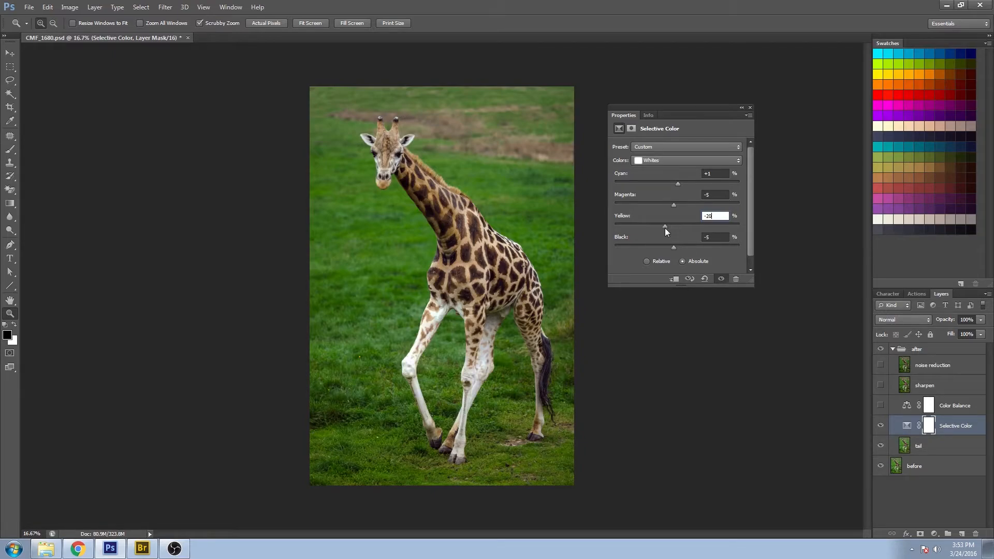
Cut the yellow in the whites down to about -40
left_click_drag(665, 226, 655, 227)
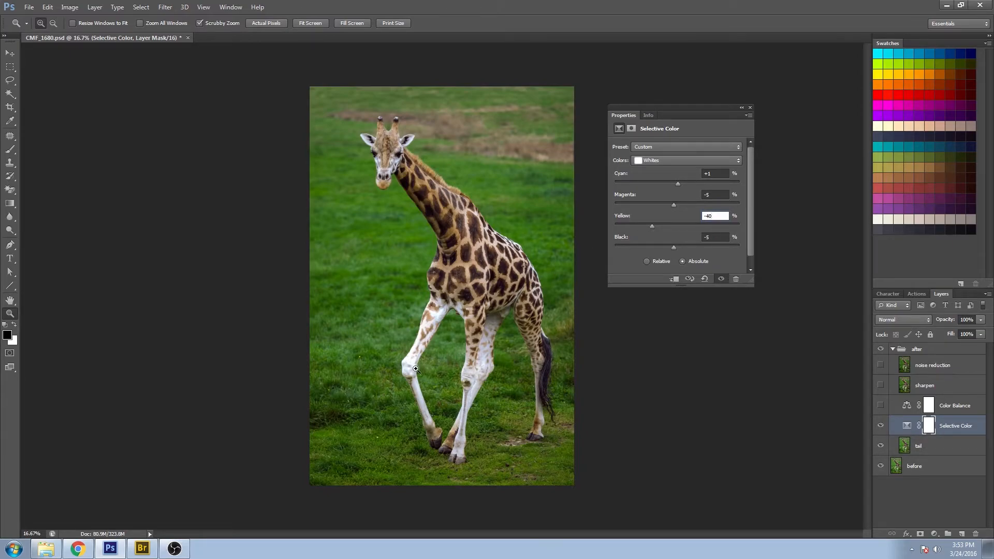
mouse_move(446, 312)
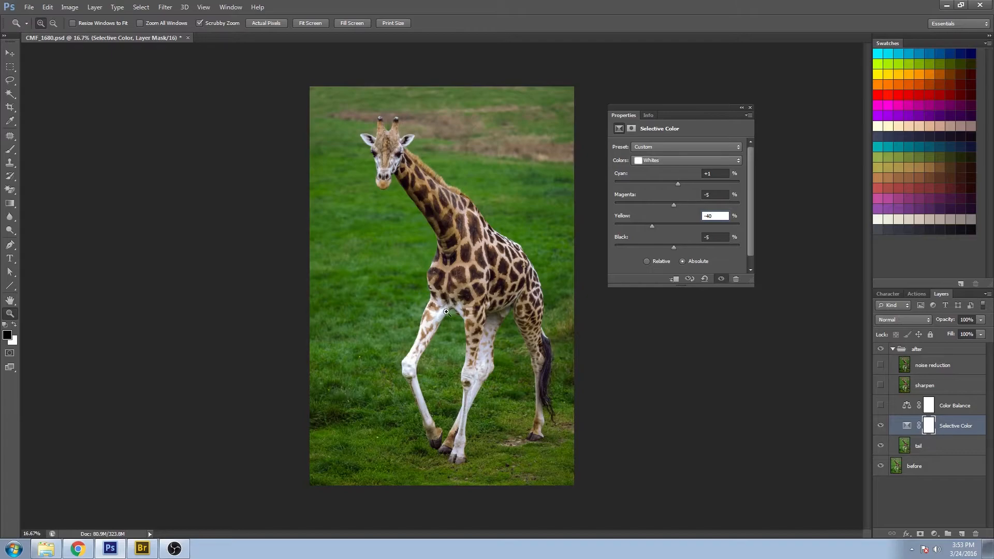
mouse_move(448, 256)
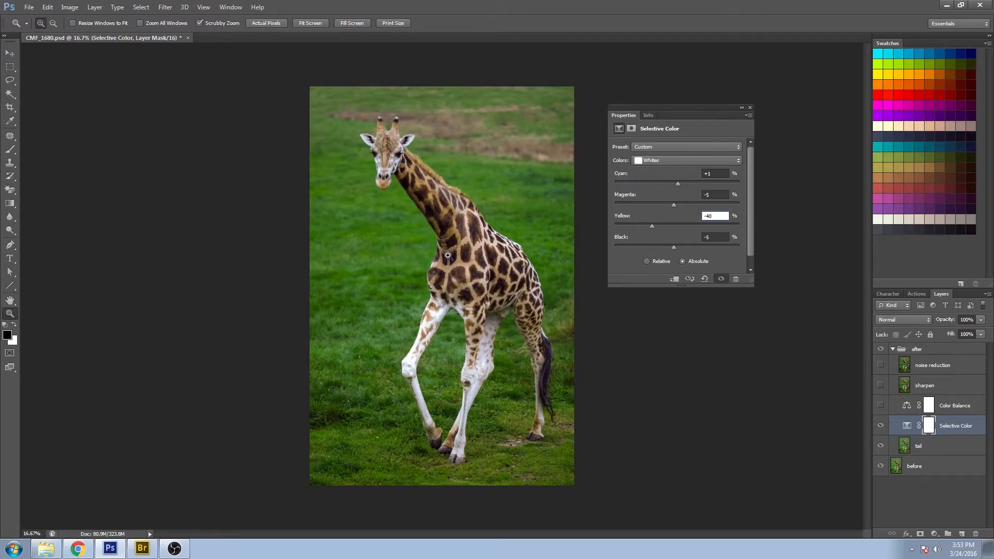
left_click_drag(652, 225, 665, 225)
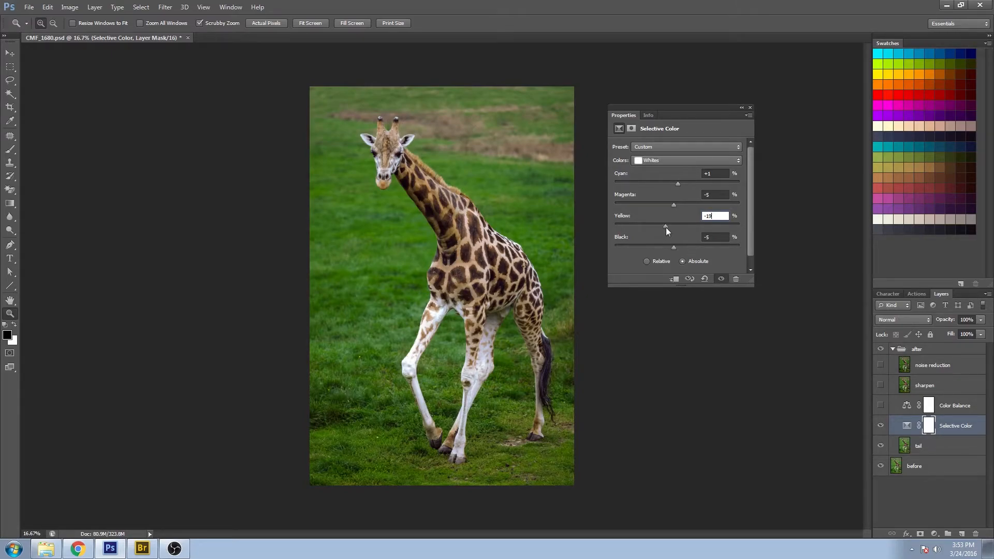
left_click_drag(665, 225, 643, 226)
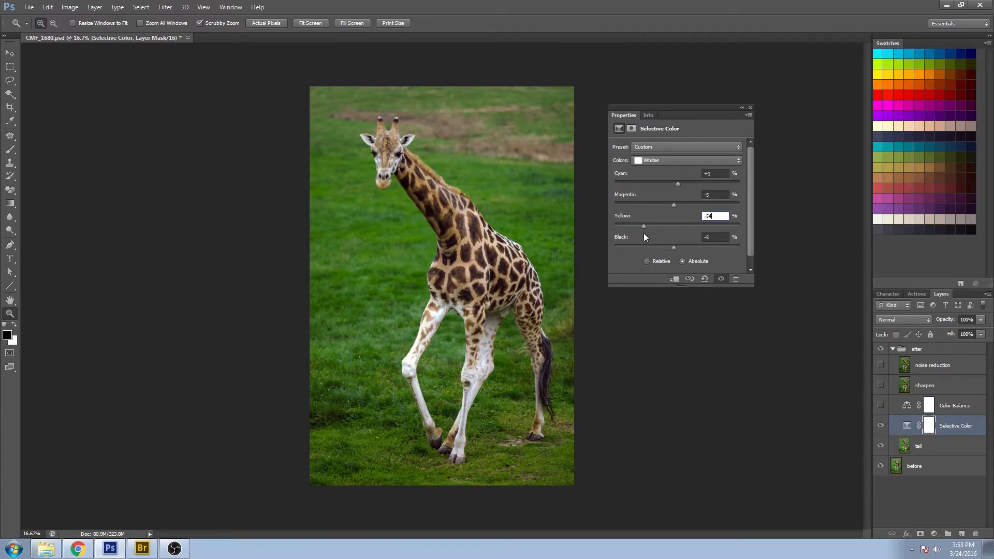
left_click_drag(643, 226, 649, 226)
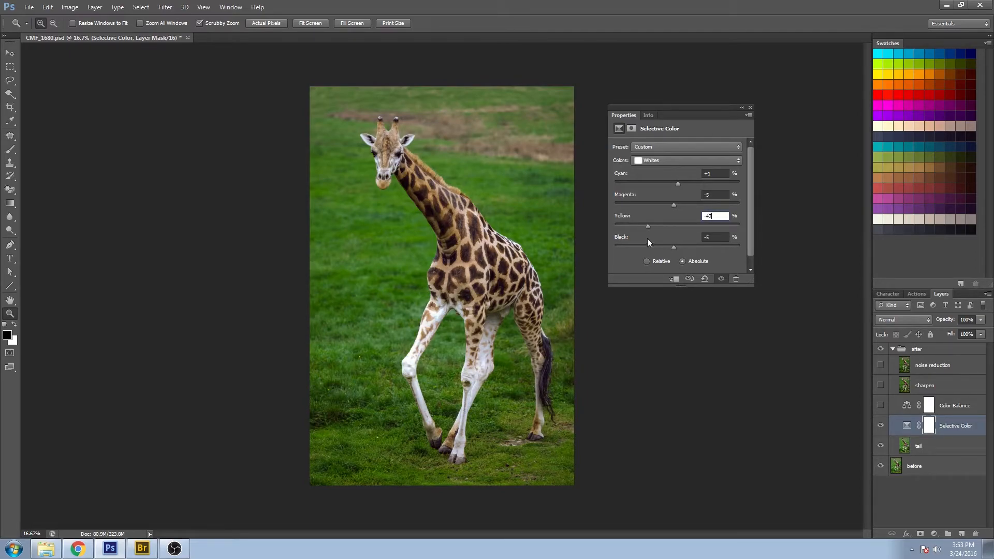
left_click(686, 160)
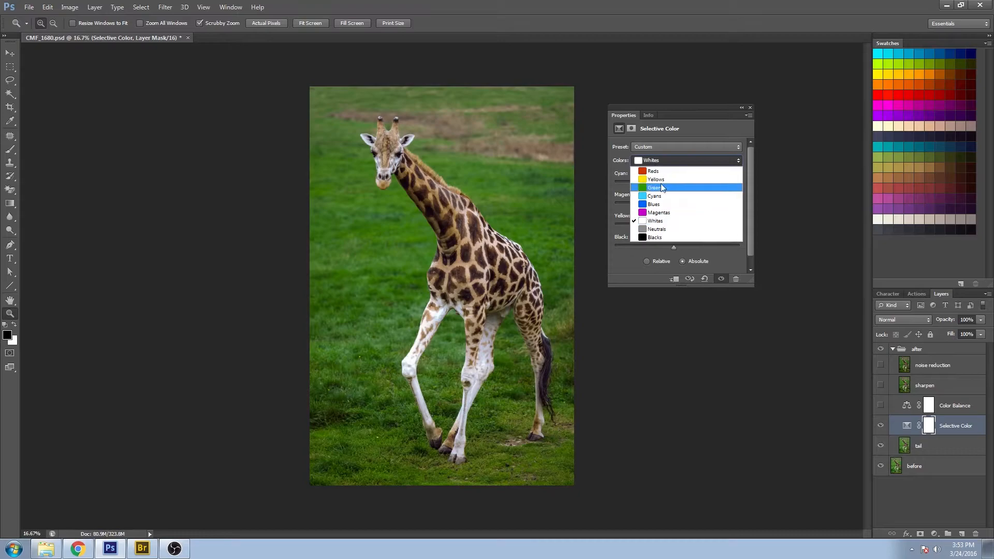
Choose the Neutrals range, reviewing its slightly reduced cyan of -2
left_click(658, 229)
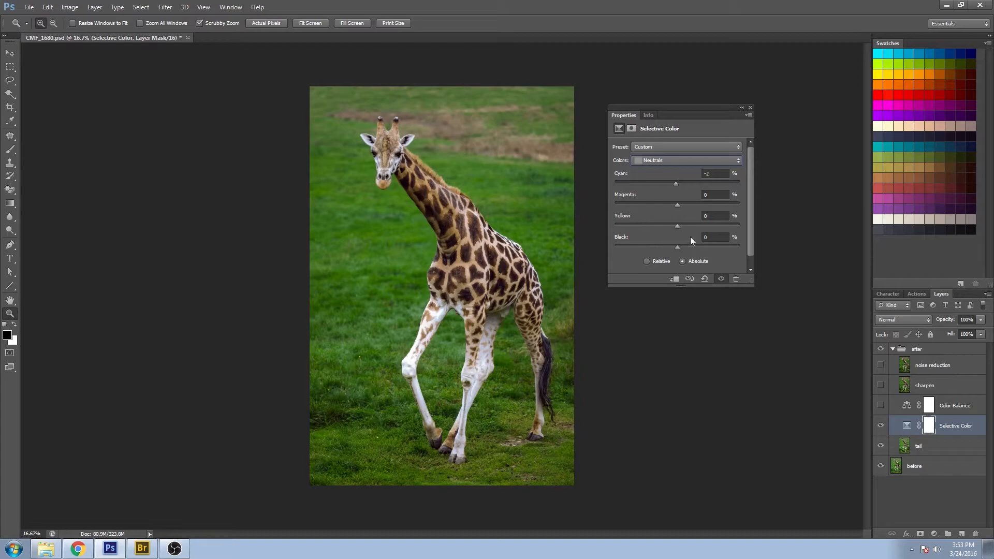
mouse_move(657, 184)
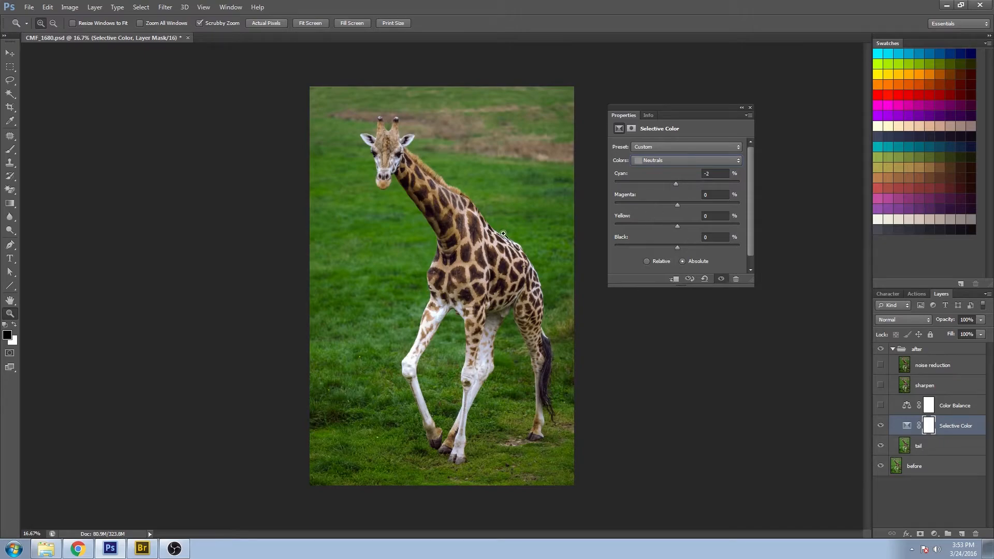
mouse_move(667, 165)
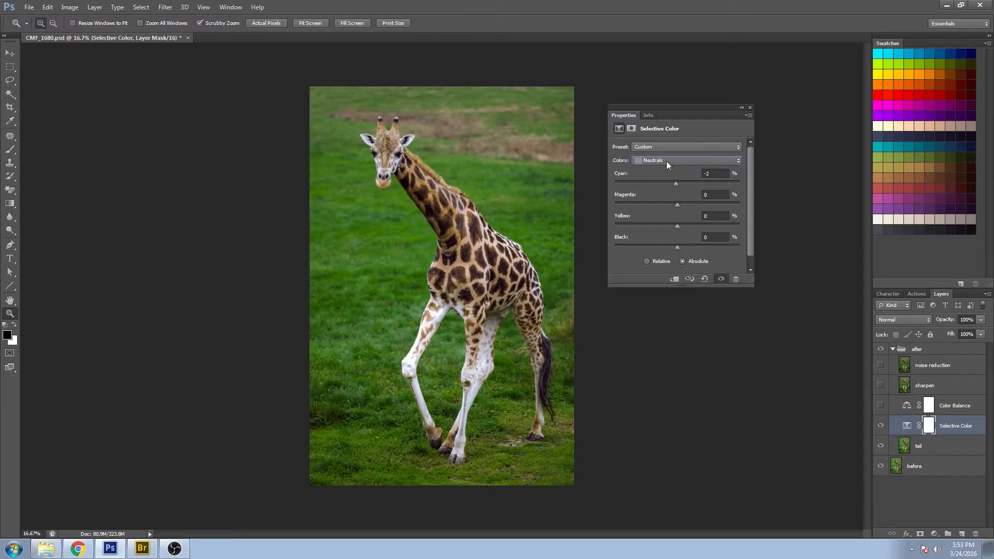
left_click(685, 160)
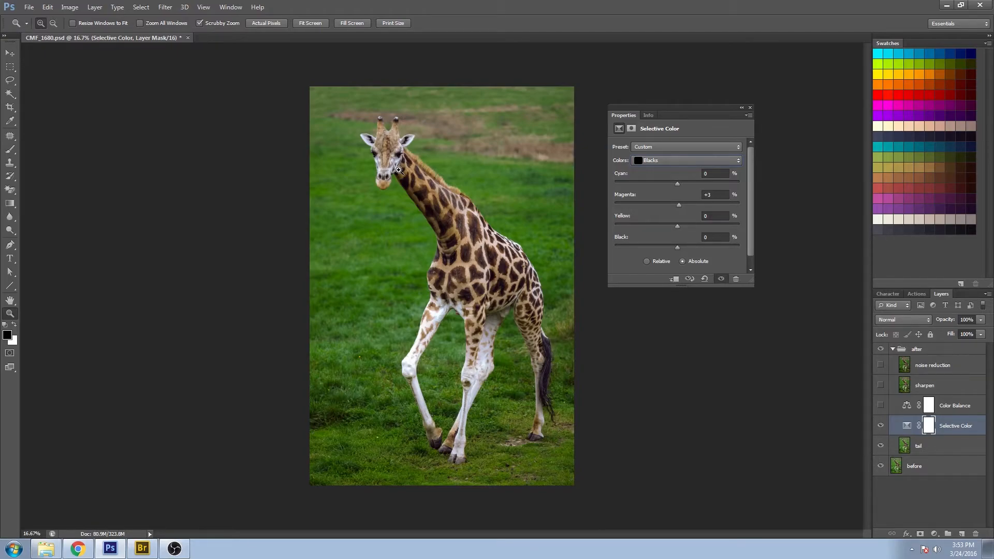
mouse_move(470, 235)
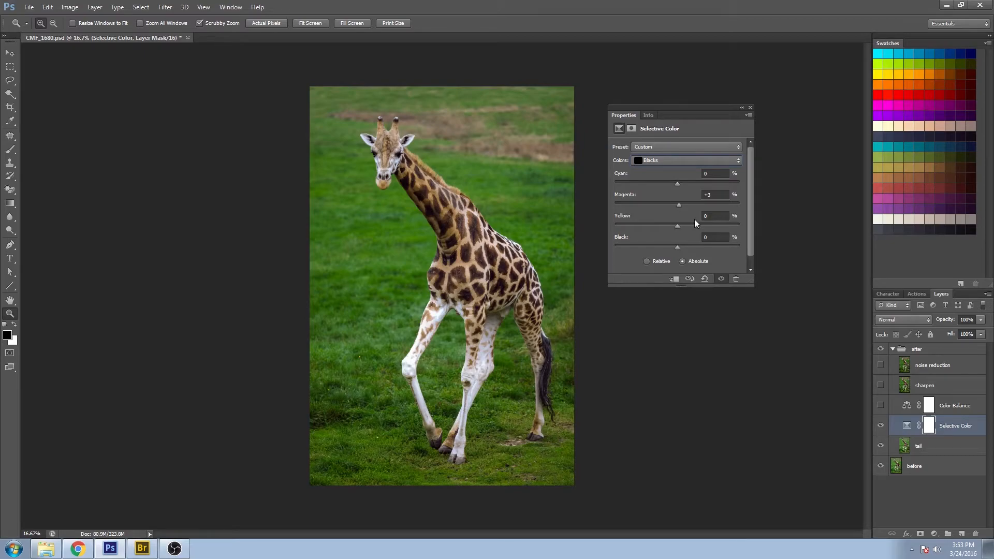
mouse_move(283, 42)
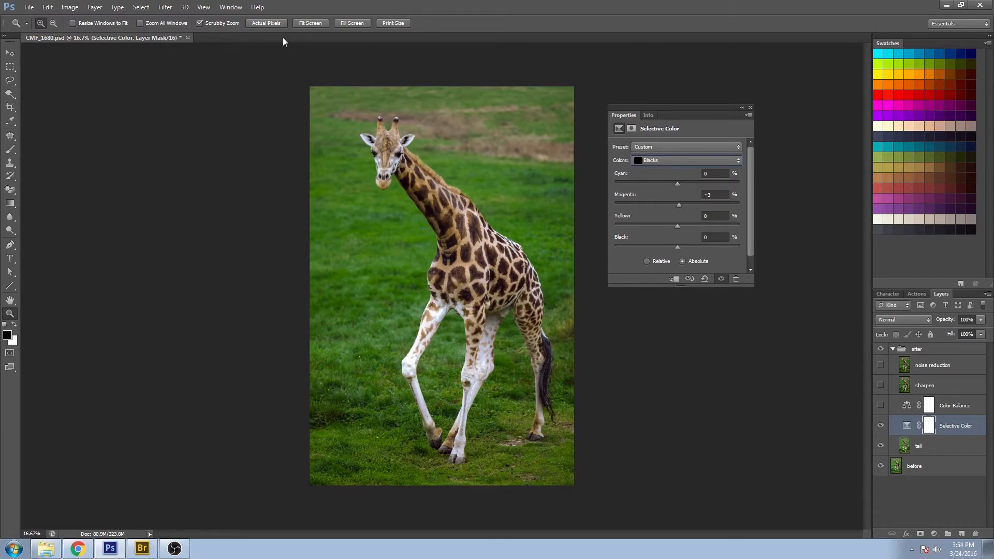
mouse_move(272, 157)
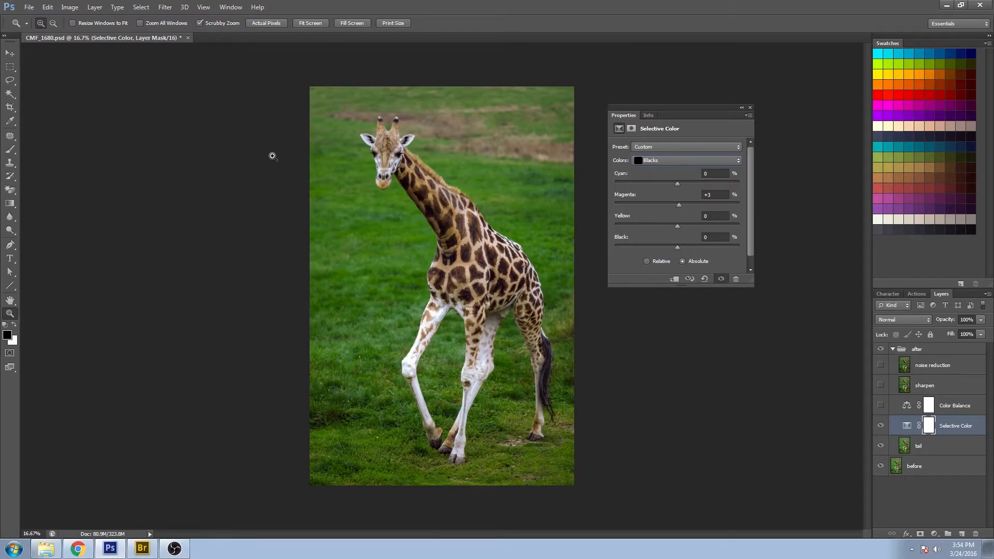
mouse_move(347, 318)
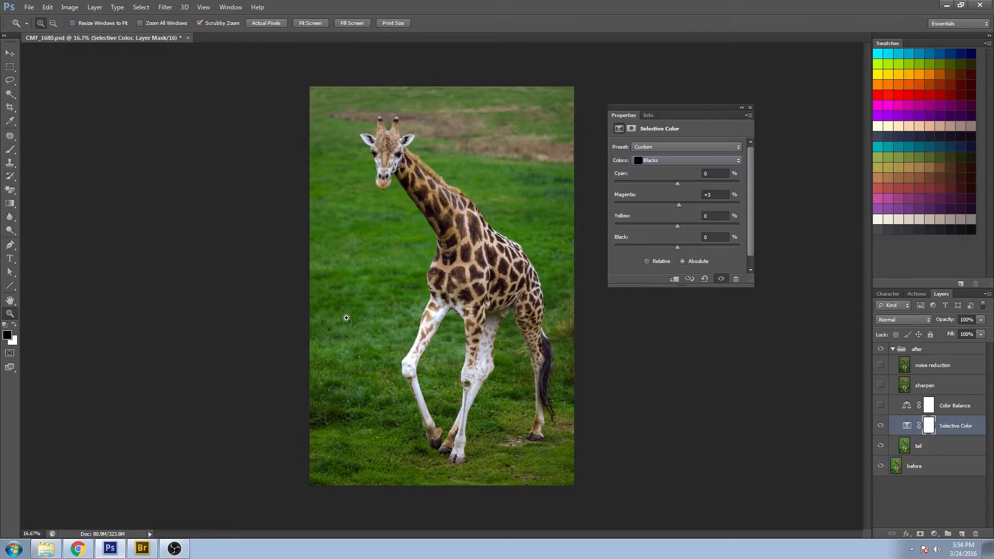
mouse_move(343, 256)
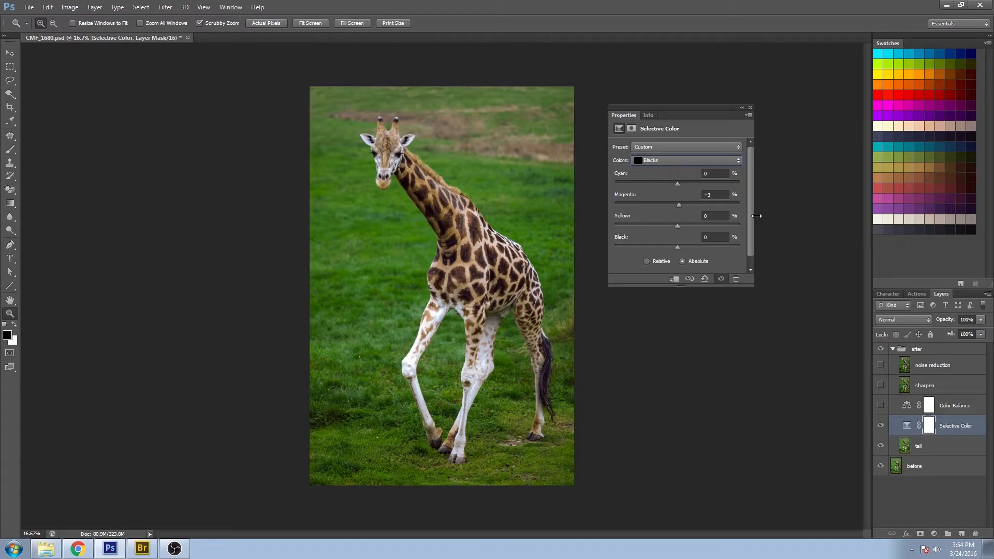
Swing the blacks' Magenta slider around and settle it at about +9, then close the settings
left_click_drag(678, 205, 693, 205)
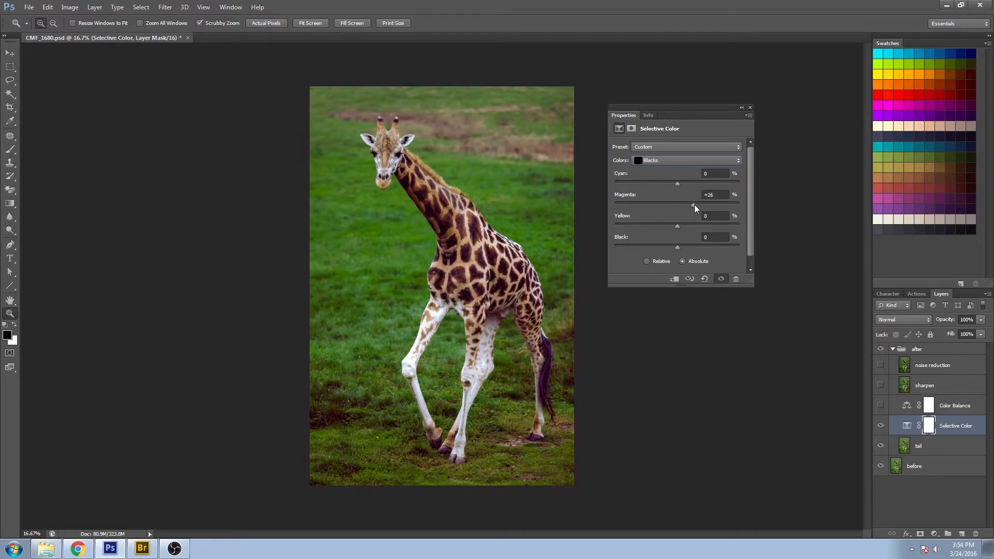
left_click_drag(693, 205, 687, 205)
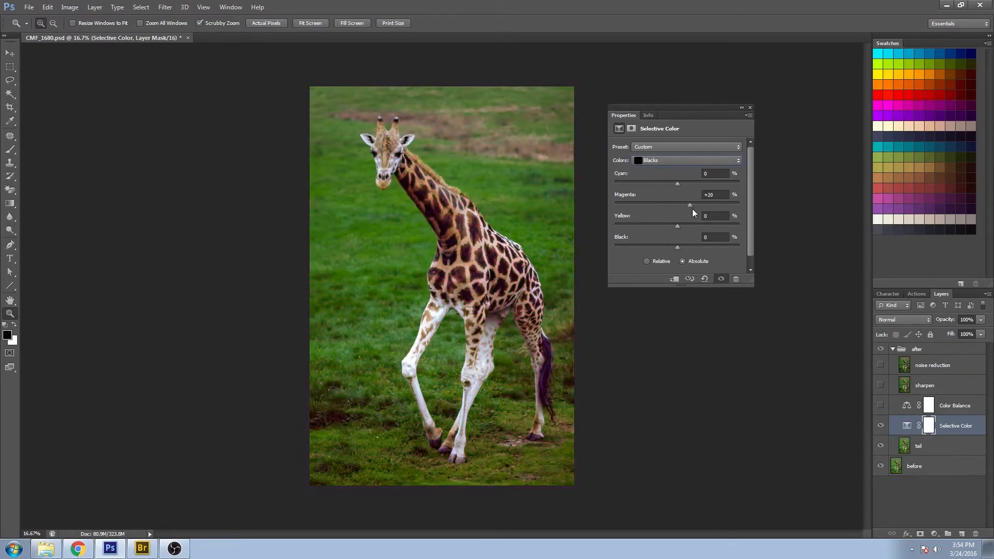
left_click_drag(690, 205, 665, 205)
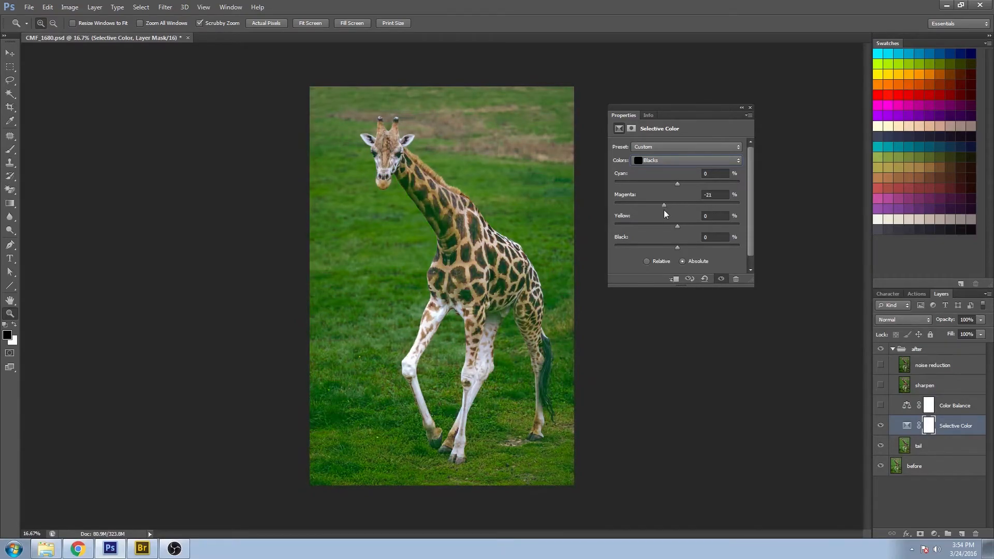
left_click_drag(664, 206, 738, 205)
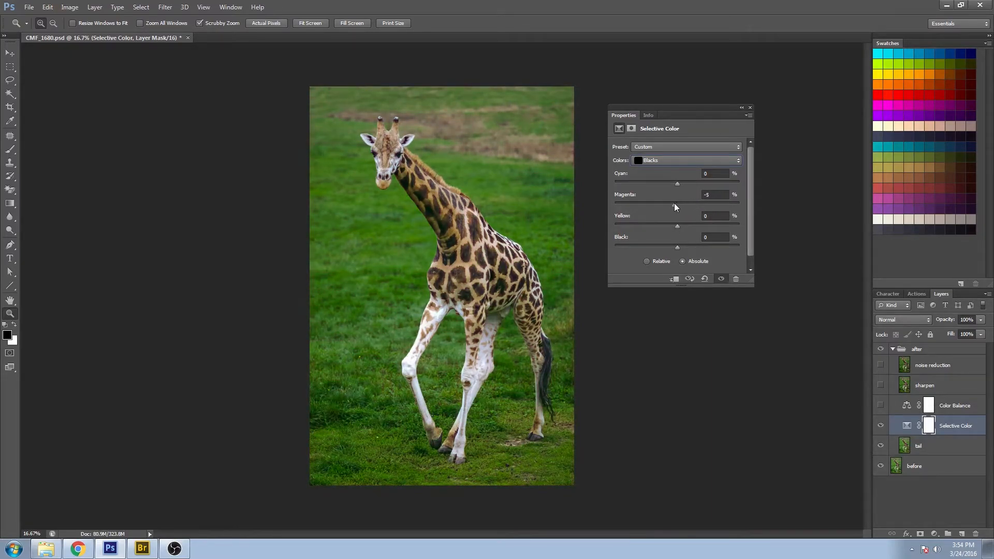
left_click_drag(674, 185, 680, 184)
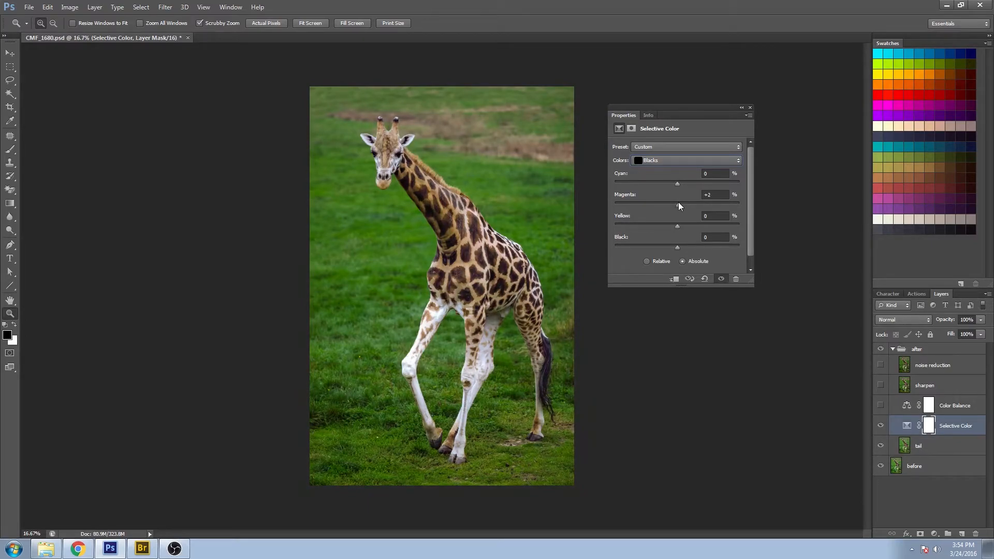
left_click_drag(677, 201, 681, 202)
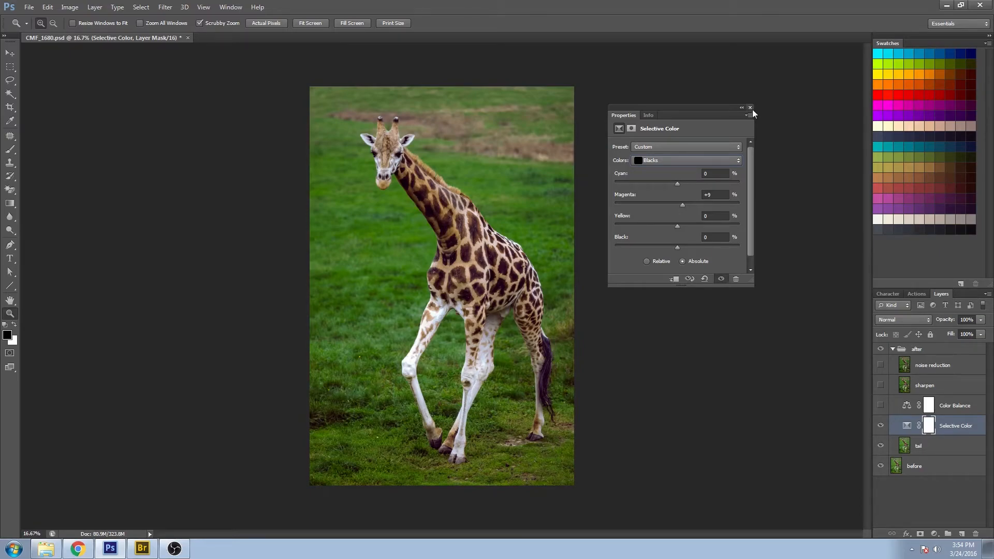
left_click(750, 108)
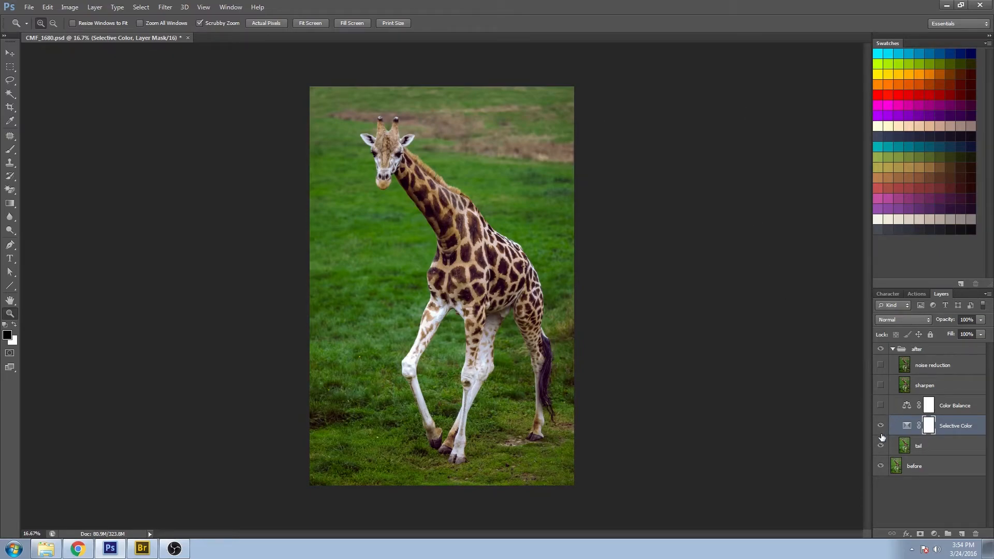
Switch on the Color Balance layer and show its Midtones settings at +1, -1, -1
left_click(880, 426)
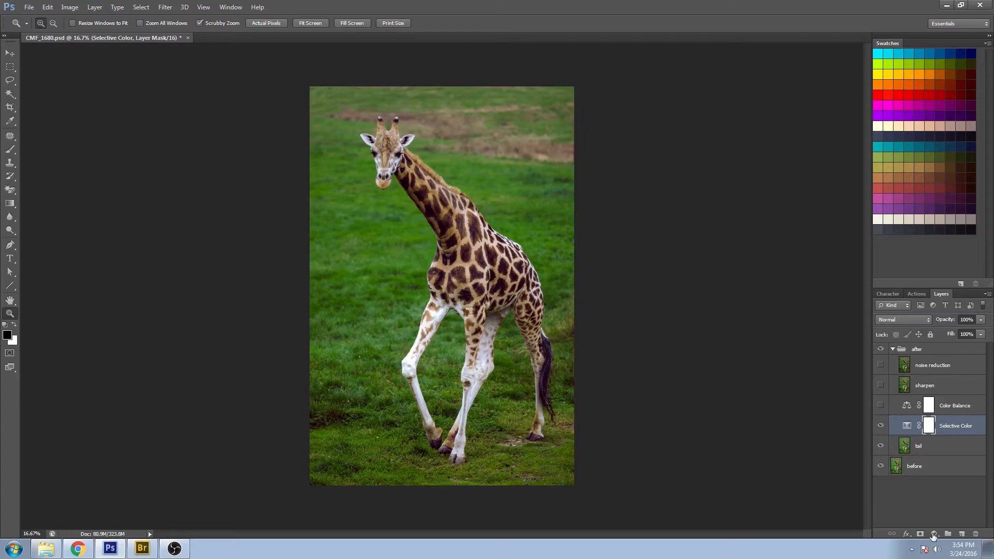
left_click(933, 534)
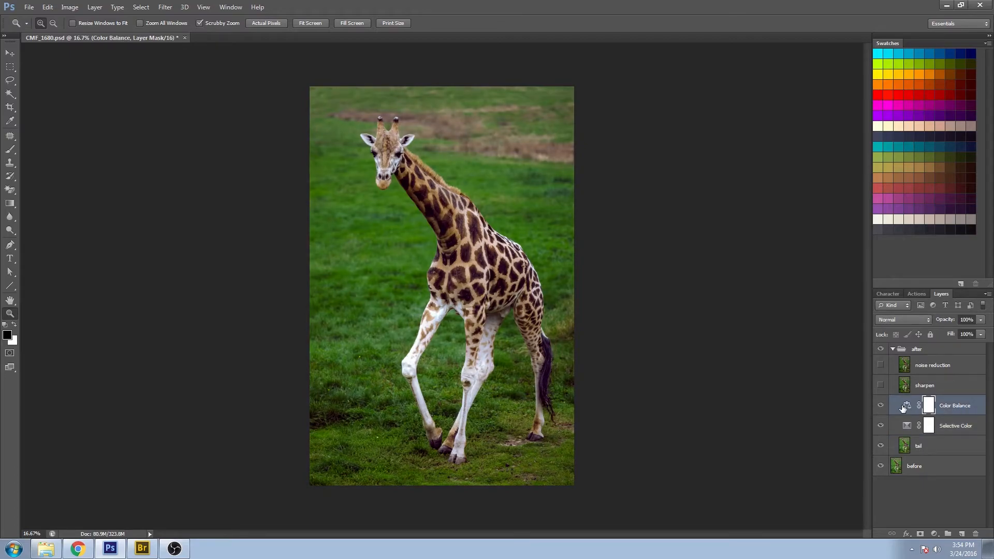
left_click(905, 405)
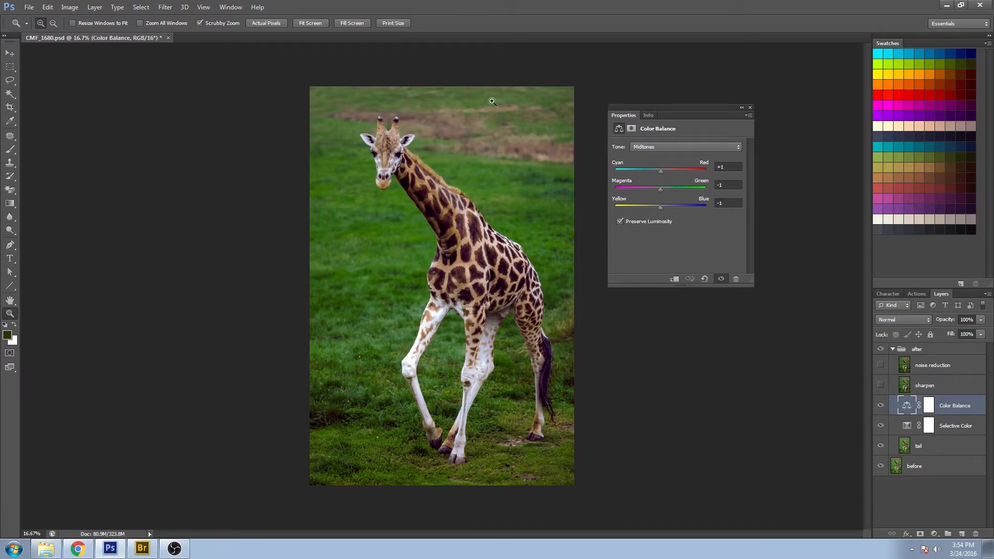
mouse_move(724, 147)
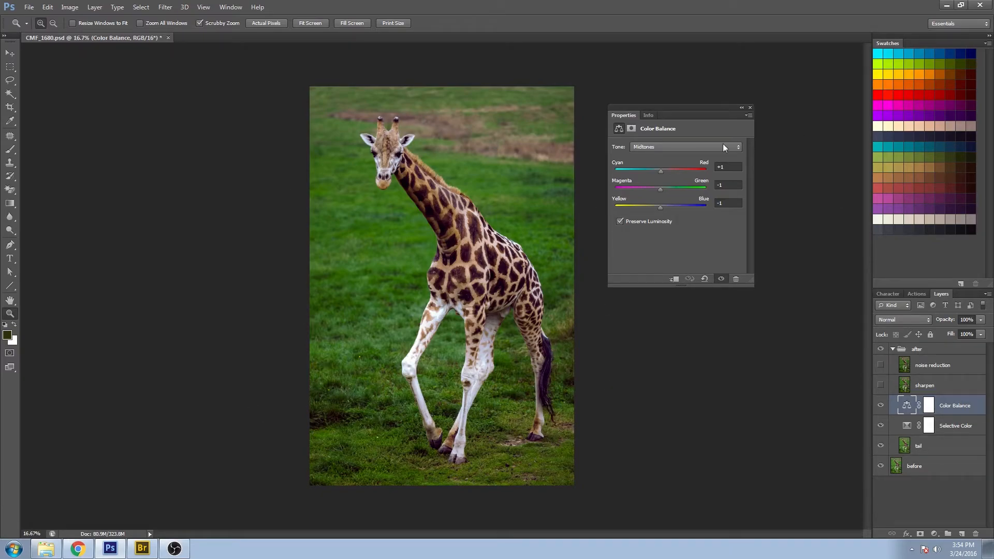
left_click(684, 146)
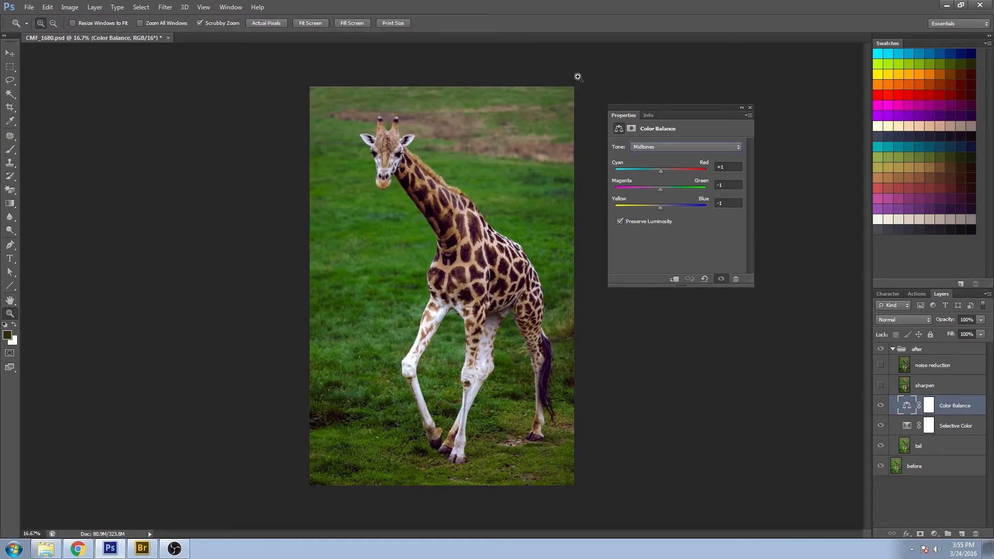
mouse_move(558, 59)
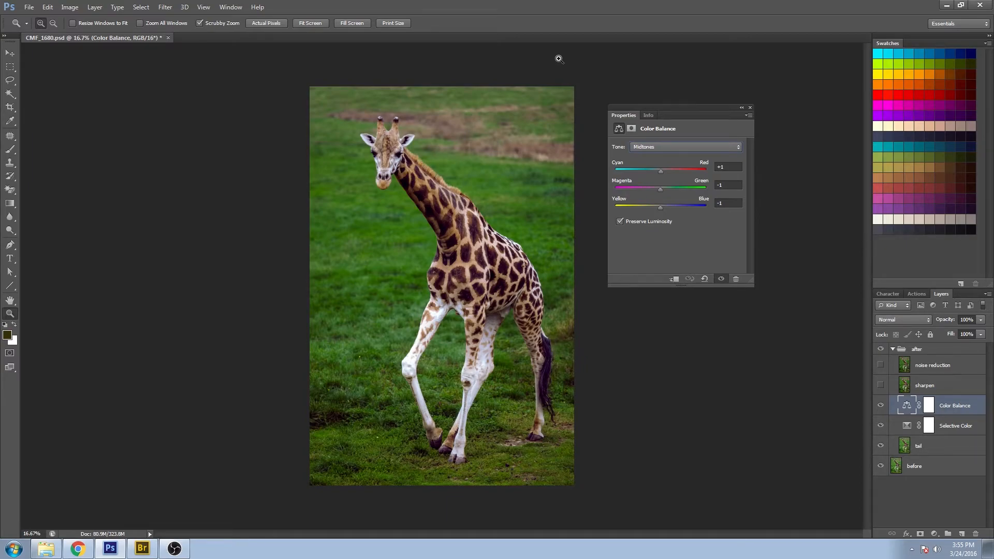
Review the Shadows and Midtones tonal ranges, then move to Highlights
left_click(684, 146)
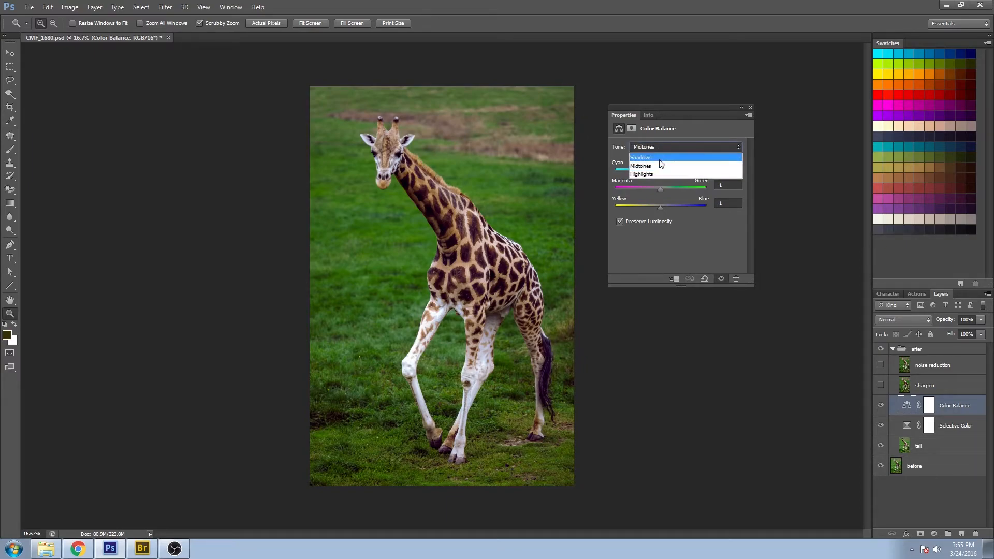
left_click(640, 158)
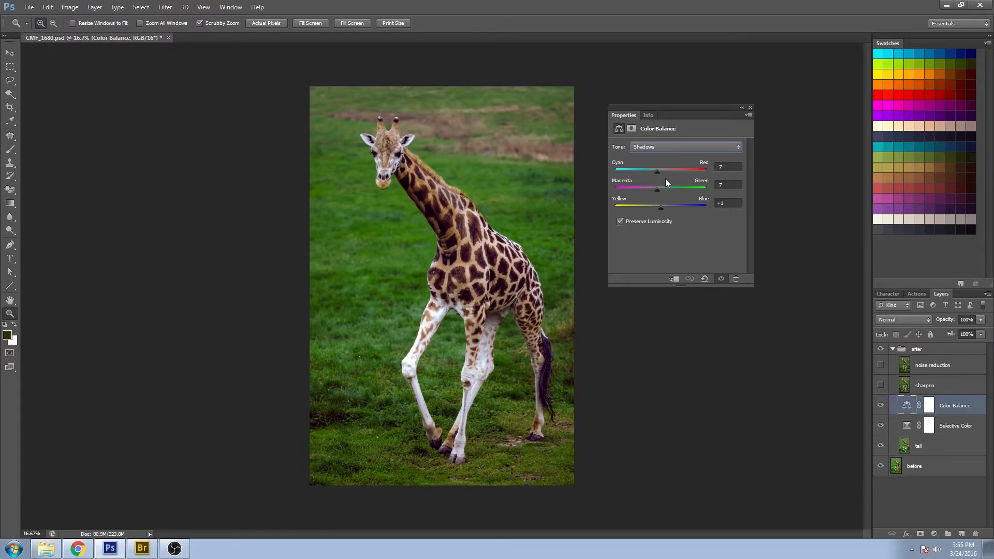
mouse_move(672, 195)
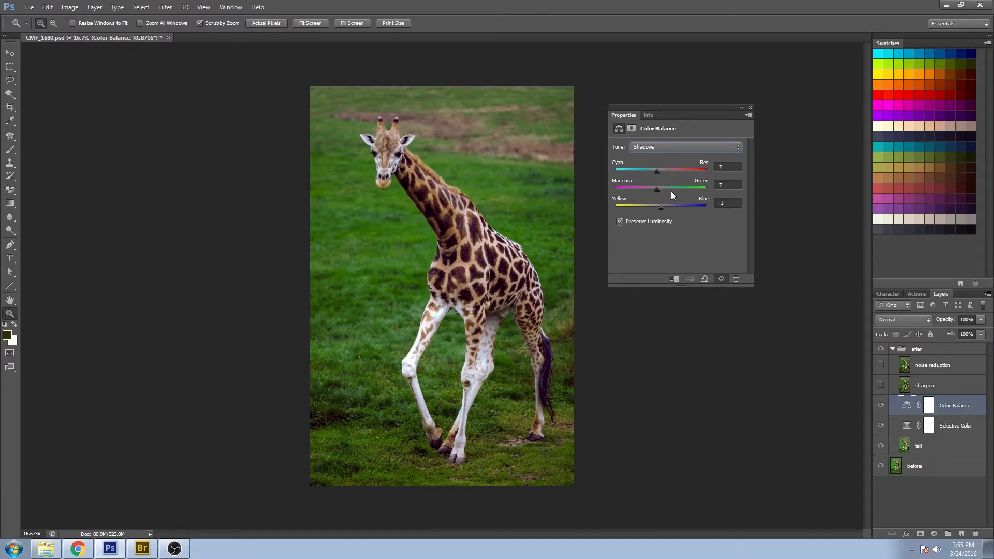
mouse_move(658, 196)
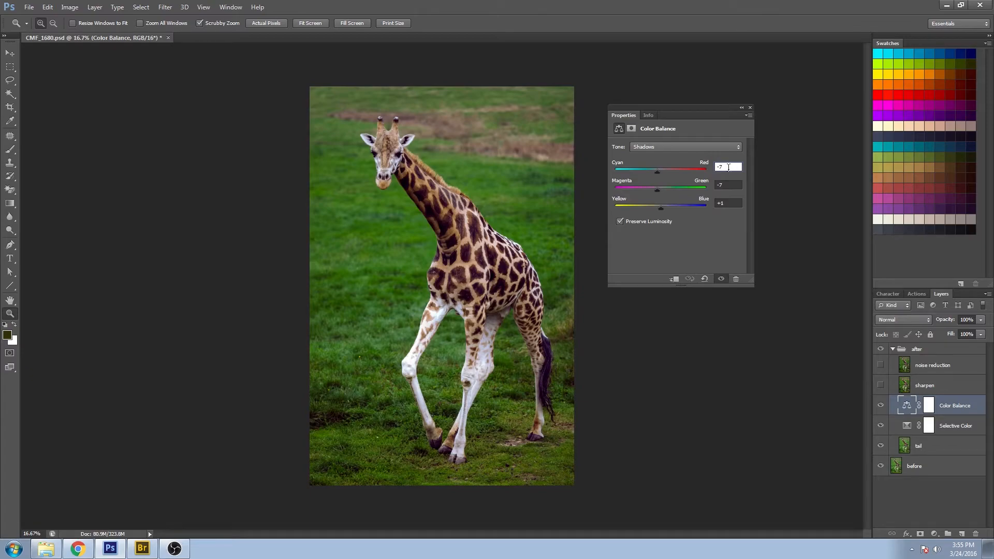
mouse_move(727, 176)
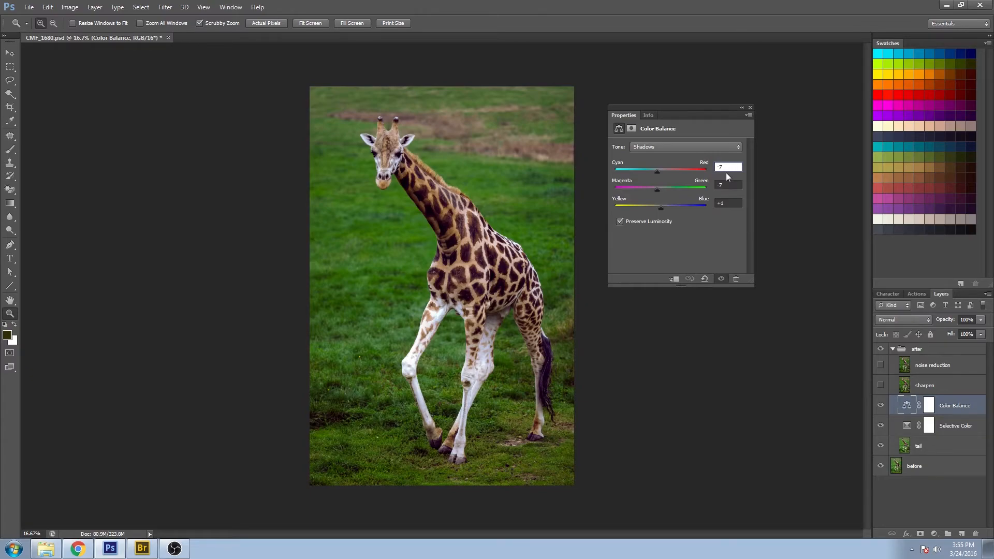
mouse_move(693, 142)
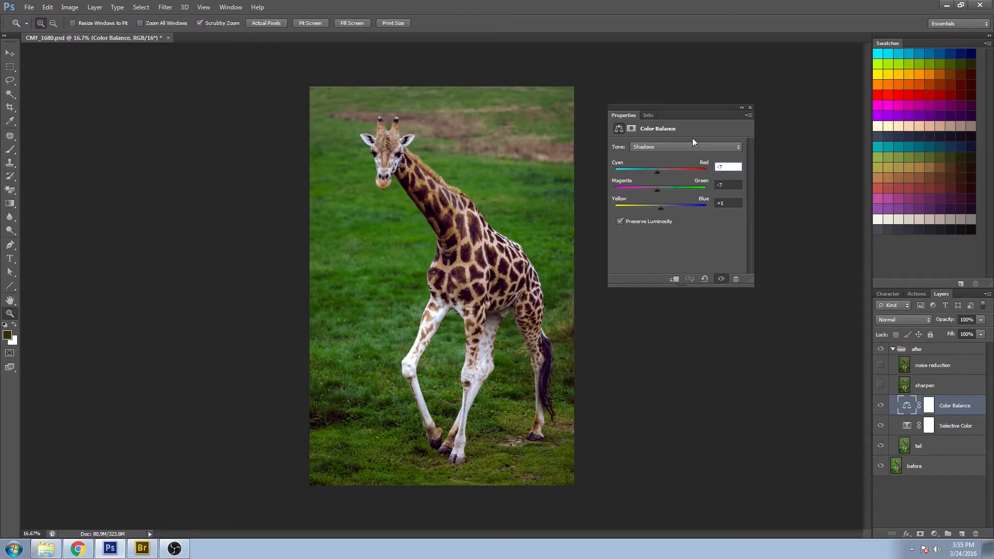
mouse_move(703, 180)
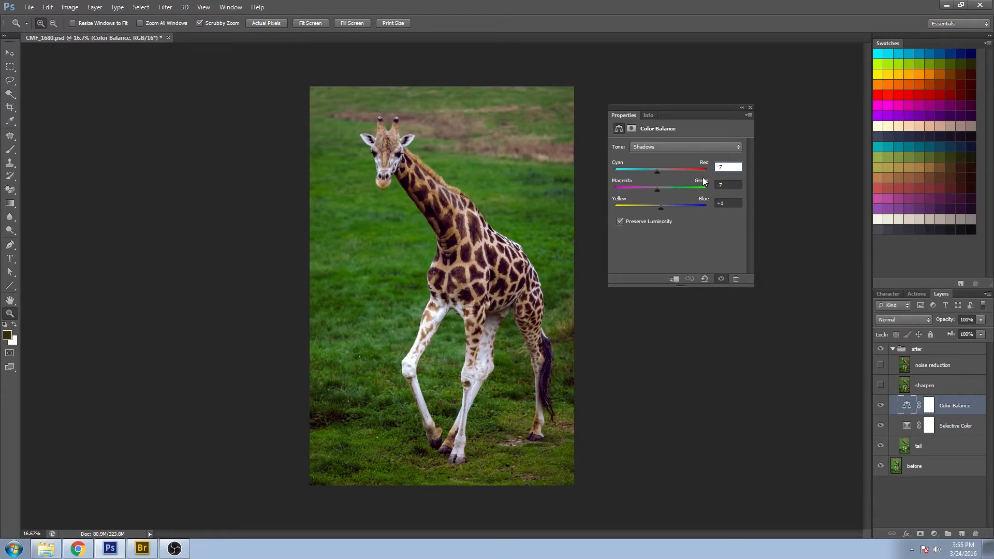
left_click(685, 146)
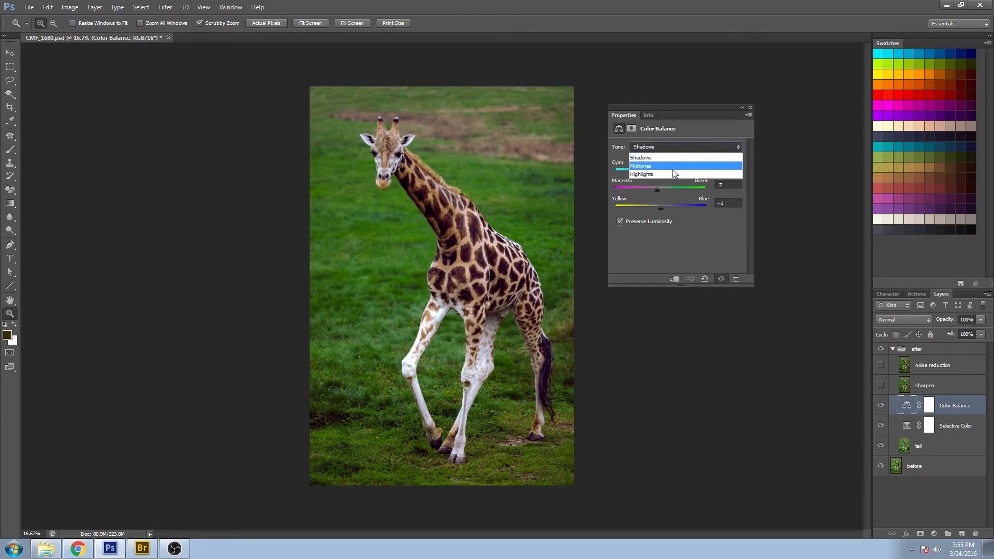
left_click(640, 165)
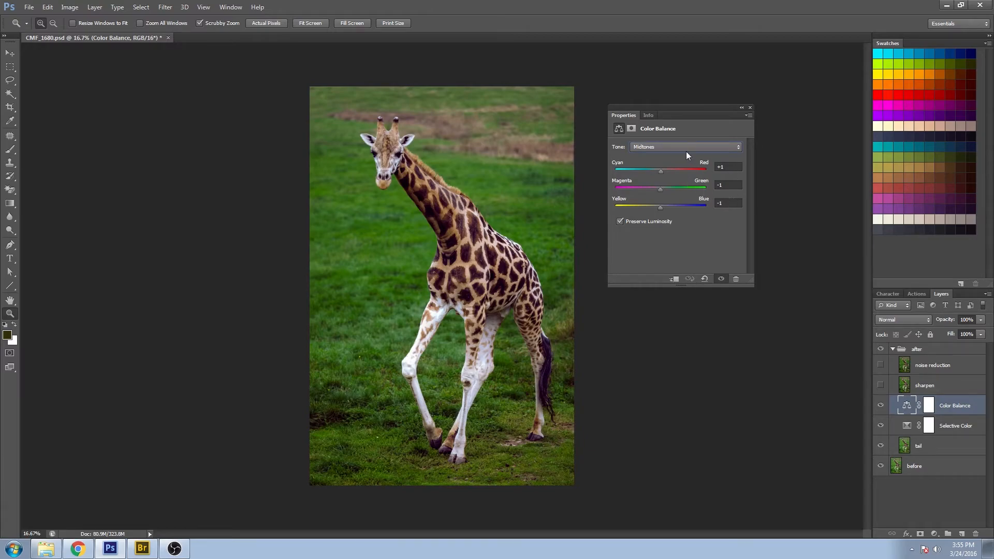
left_click(684, 146)
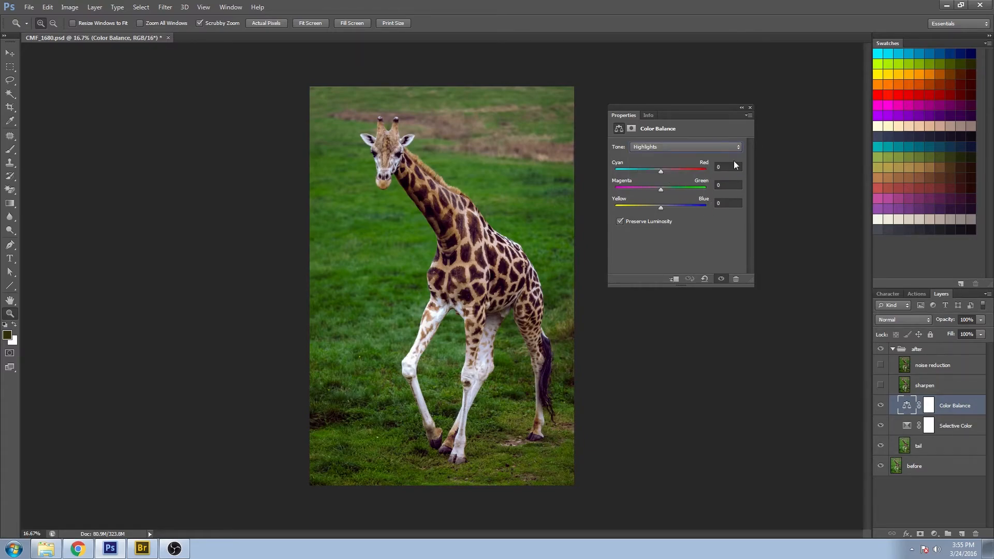
mouse_move(709, 173)
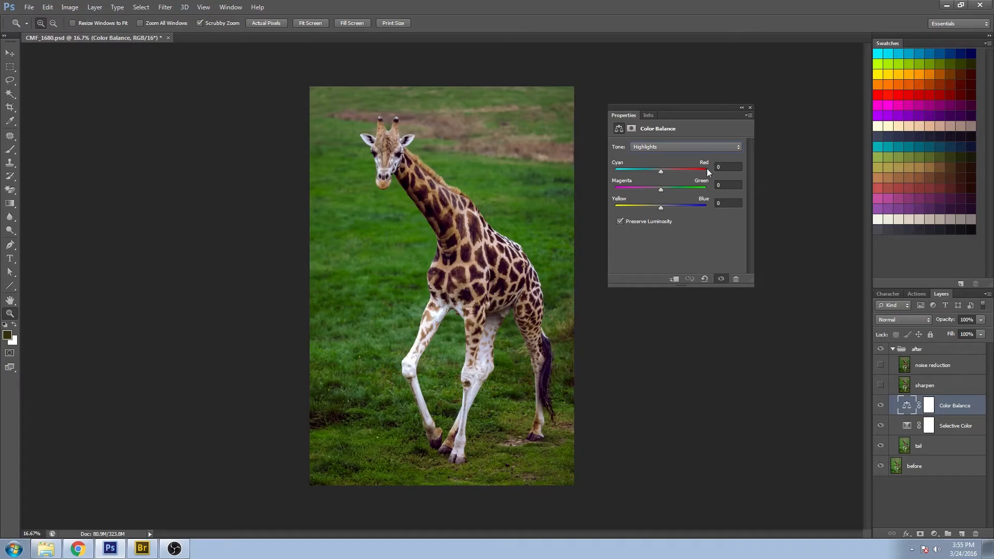
Push the highlights toward red to about +25, then return the Cyan–Red slider to 0
left_click_drag(660, 171, 662, 171)
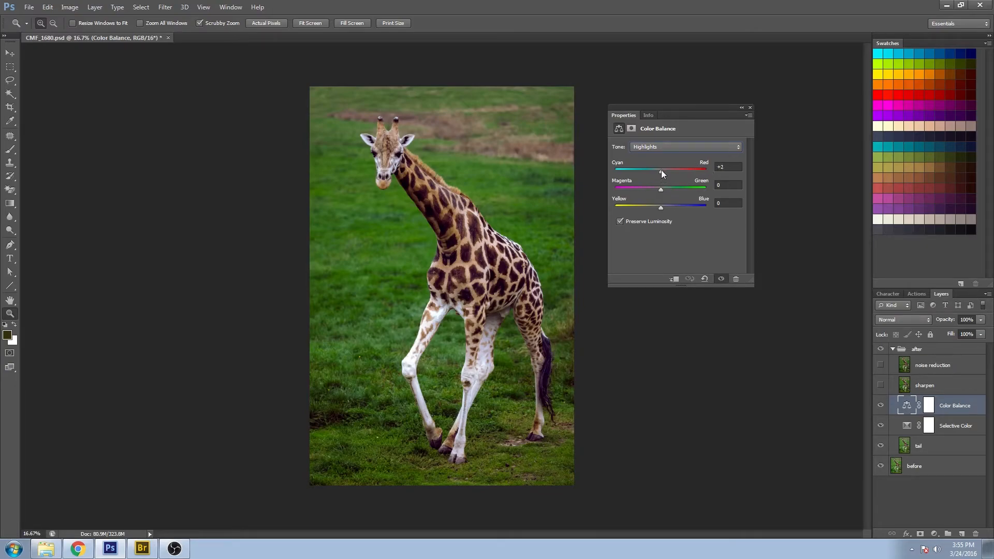
left_click_drag(661, 171, 673, 171)
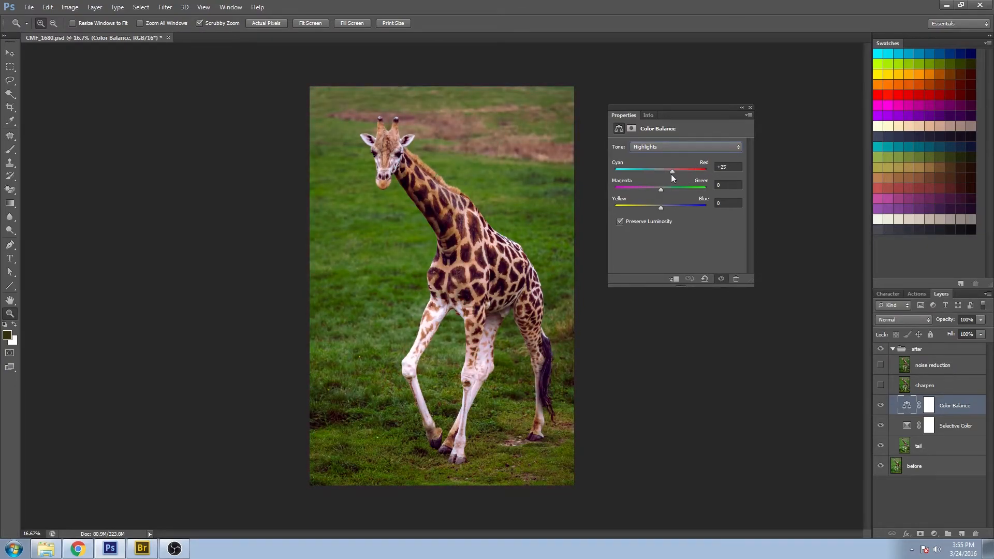
left_click_drag(672, 171, 647, 170)
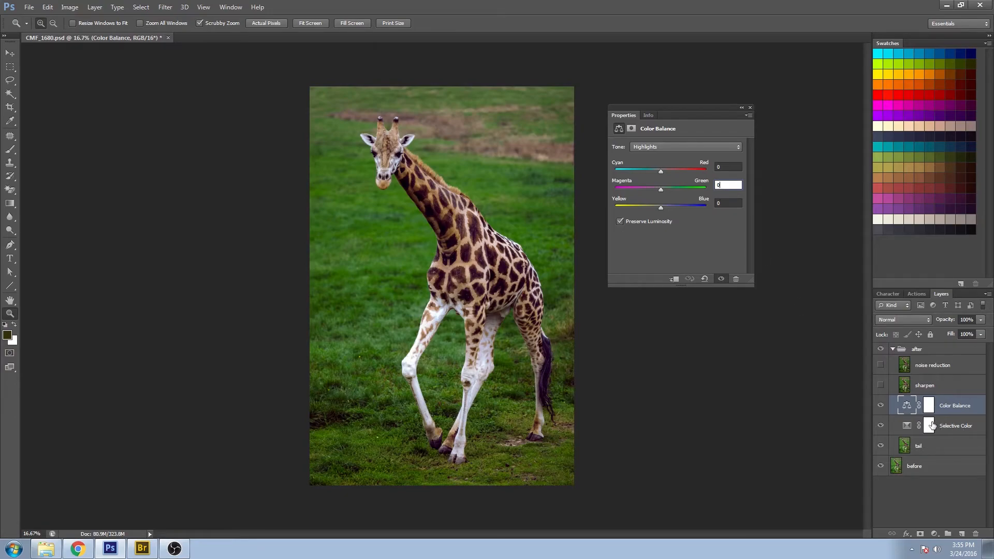
mouse_move(930, 426)
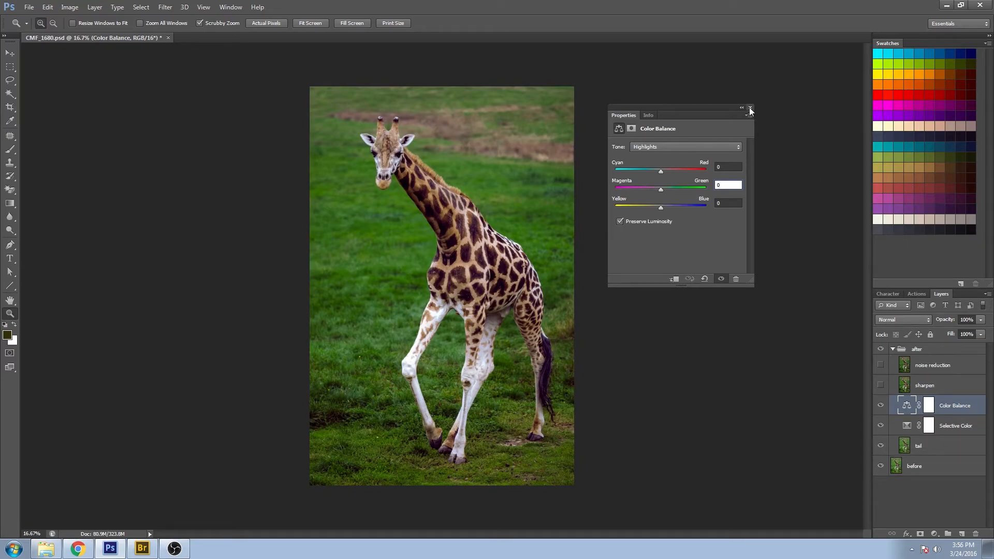
Select the Selective Color layer and choose the Reds colour range
left_click(929, 426)
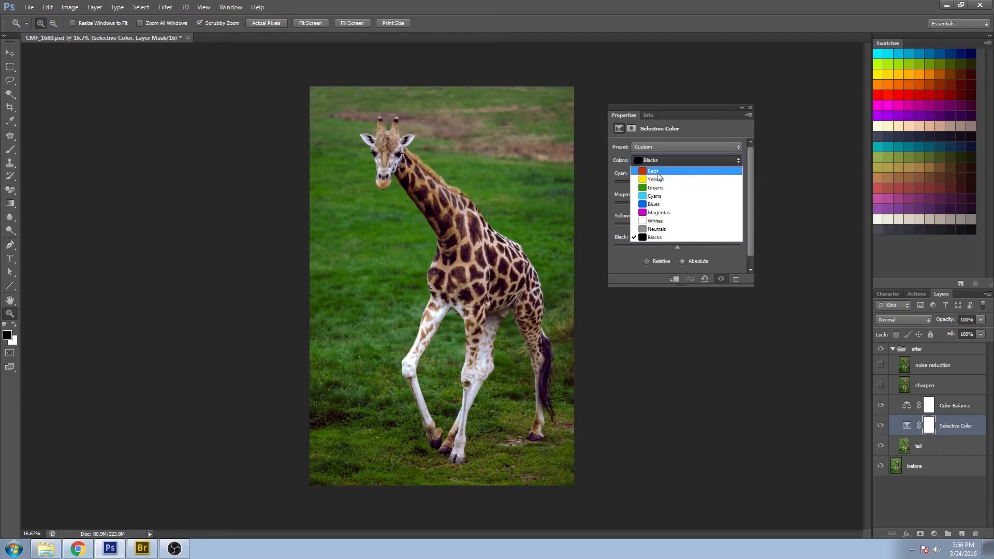
left_click(654, 171)
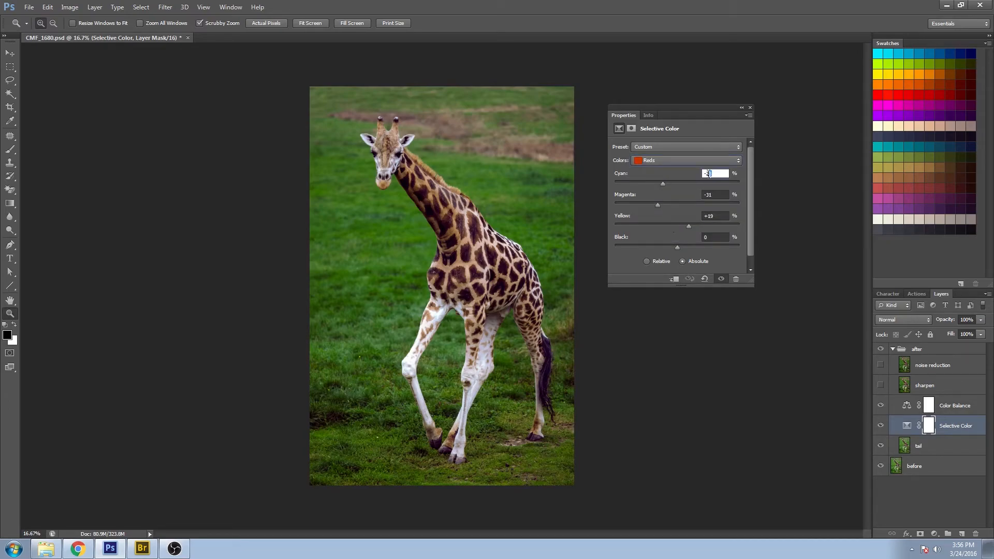
key("Tab")
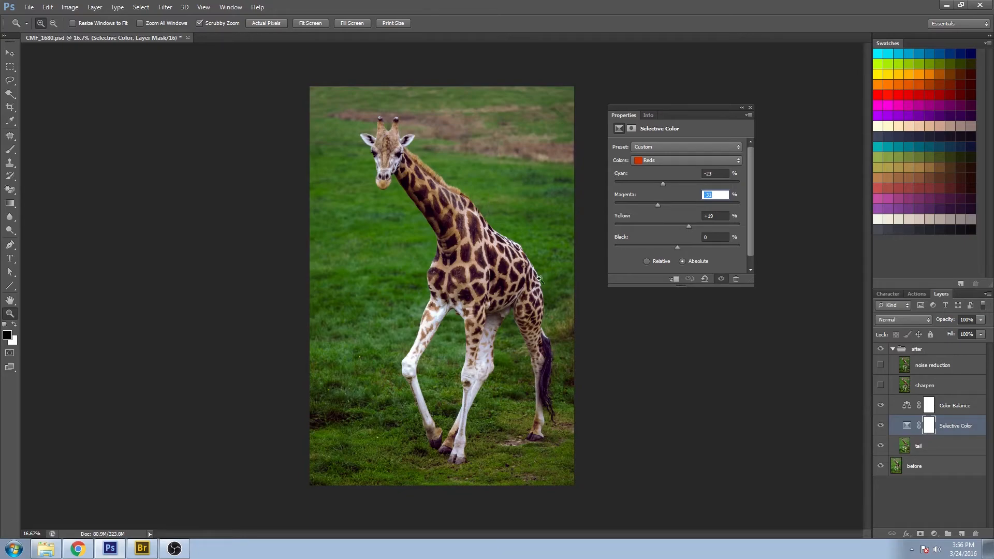
mouse_move(676, 256)
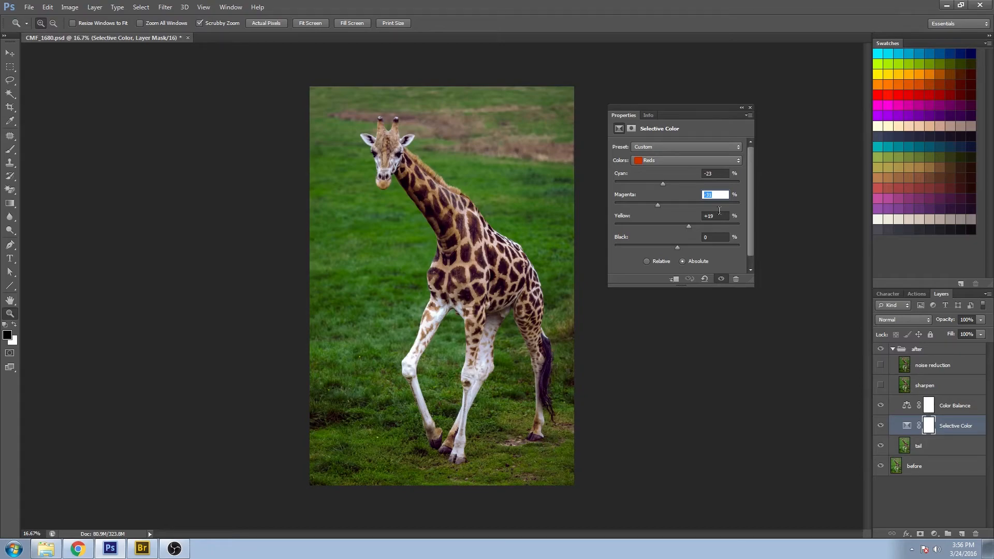
mouse_move(717, 216)
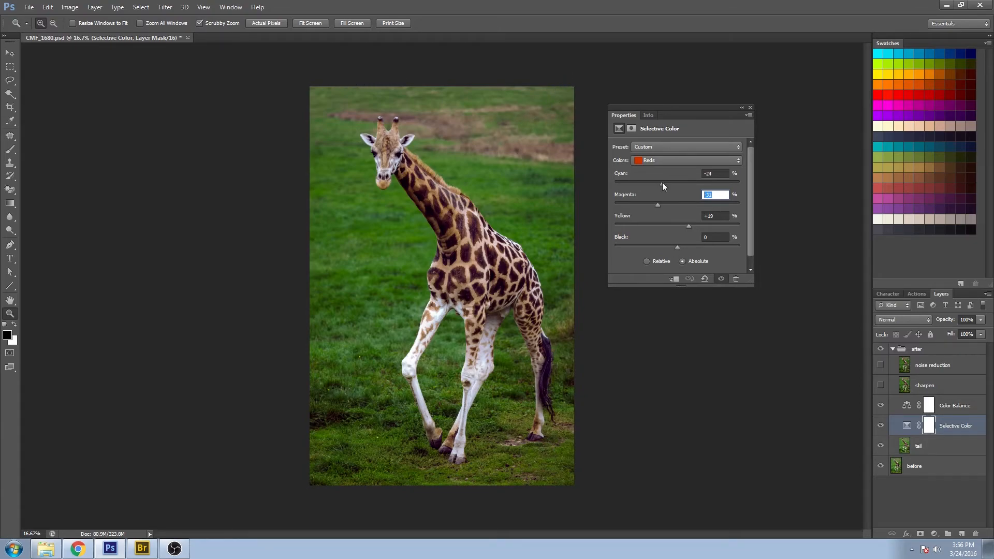
Swing the reds' Cyan slider and settle it at -53 with magenta -49, then close the settings
left_click_drag(657, 183, 711, 184)
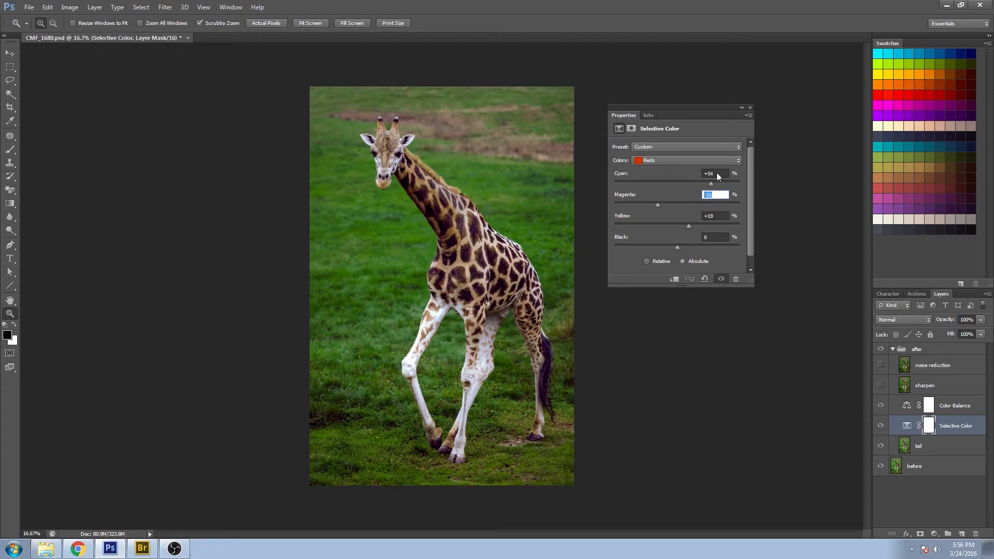
left_click_drag(710, 183, 630, 183)
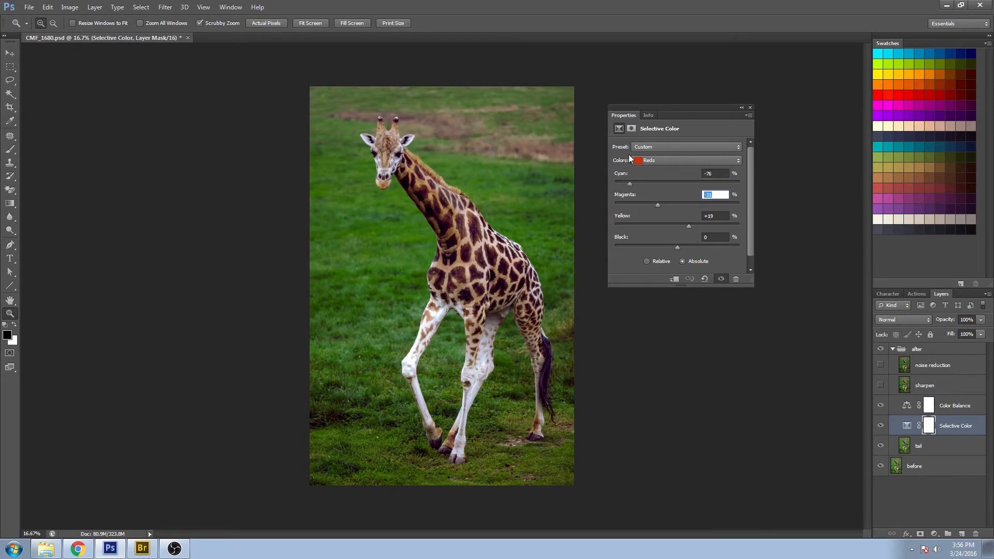
left_click_drag(630, 185, 639, 184)
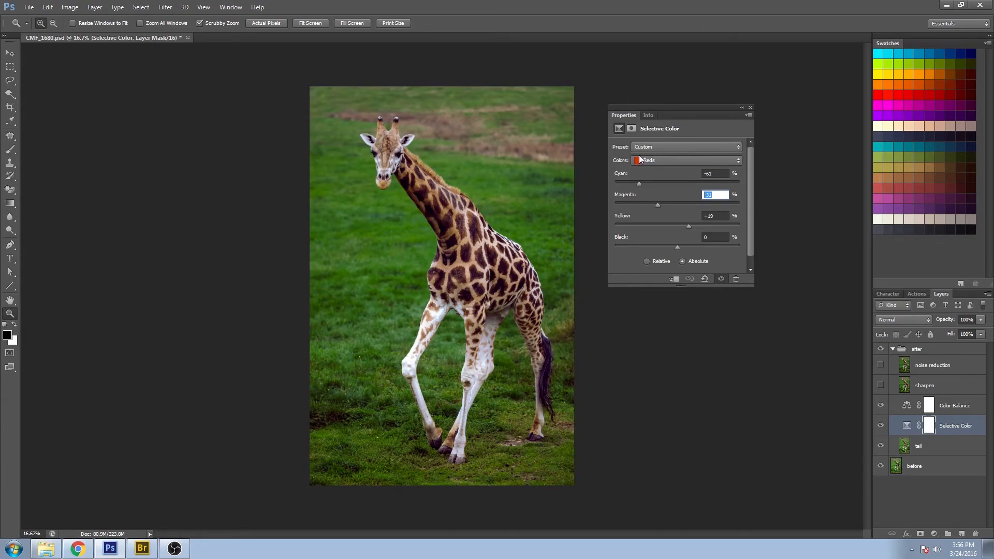
left_click_drag(639, 183, 643, 183)
type("-49")
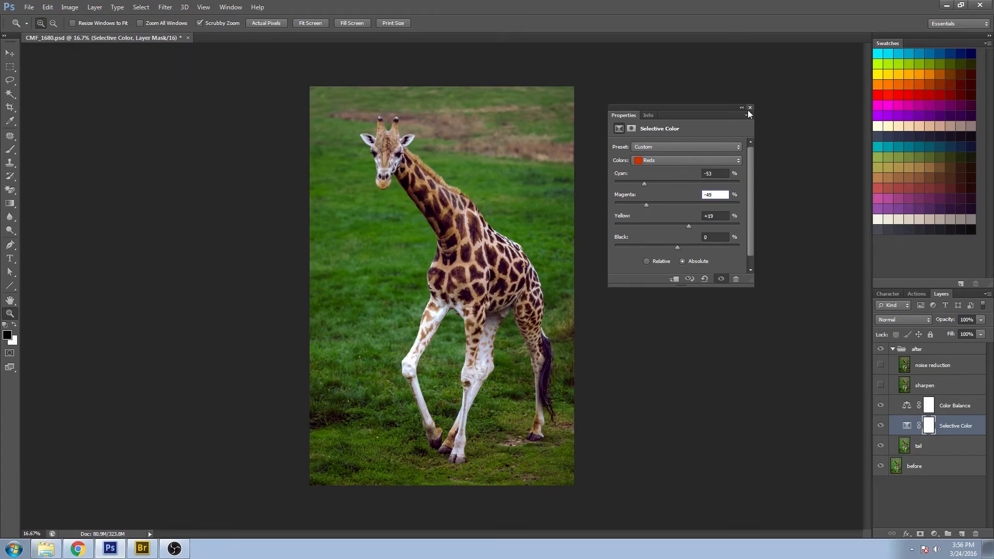
left_click(751, 108)
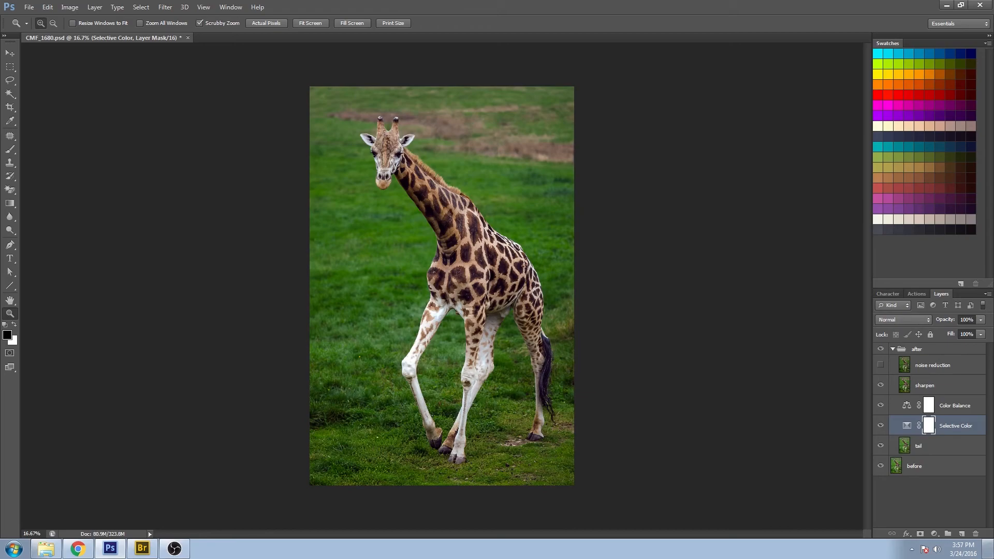
mouse_move(476, 344)
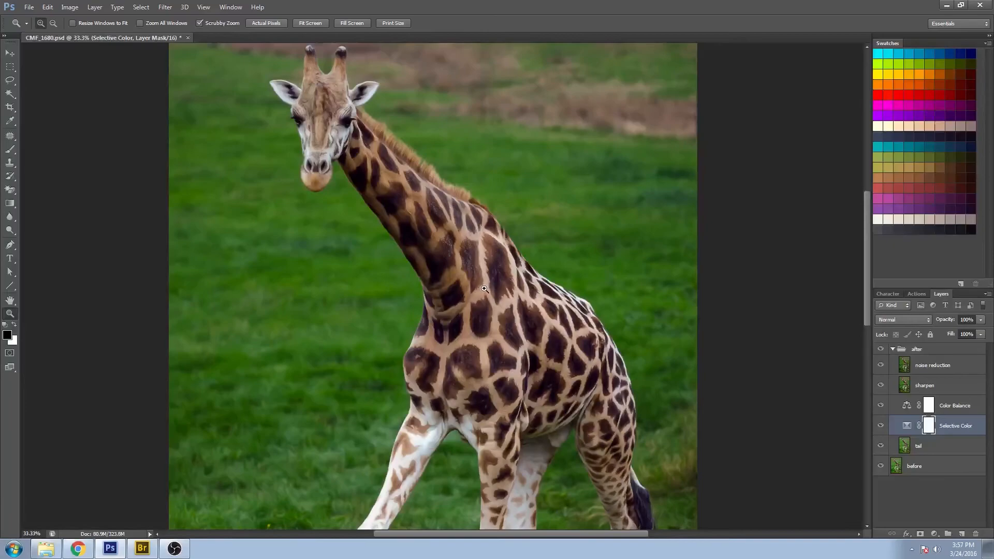
Zoom on the giraffe to inspect the sharpen and noise reduction result
scroll("down", 3)
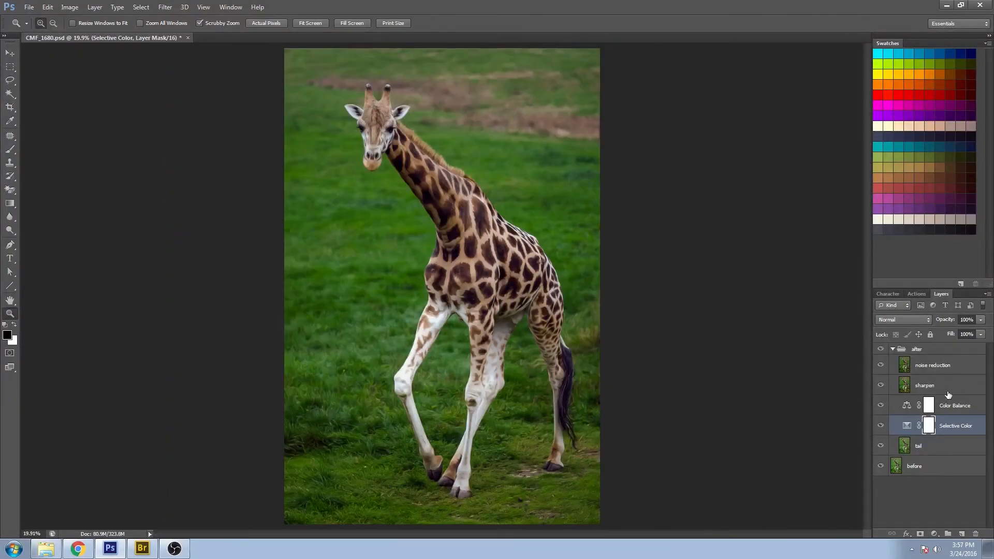
Collapse the 'after' group and toggle its visibility twice to compare with the original
left_click(893, 349)
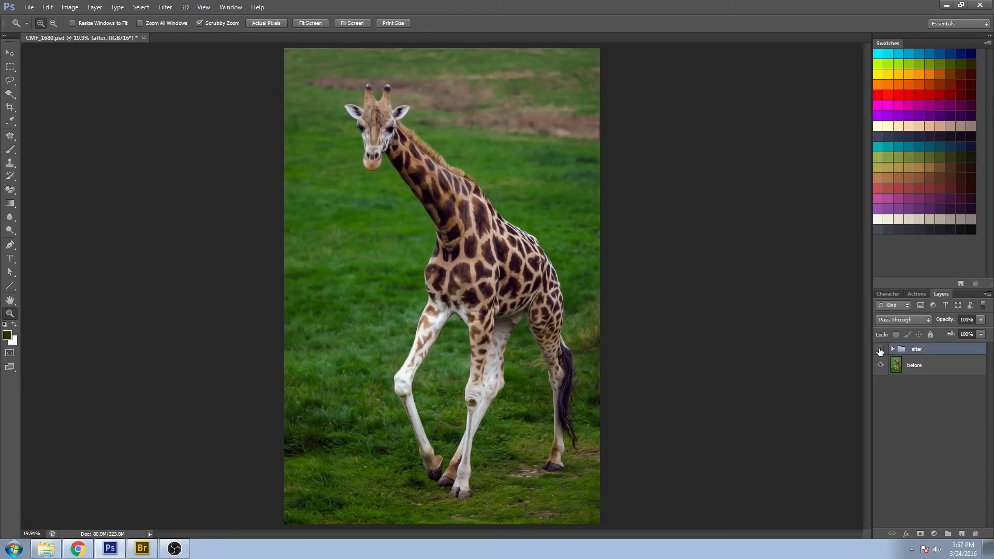
left_click(880, 349)
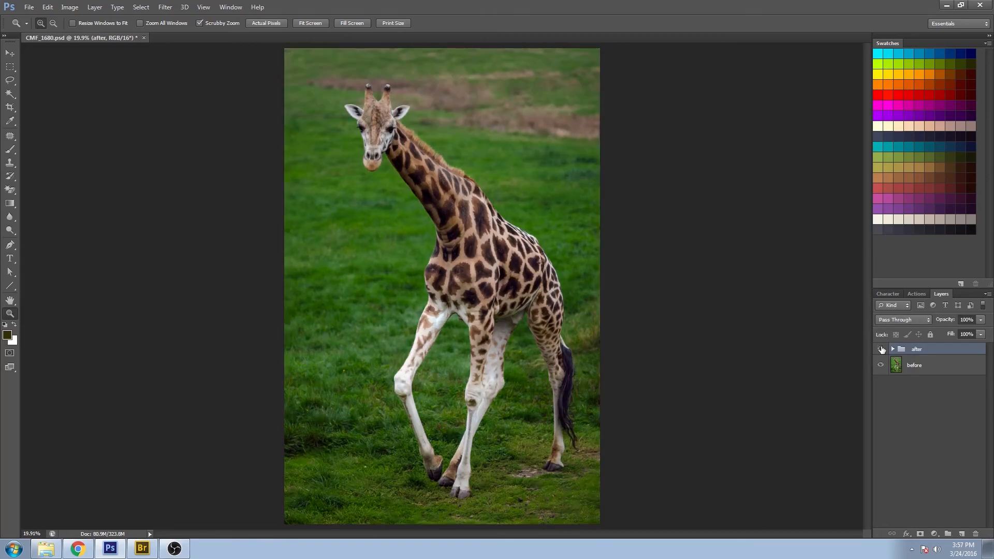
left_click(881, 349)
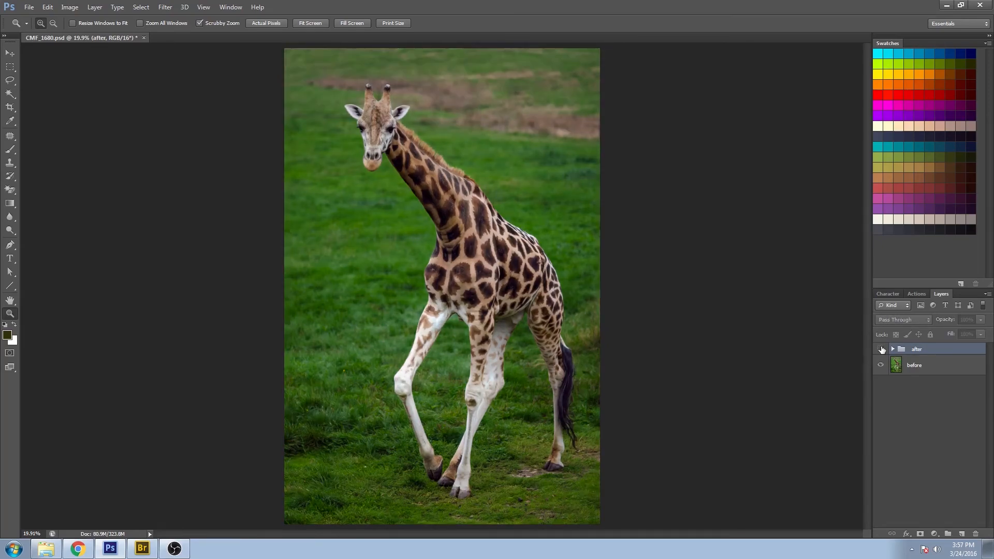